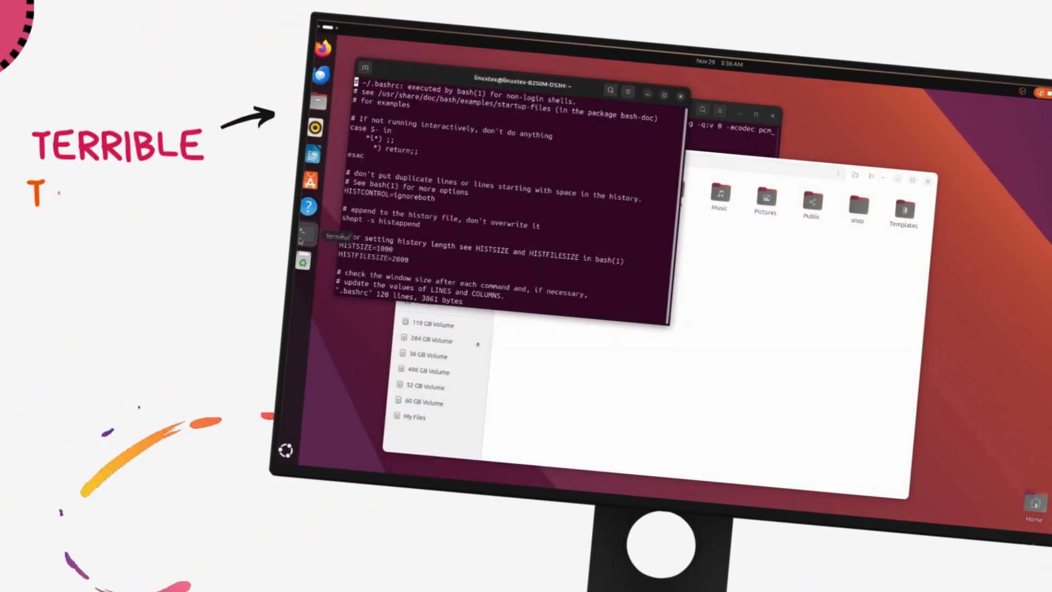
Step: Quit all the open terminal windows from the dock menu
key(Super)
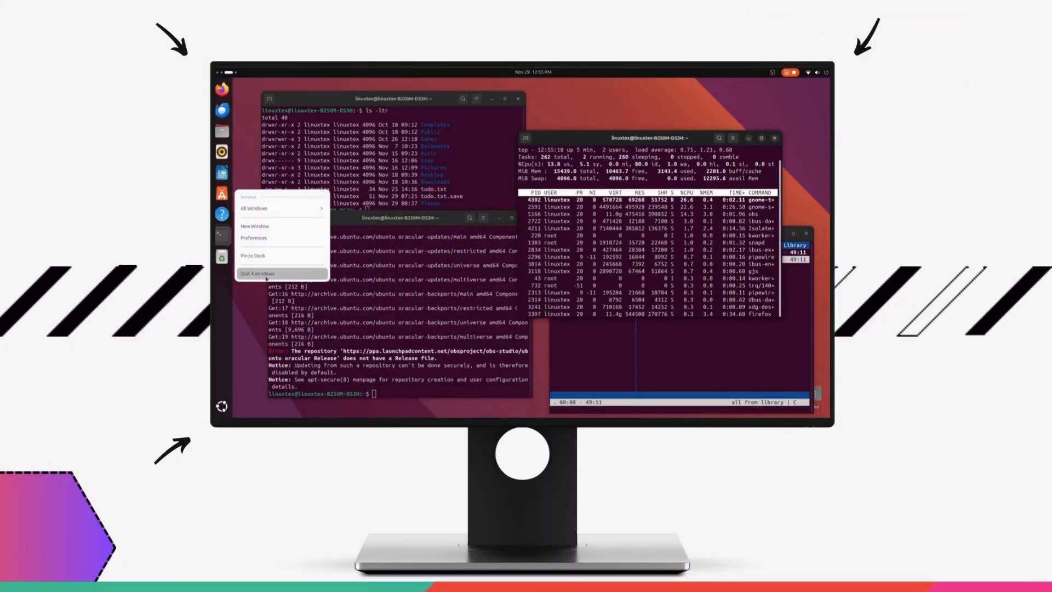
click(256, 273)
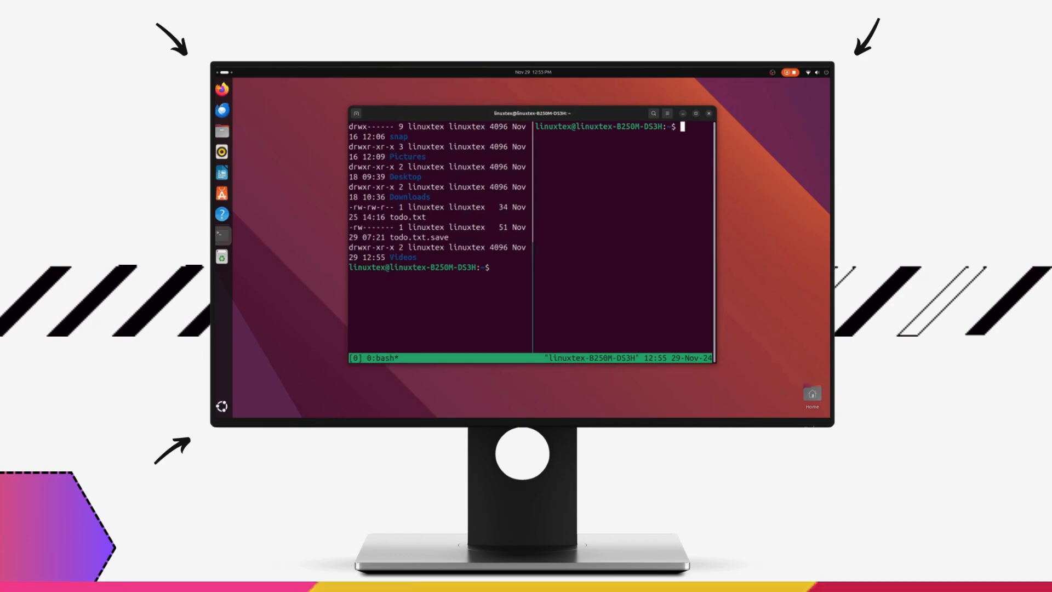
Step: Run 'sudo apt update' in a fresh terminal and begin the tmux install command
text(sudo apt update)
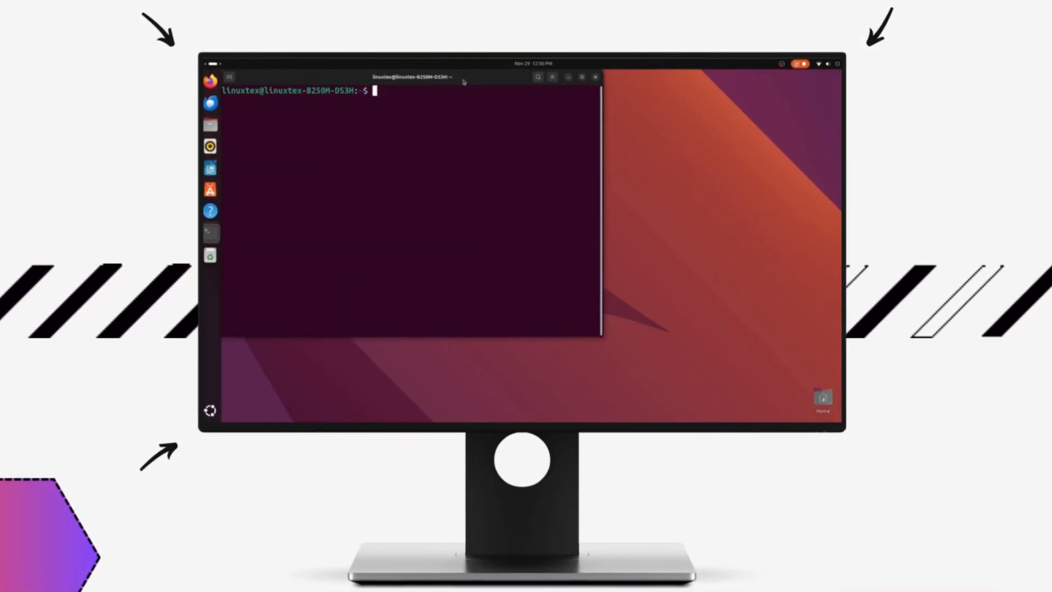
text(tmux)
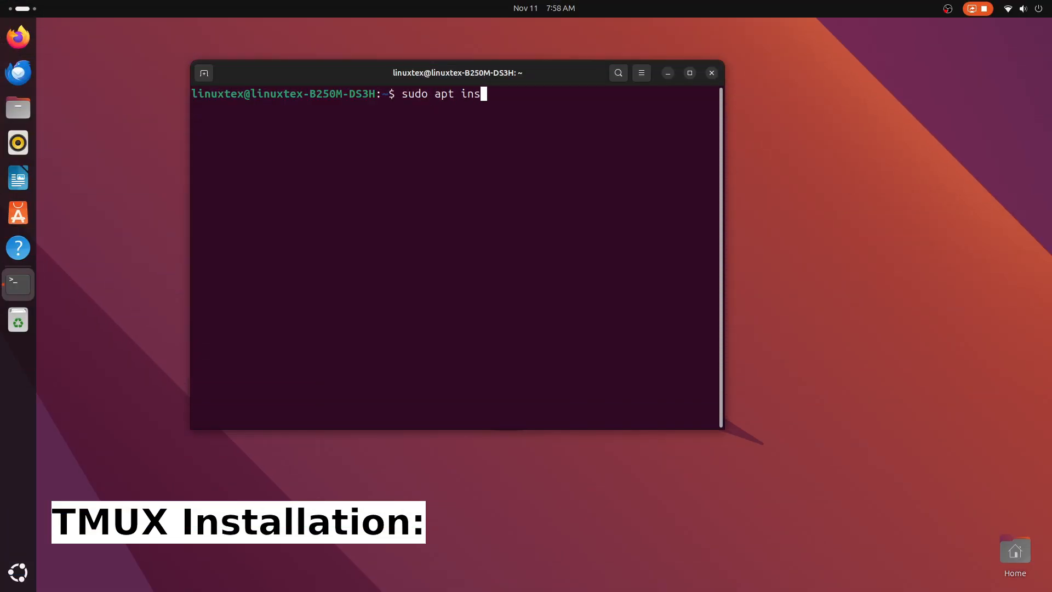
Step: Complete and run 'sudo apt install tmux' to install tmux
text(tall tmux)
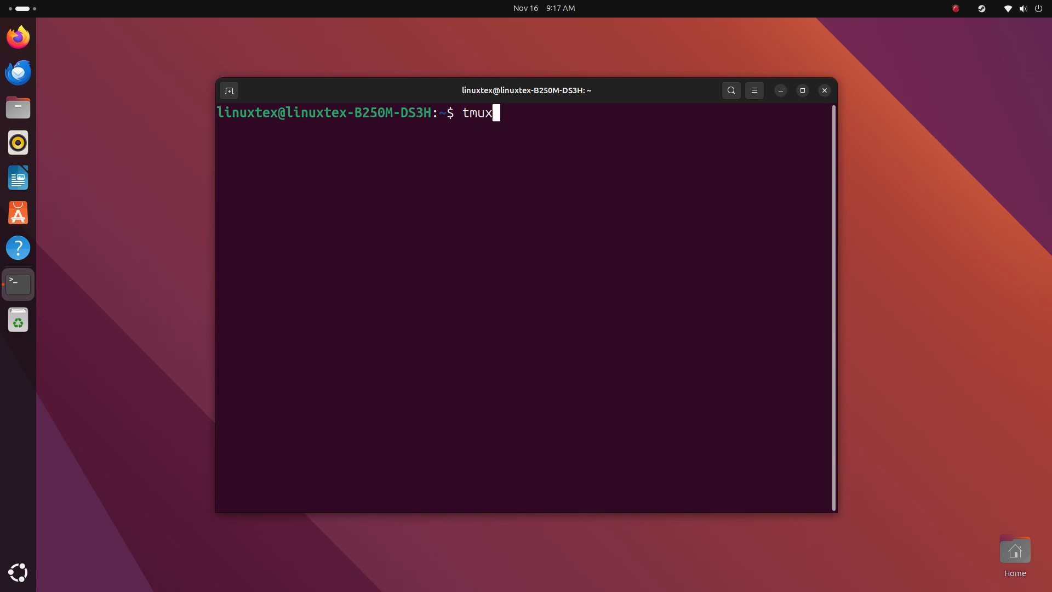
Step: Start a tmux session and run 'sudo apt update' inside it
key(Return)
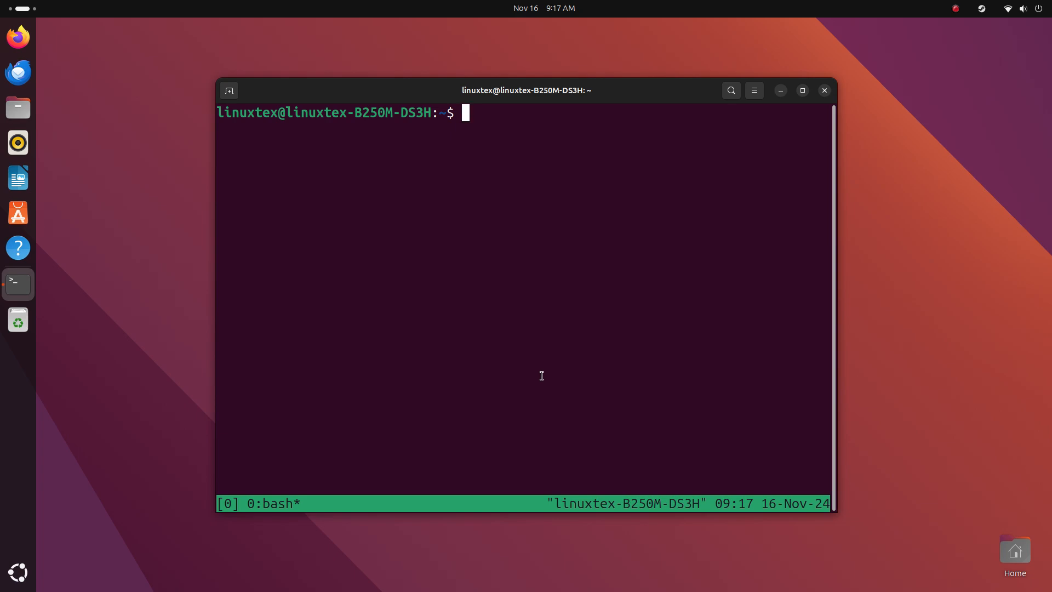
text(sudo apt update)
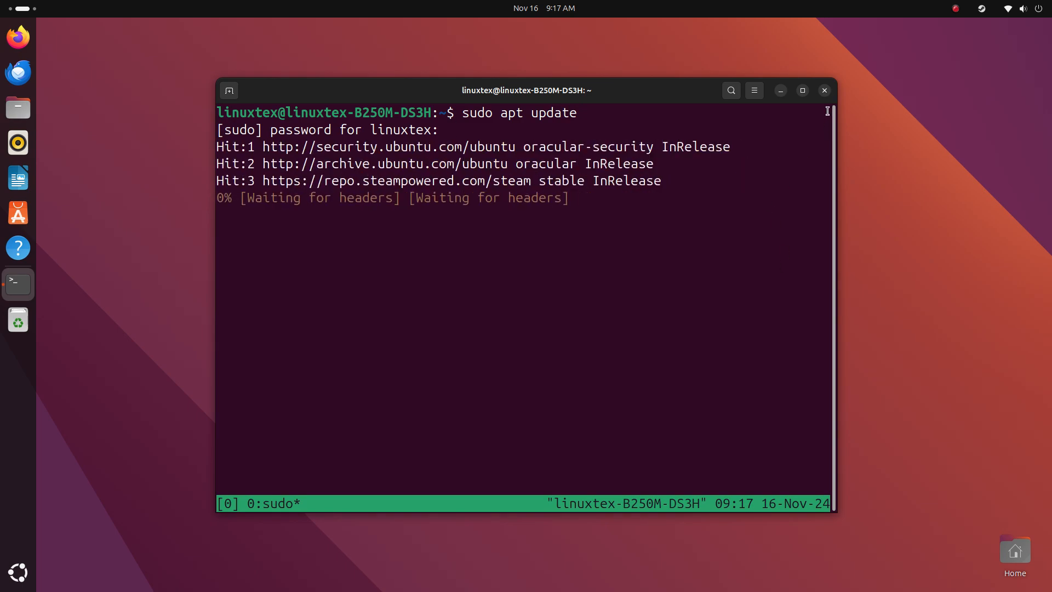
click(824, 90)
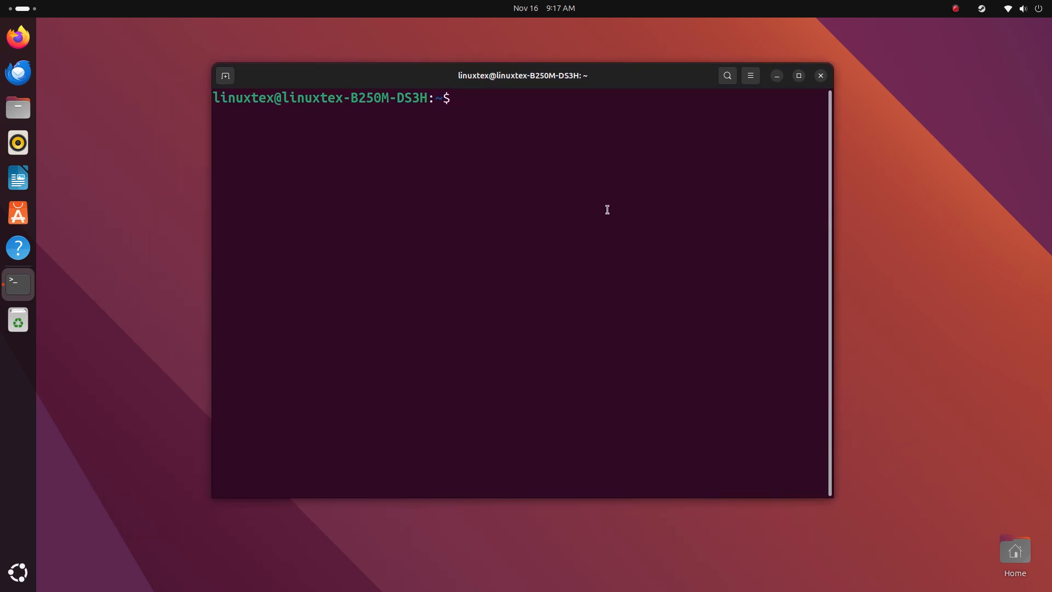
Step: List tmux sessions with 'tmux ls' and reattach session 0 with 'tmux attach -t 0'
text(tmux ls)
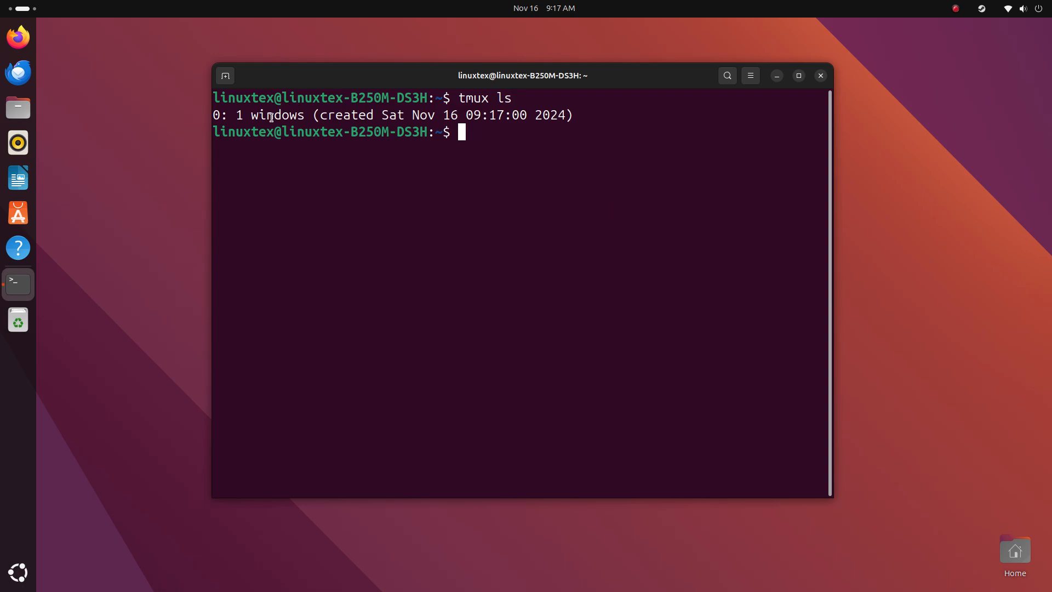
mouse_move(688, 128)
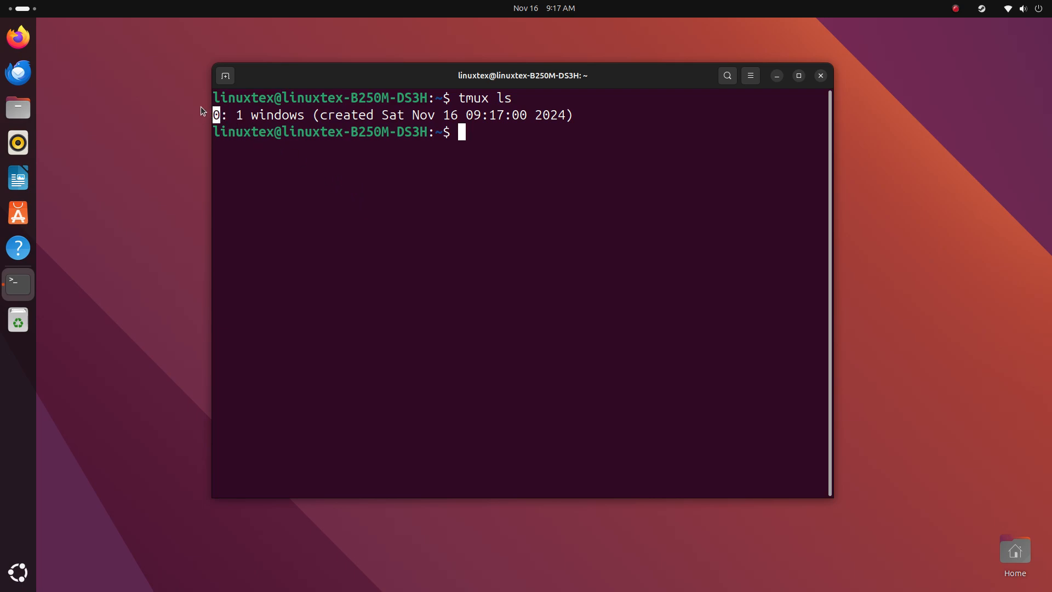
mouse_move(238, 114)
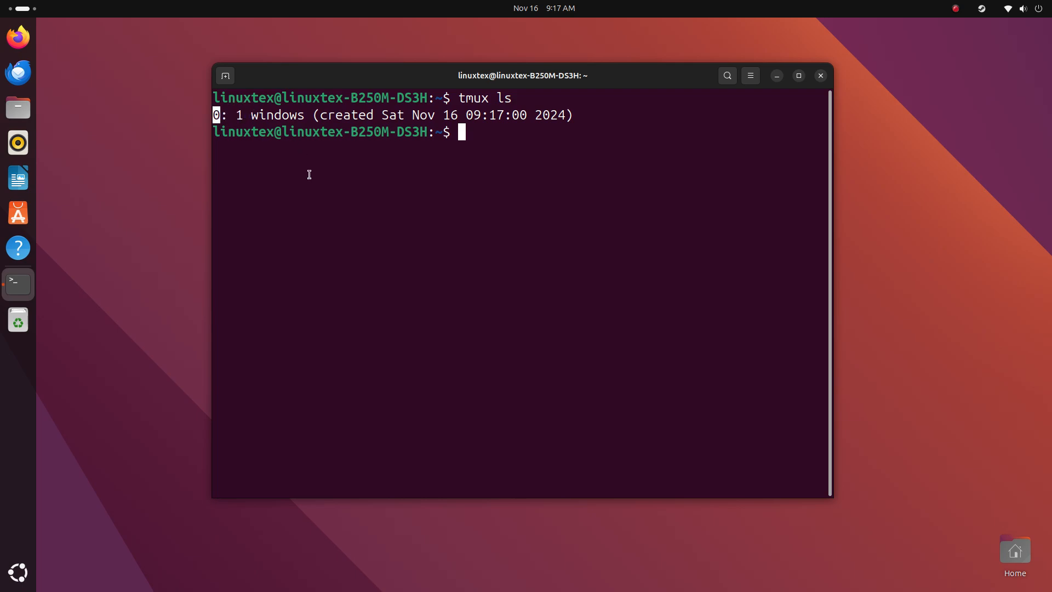
mouse_move(426, 213)
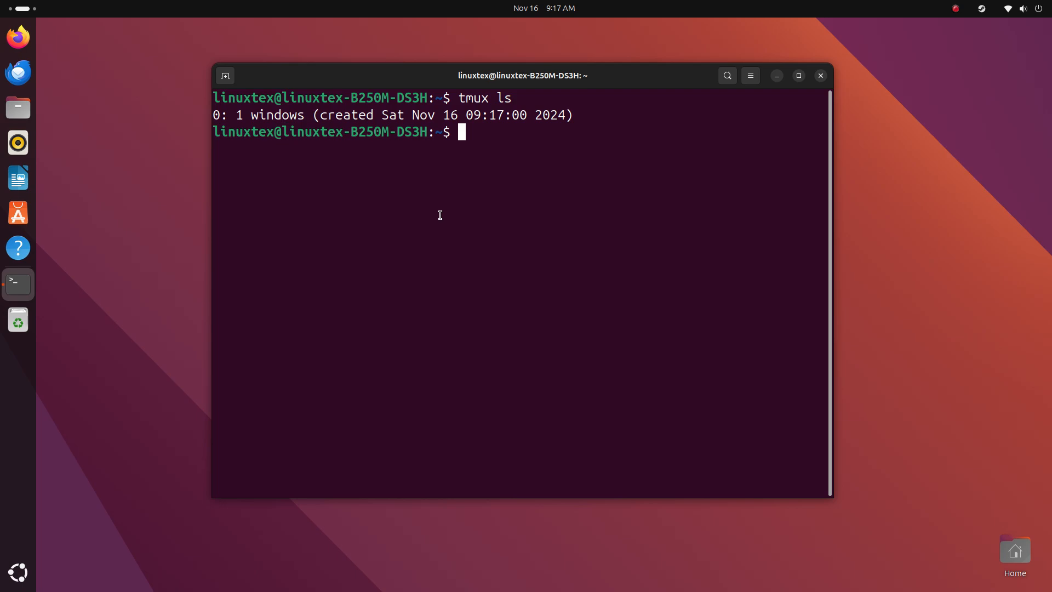
text(tmux attach -t)
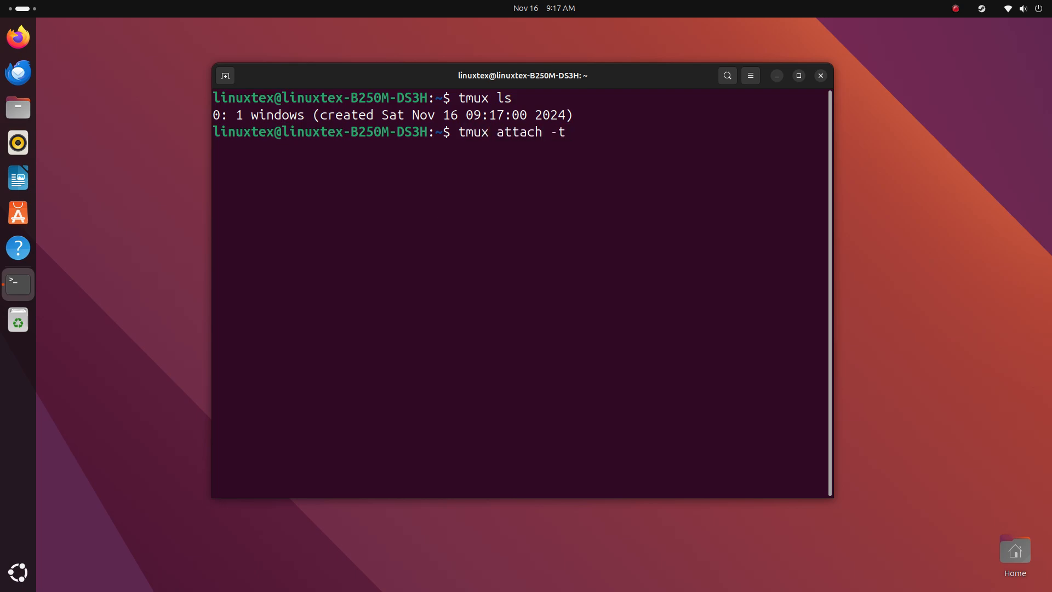
text(0)
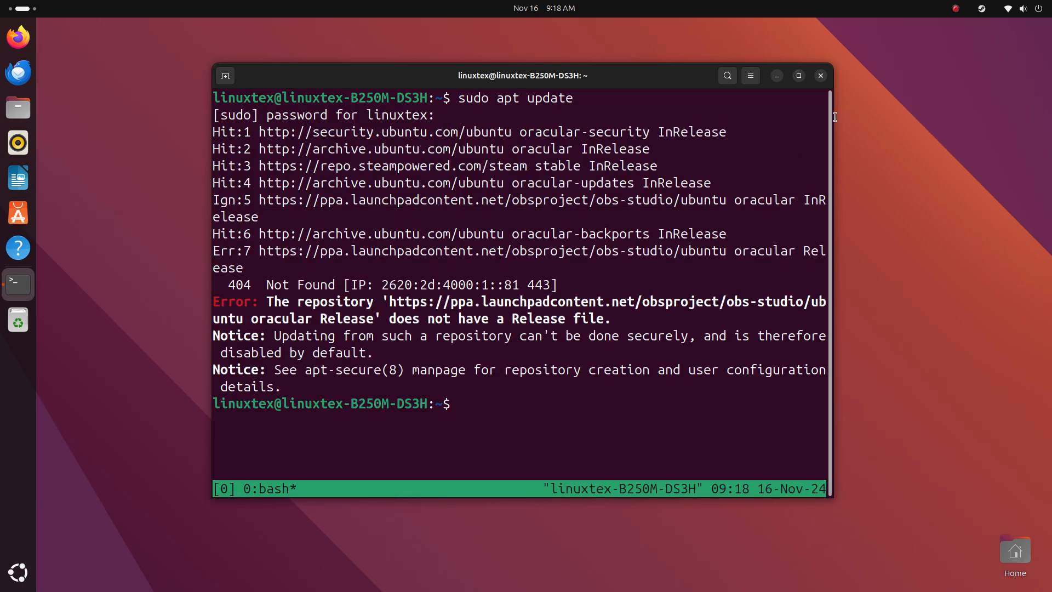
Step: Run 'sudo apt remove screenkey' inside the reattached session and clear the screen
text(sudo apt remove screenkey)
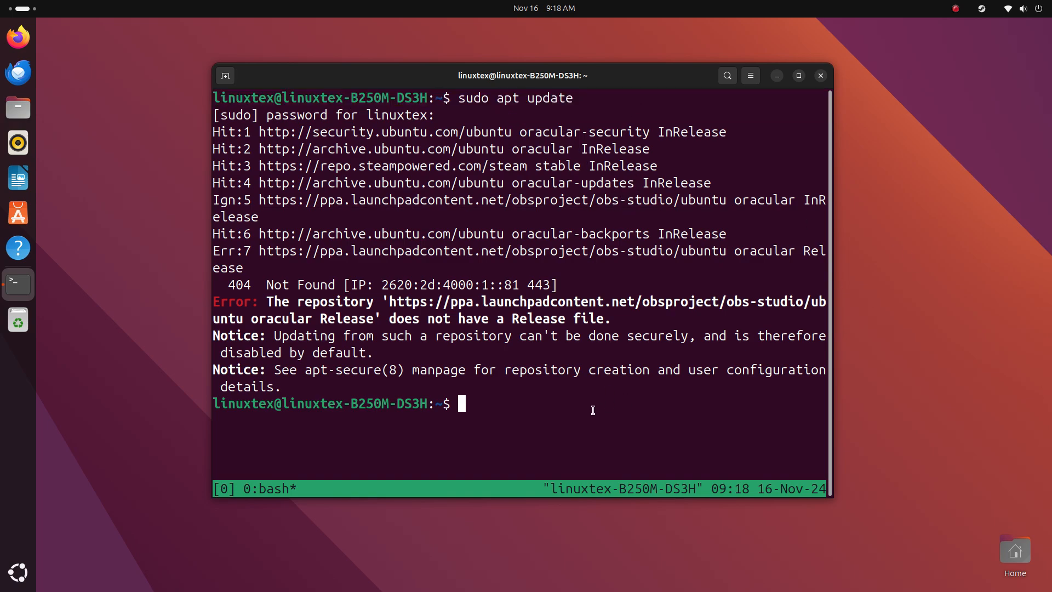
text(ti)
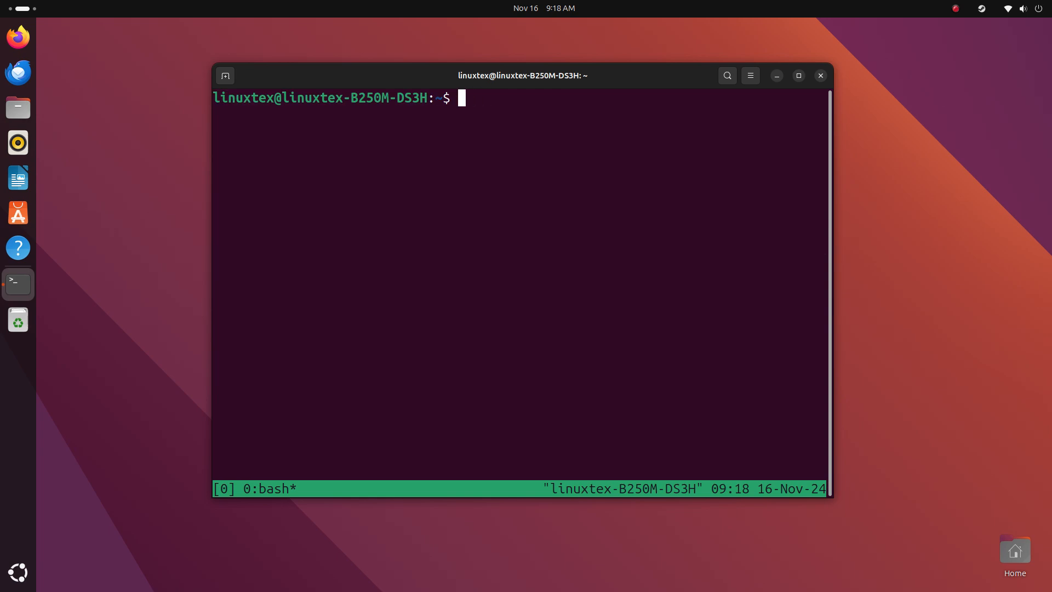
Step: Run 'ls -ltr' inside tmux, detach from session 0, and begin an attach command
text(ls)
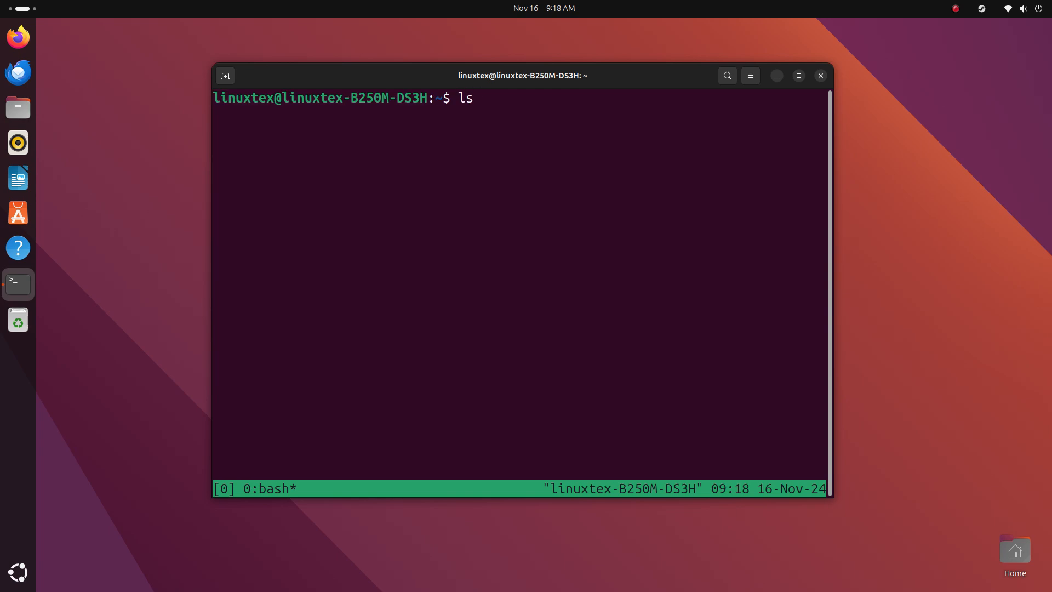
text(-ltr)
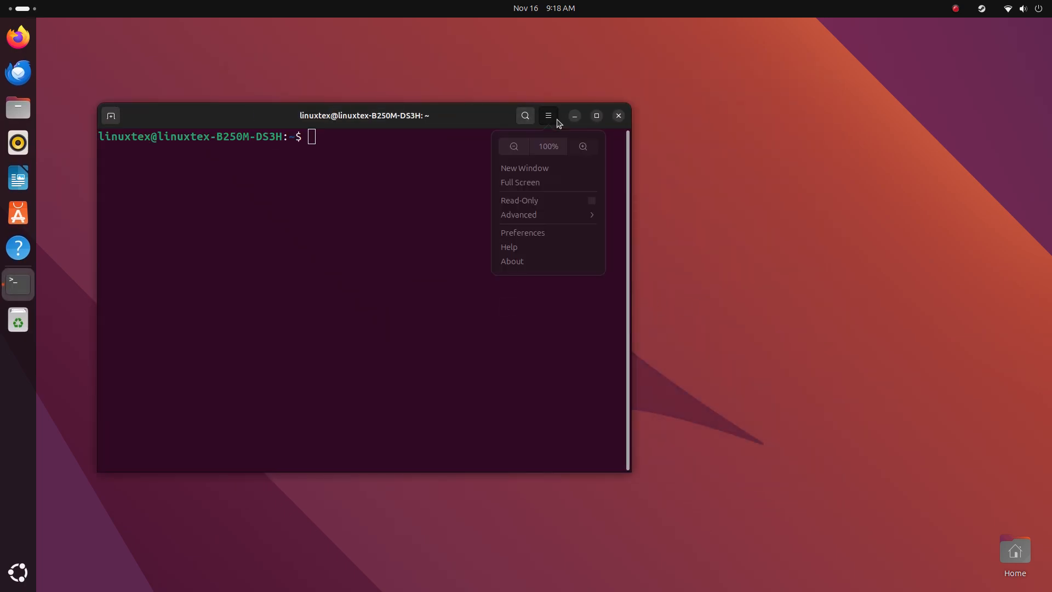
text(tmux a)
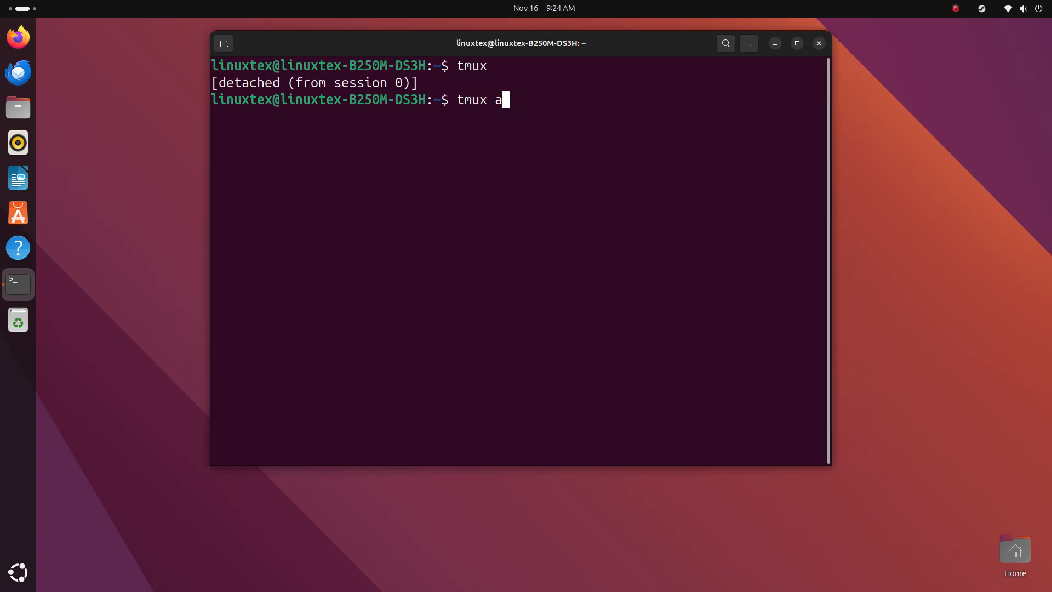
Step: Reattach session 0 with 'tmux attach -t 0', exit it, then start tmux again
text(ttach -t 0)
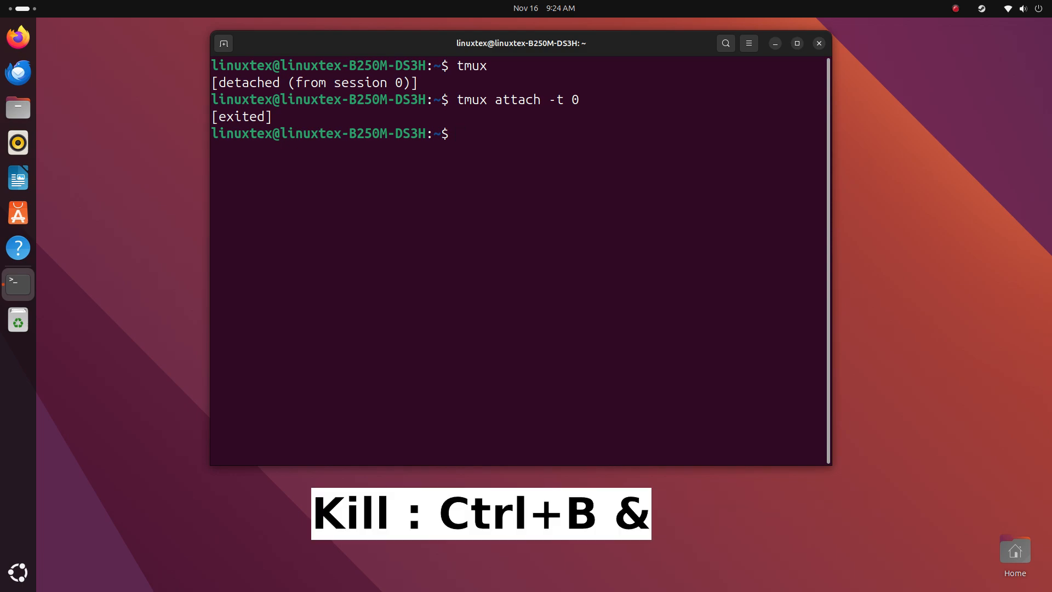
text(tmux)
text(ls)
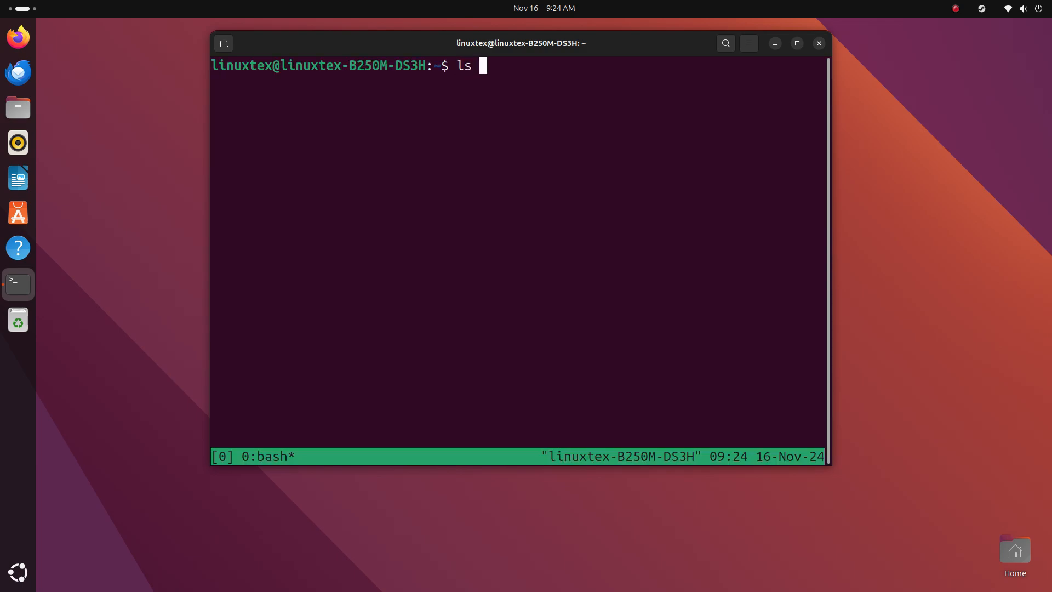
Step: Run 'ls -ltr' in the new session, detach, and list sessions with 'tmux ls'
text(-ltr)
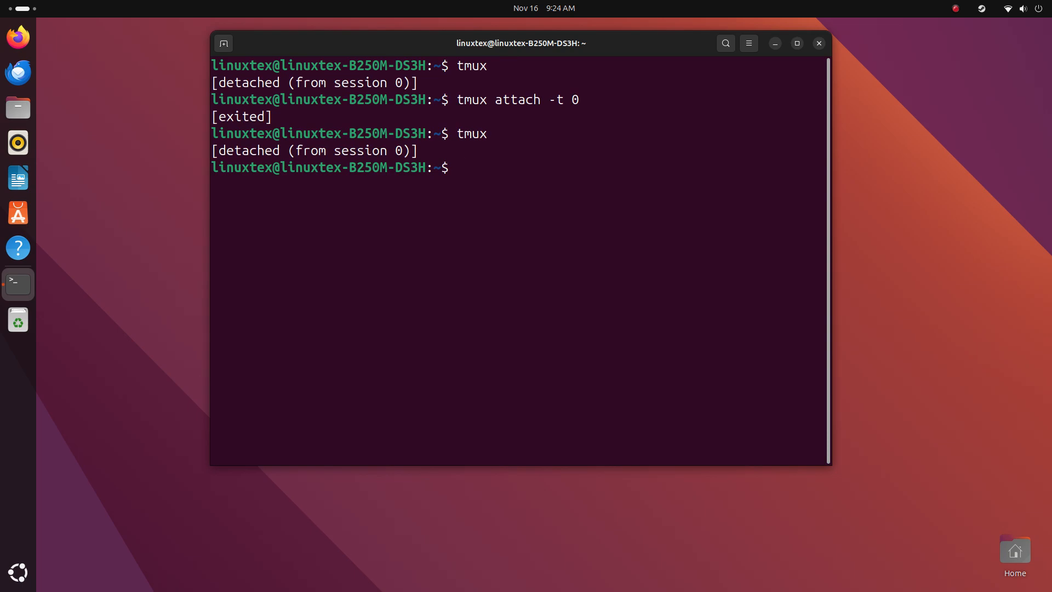
text(tmux ls)
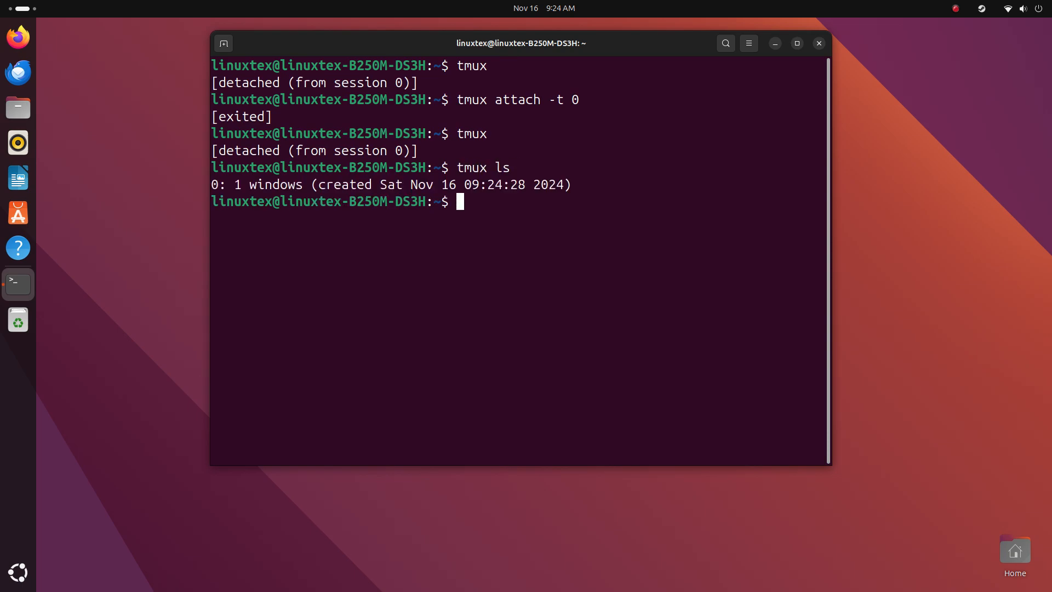
Step: Kill session 0 with 'tmux kill-session -t 0' and confirm with 'tmux ls'
text(tmux ki)
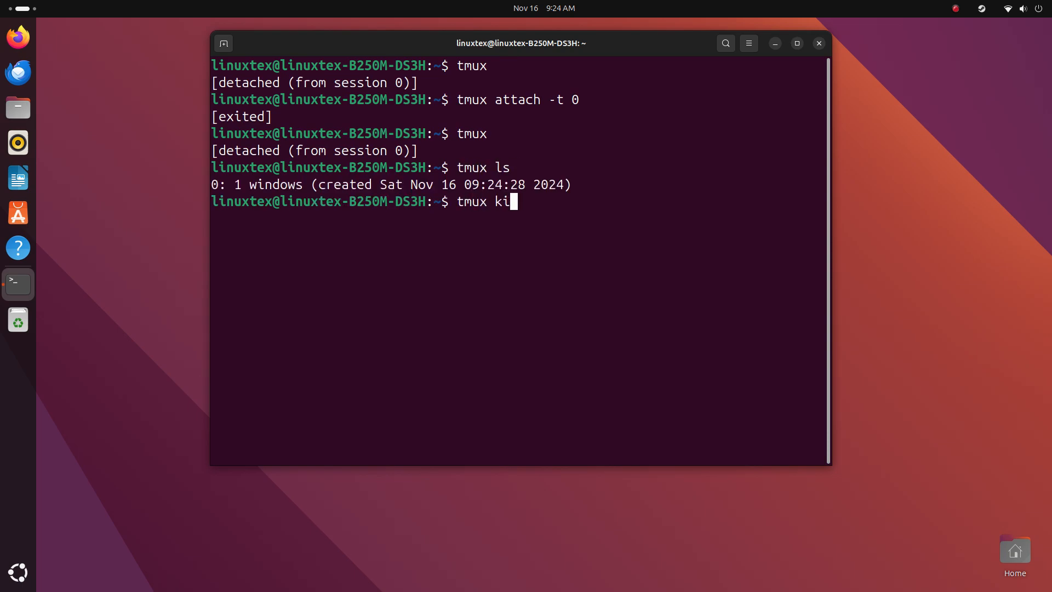
text(ll-session)
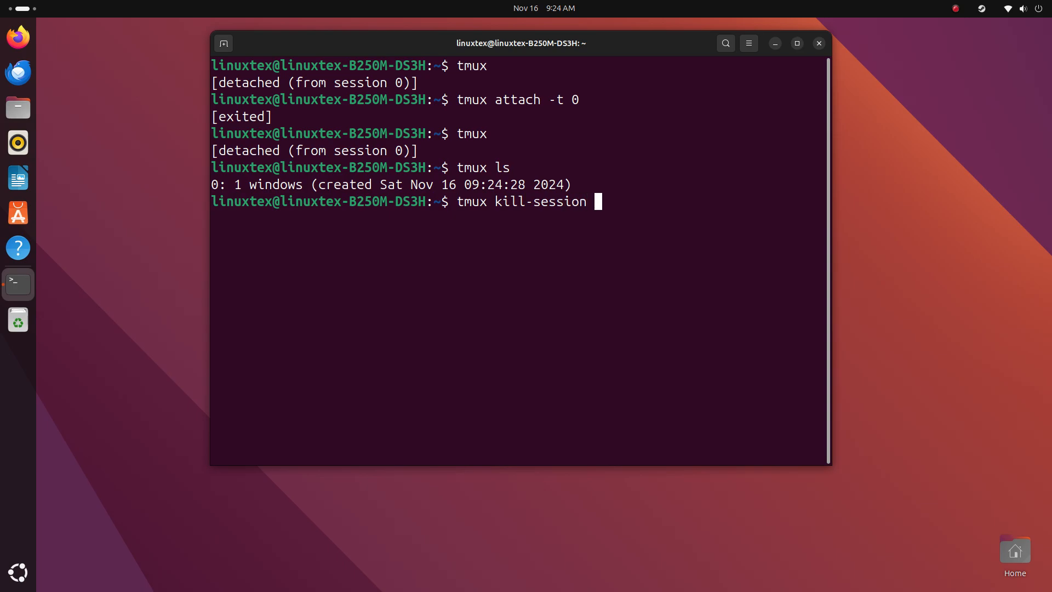
text(-t)
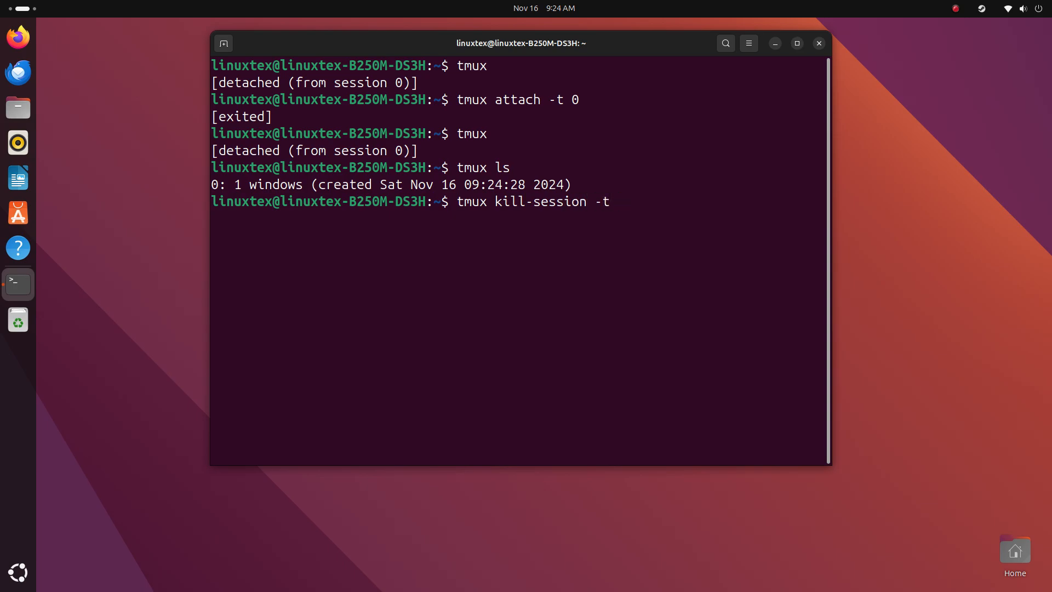
key(Return)
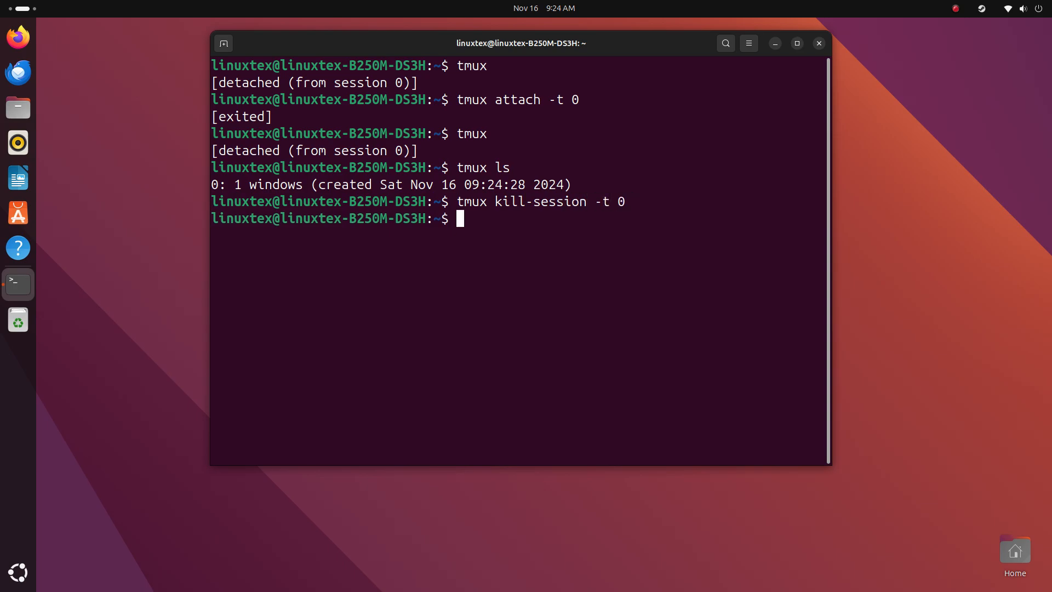
text(tmux ls)
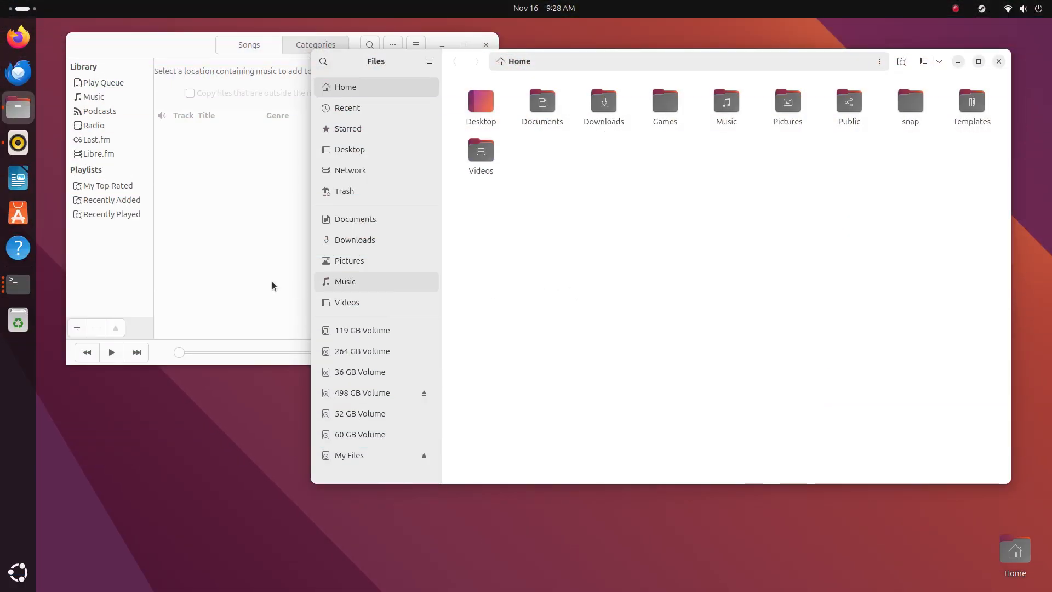
Step: Bring the apt update terminal to the front over the top terminal and music player
click(95, 125)
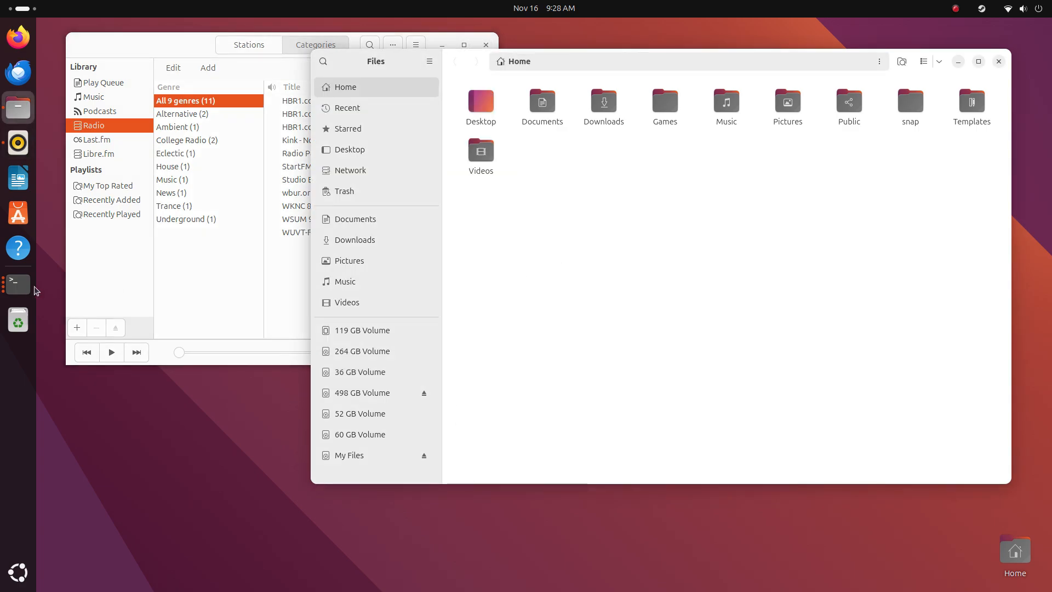
click(18, 282)
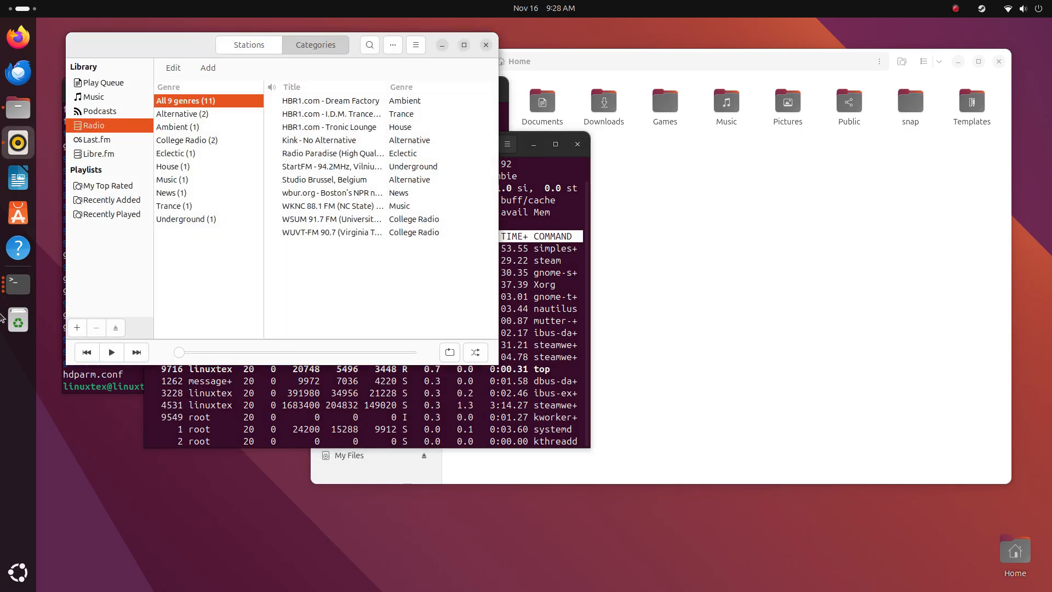
click(17, 284)
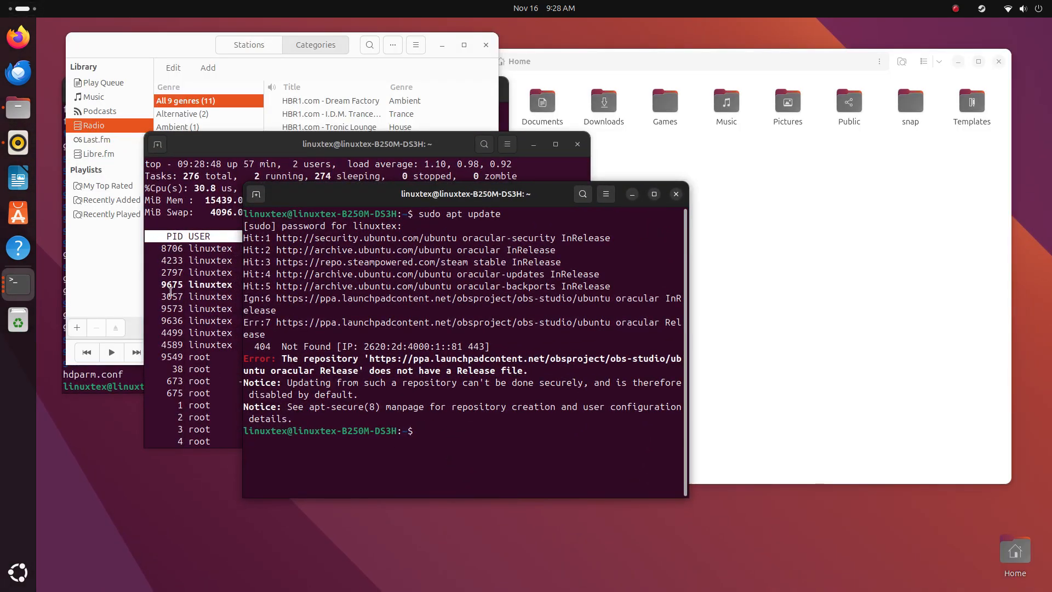
key(super)
text(tm)
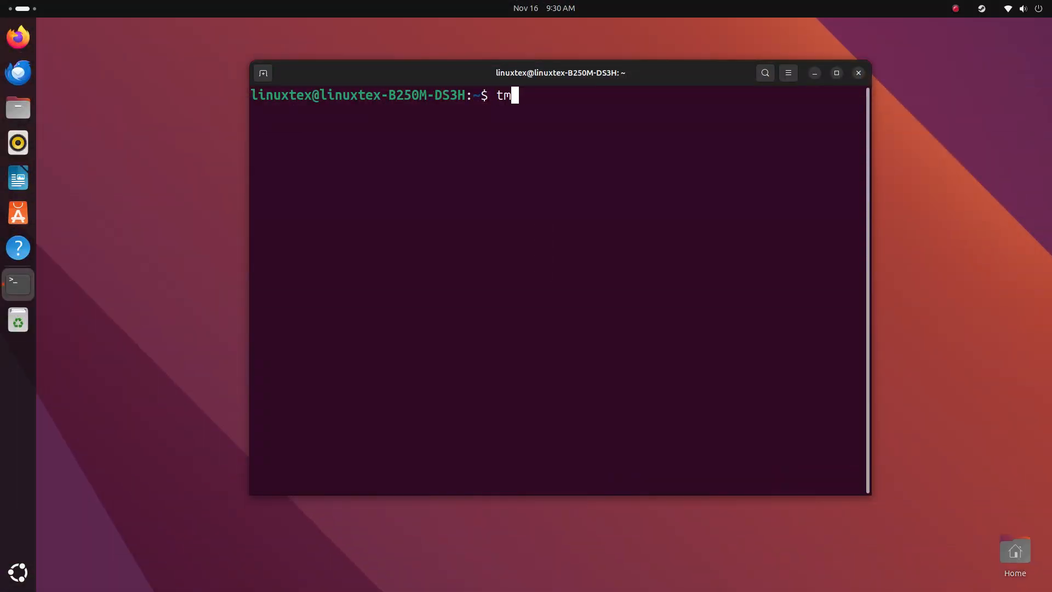
Step: Start a new tmux session named work with 'tmux new-session -s work'
text(ux)
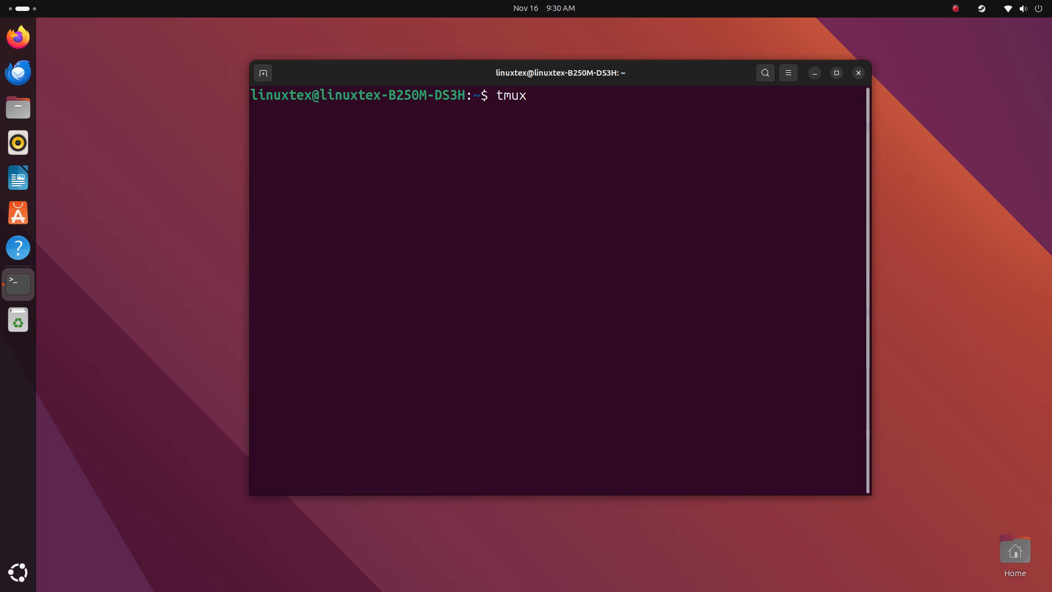
text(new-session)
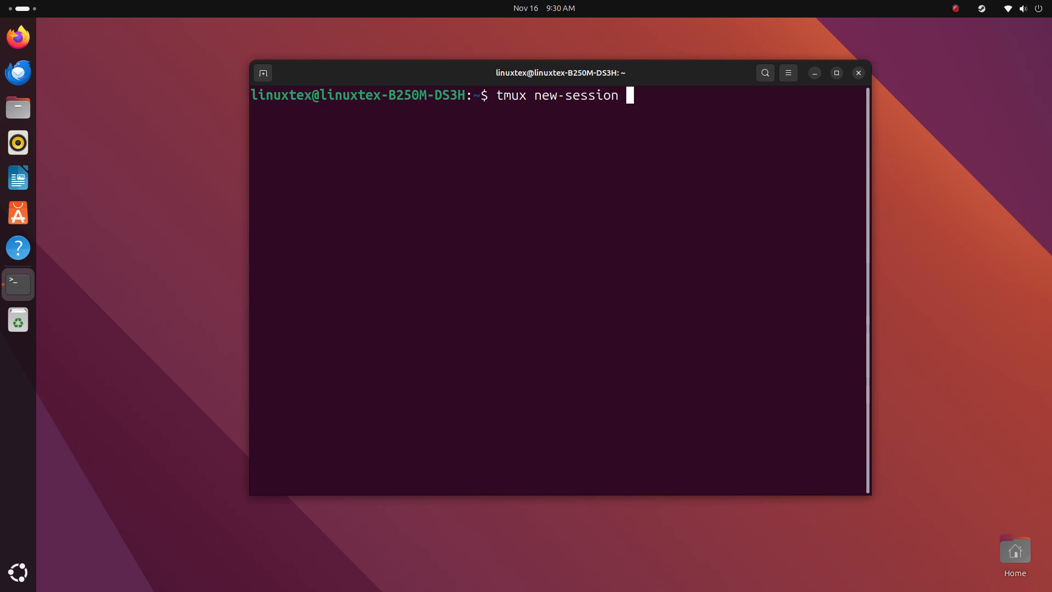
text(-s work\)
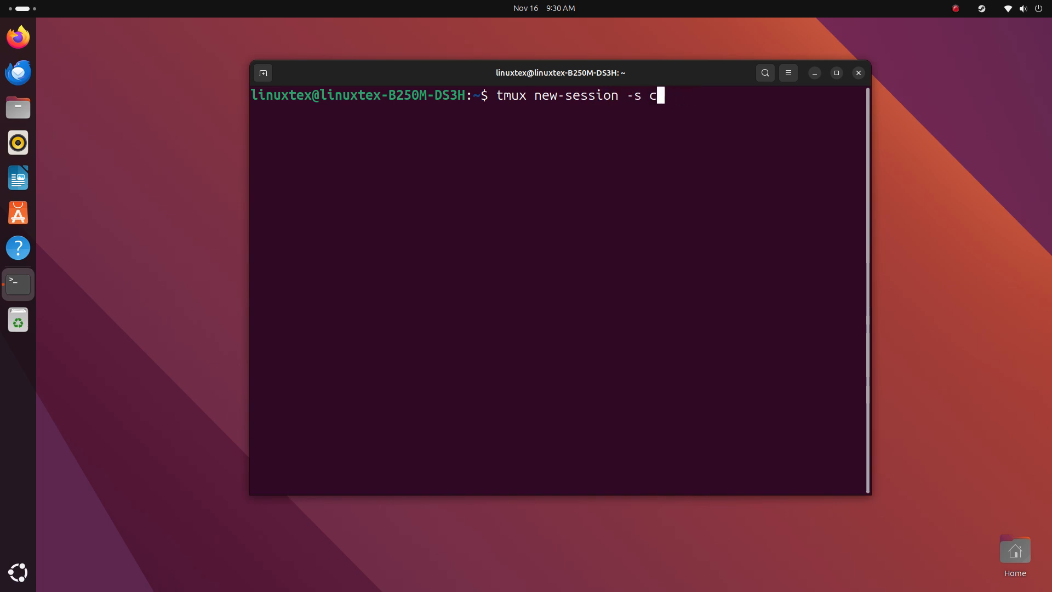
text(o)
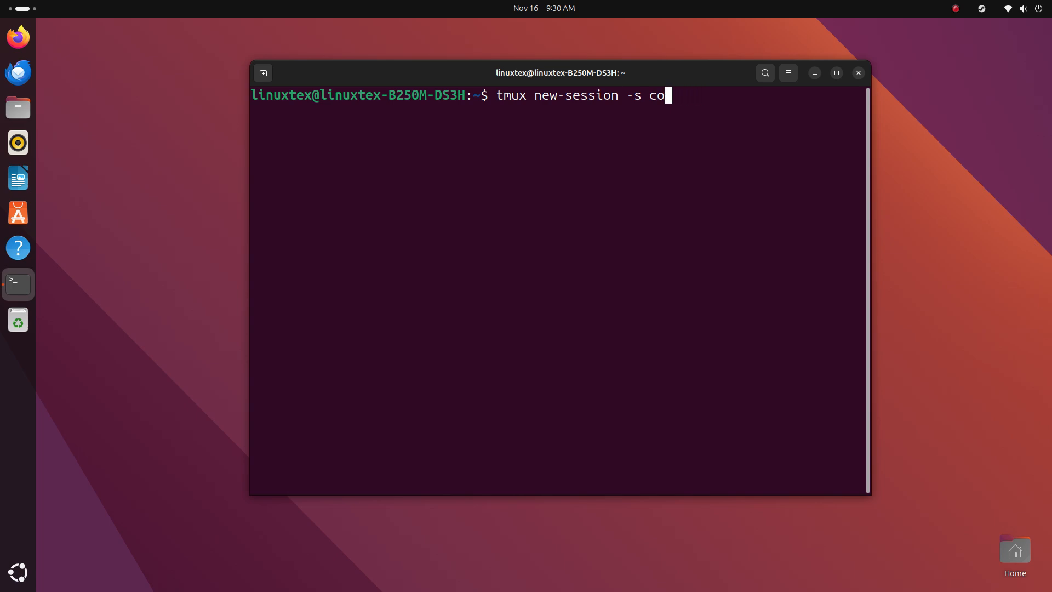
text(ser)
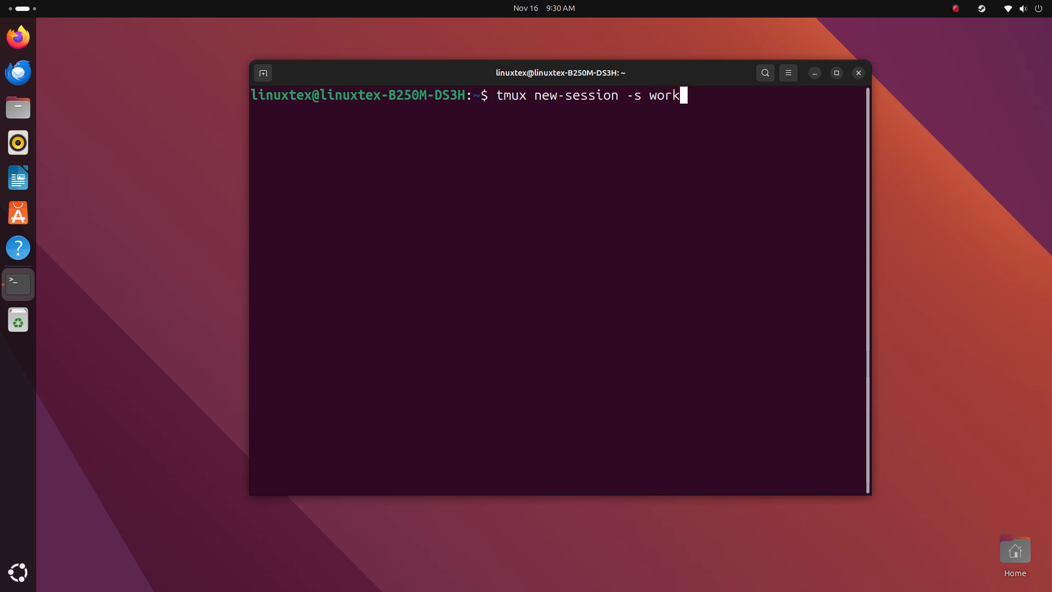
key(Return)
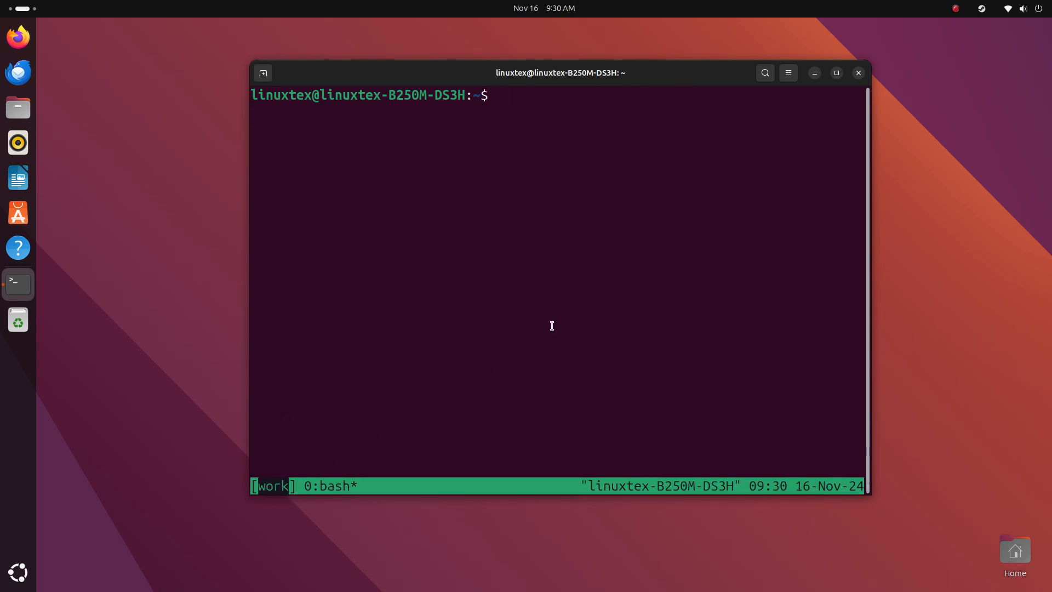
Step: Run 'ls' in the work session's first window and create a second window
text(ls)
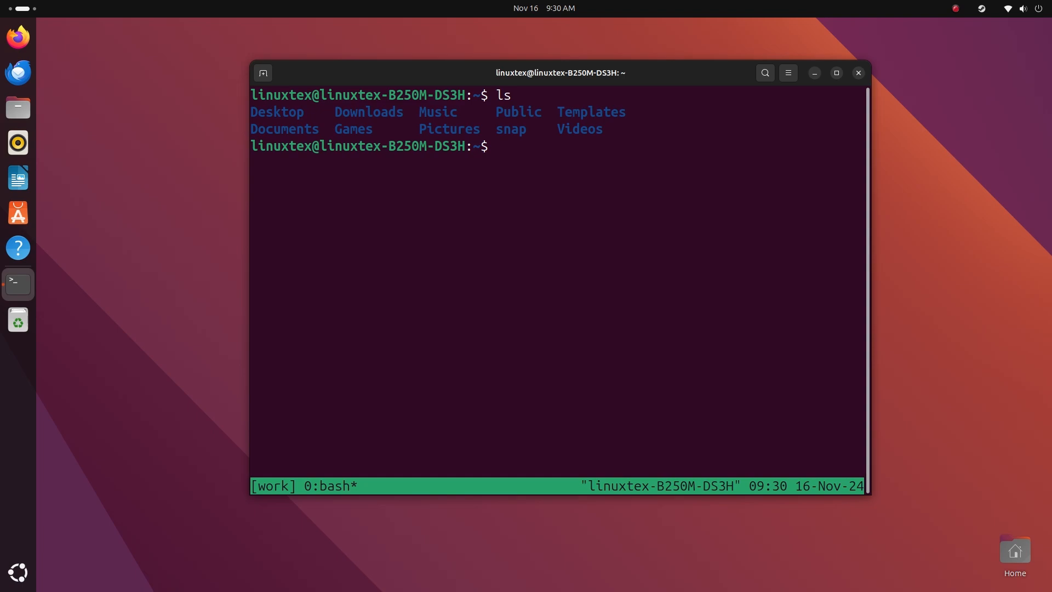
key(ctrl+b c)
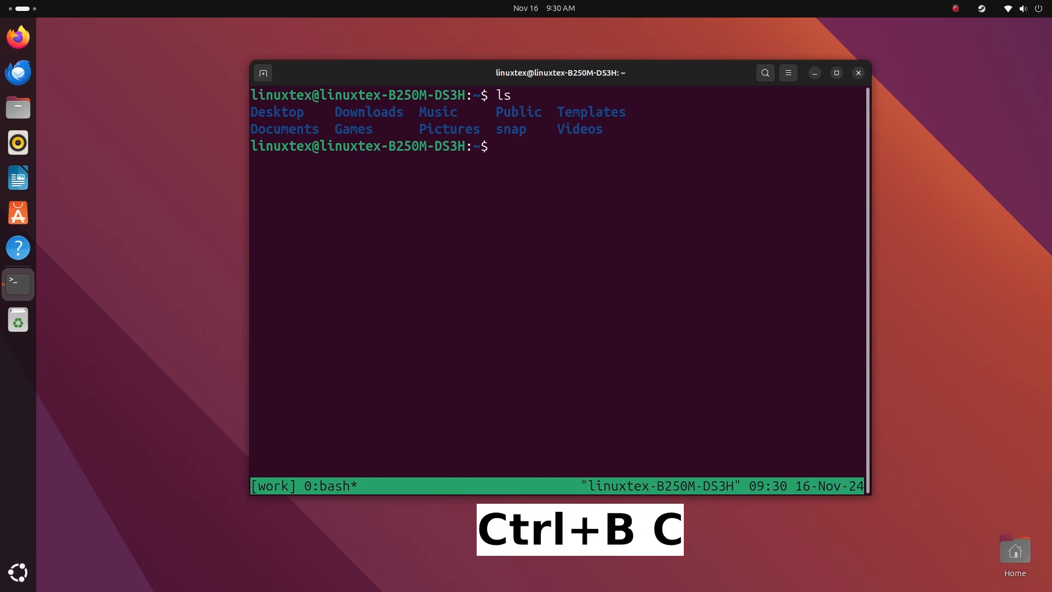
Step: Run 'sudo apt update' in a new window, then 'pwd' back in window 0
key(ctrl+b c)
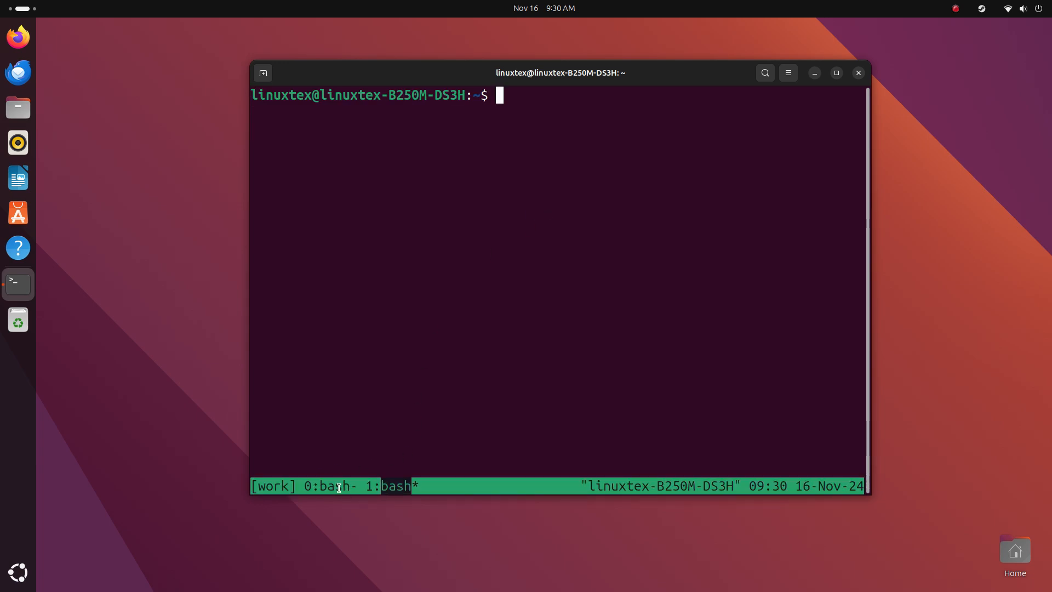
text(sudo apt update)
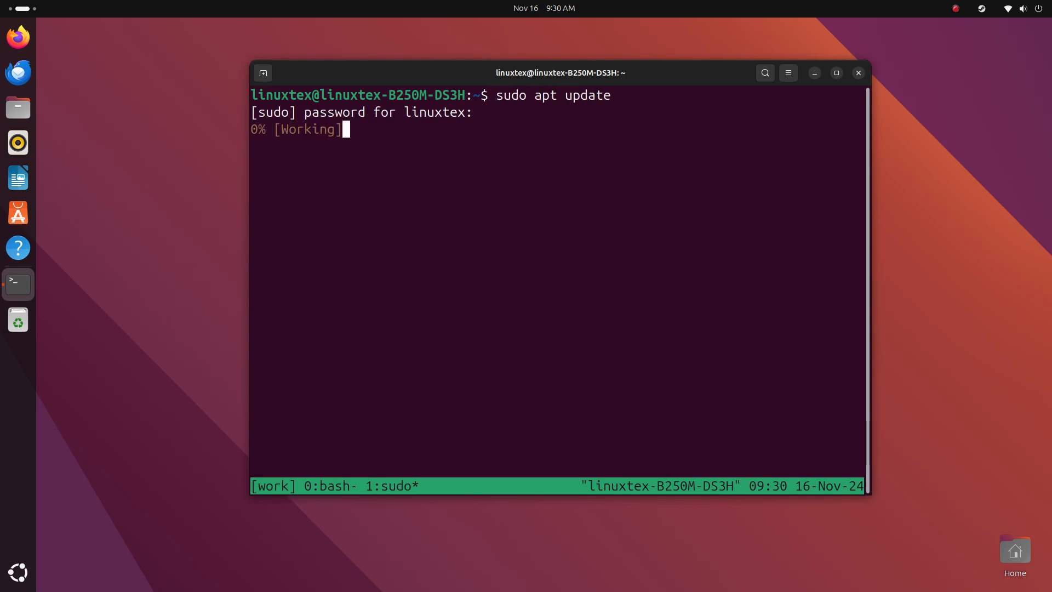
key(ctrl+b 0)
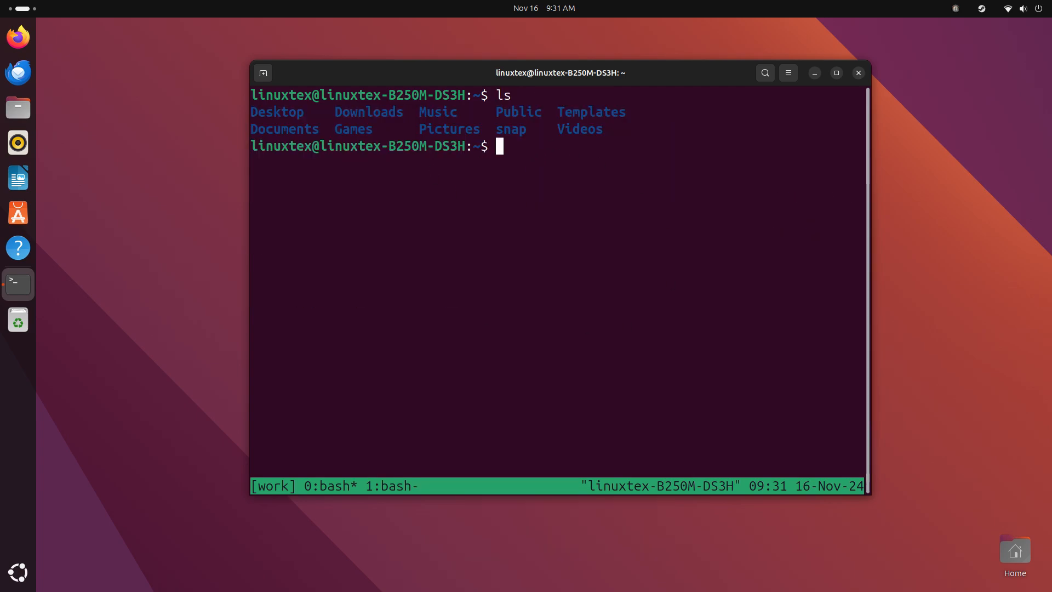
text(pwd)
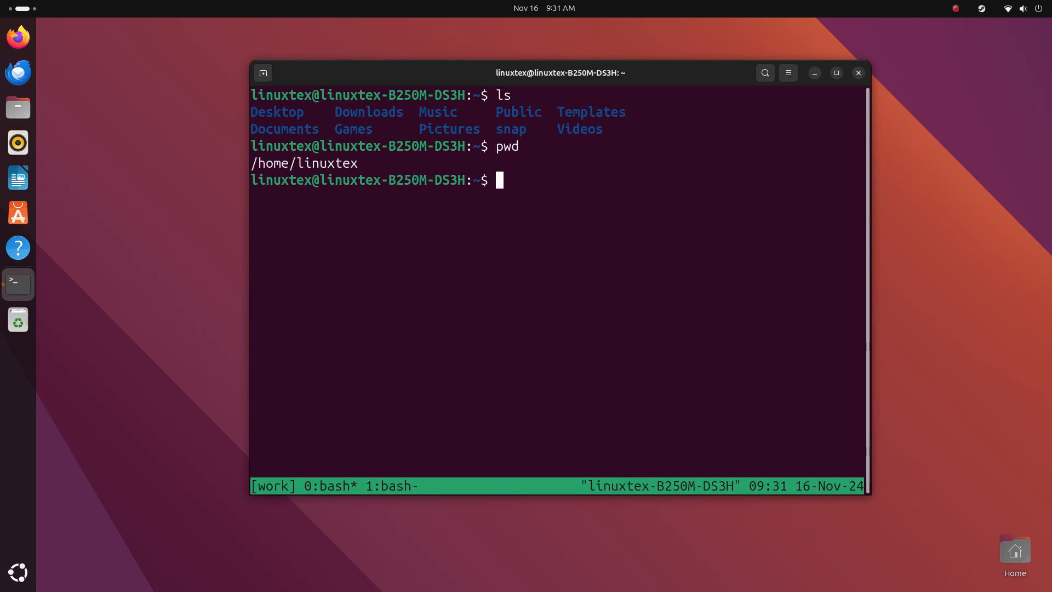
Step: Switch to window 1 and create a third window in the work session
key(ctrl+b 1)
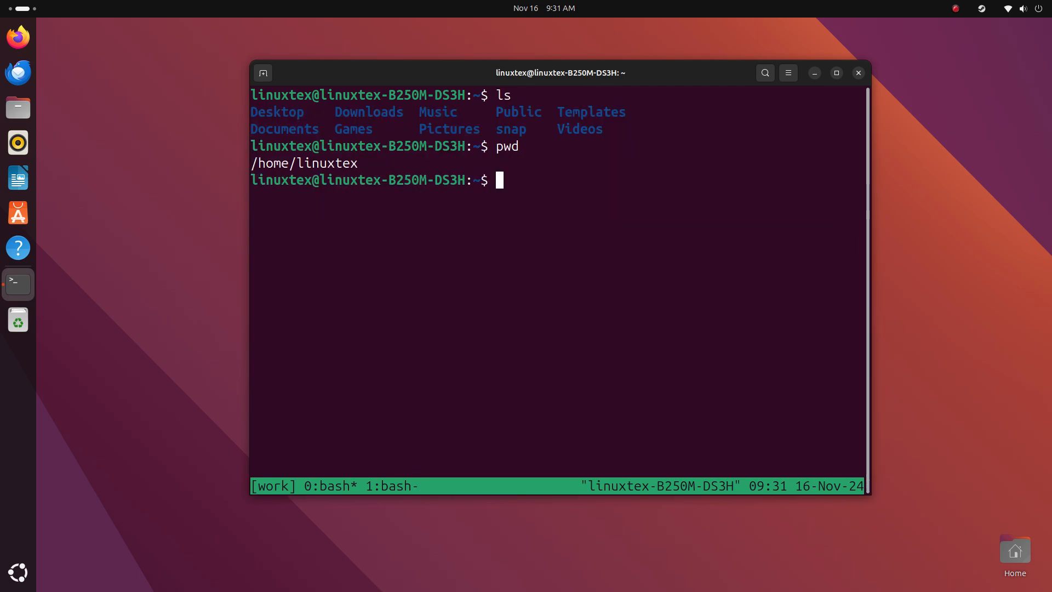
key(ctrl+b c)
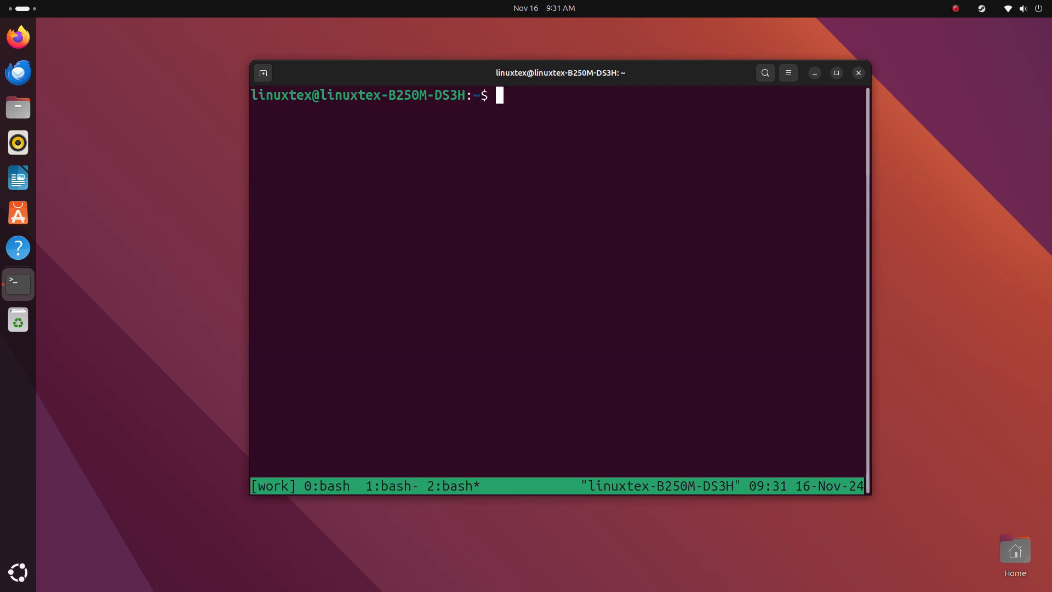
Step: Run top in window 2, start a renice prompt, hop to window 1's apt update output and back
text(top)
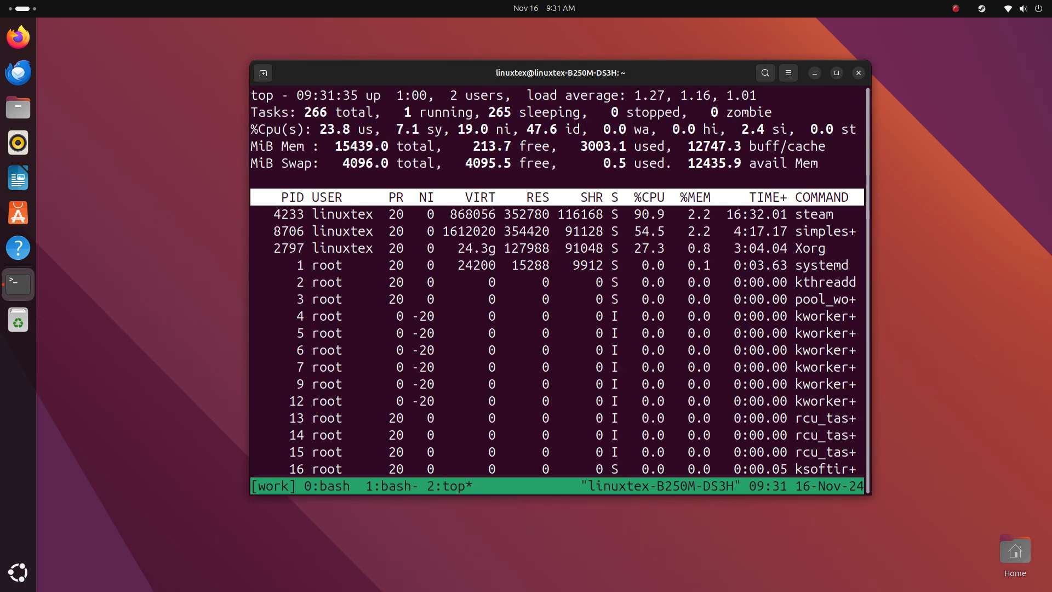
key(r)
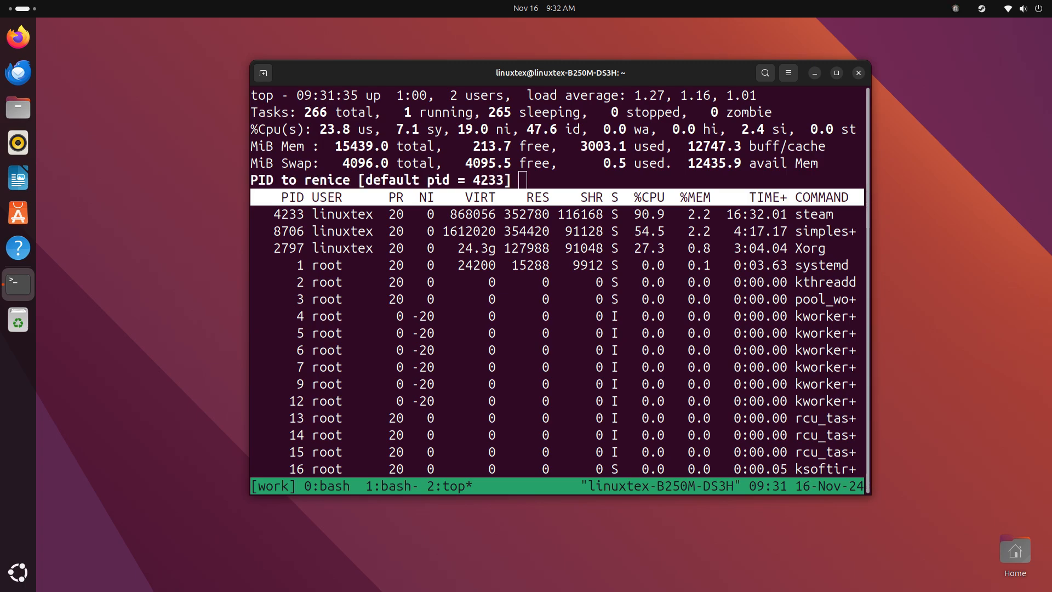
text(r)
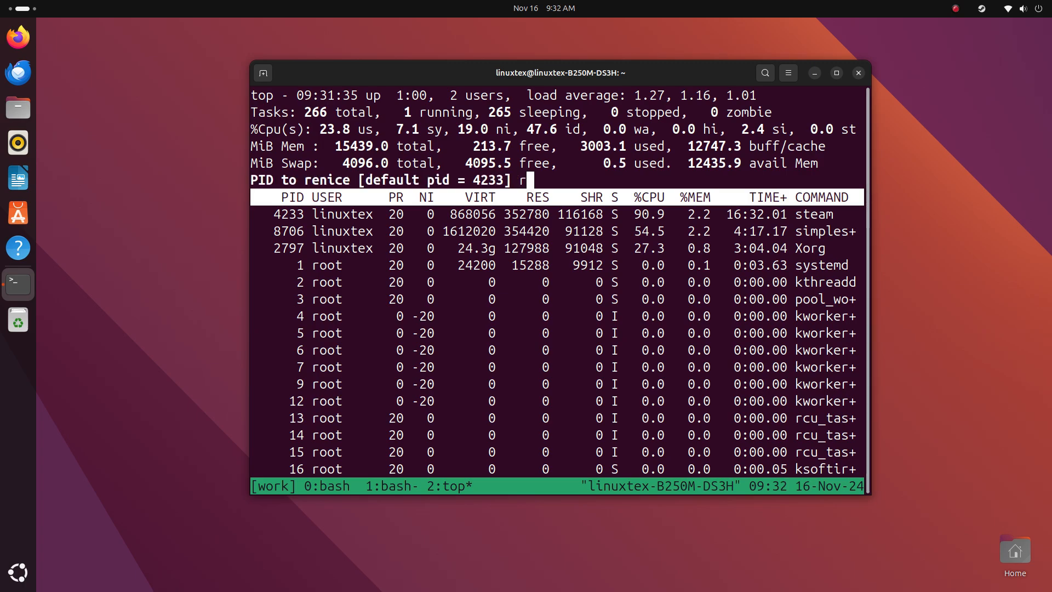
text(1)
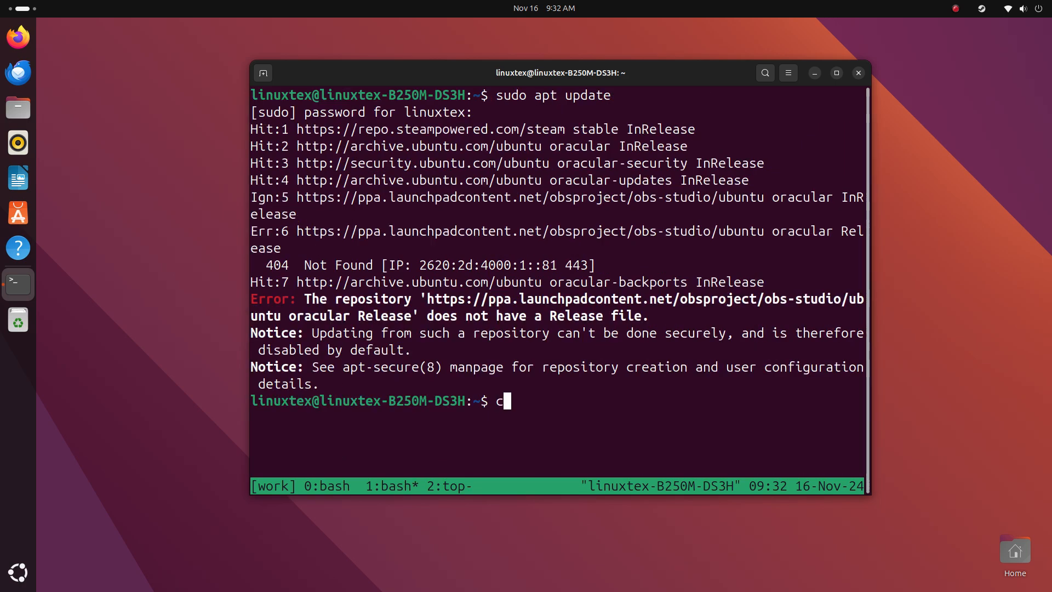
key(BackSpace)
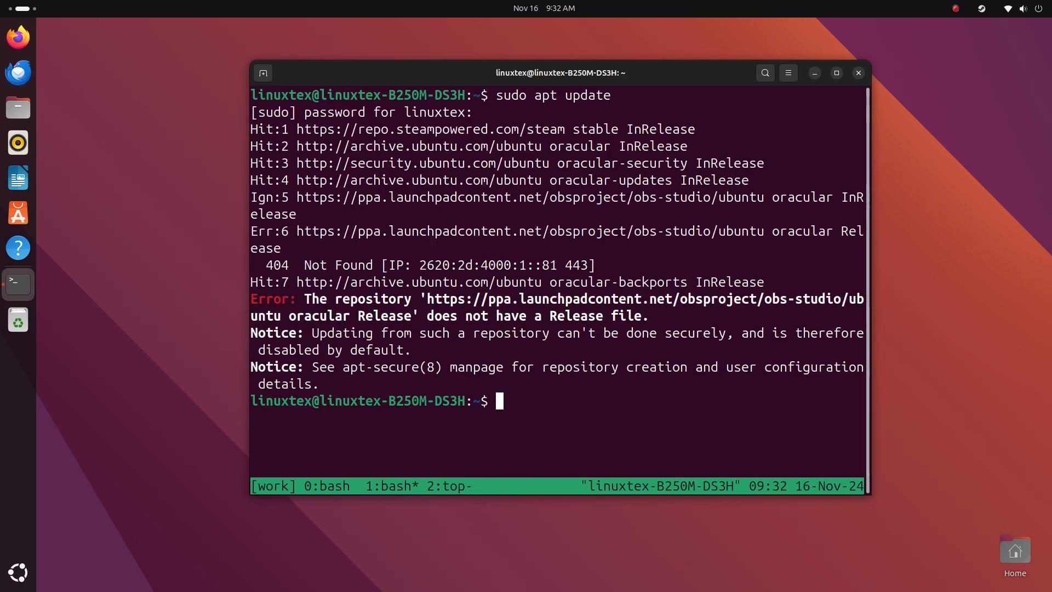
text(a)
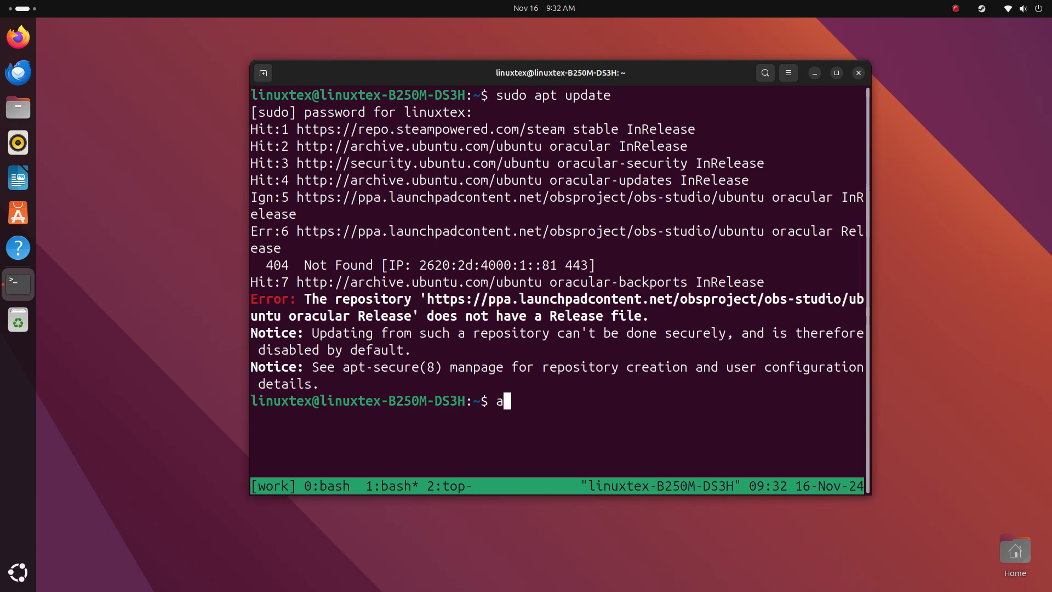
key(BackSpace)
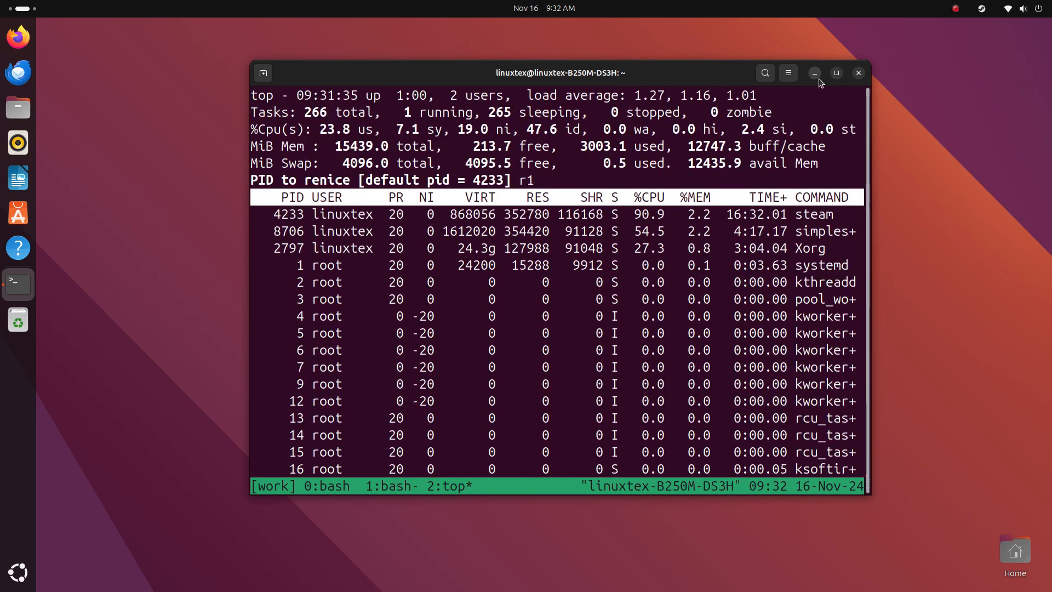
mouse_move(442, 344)
text(b)
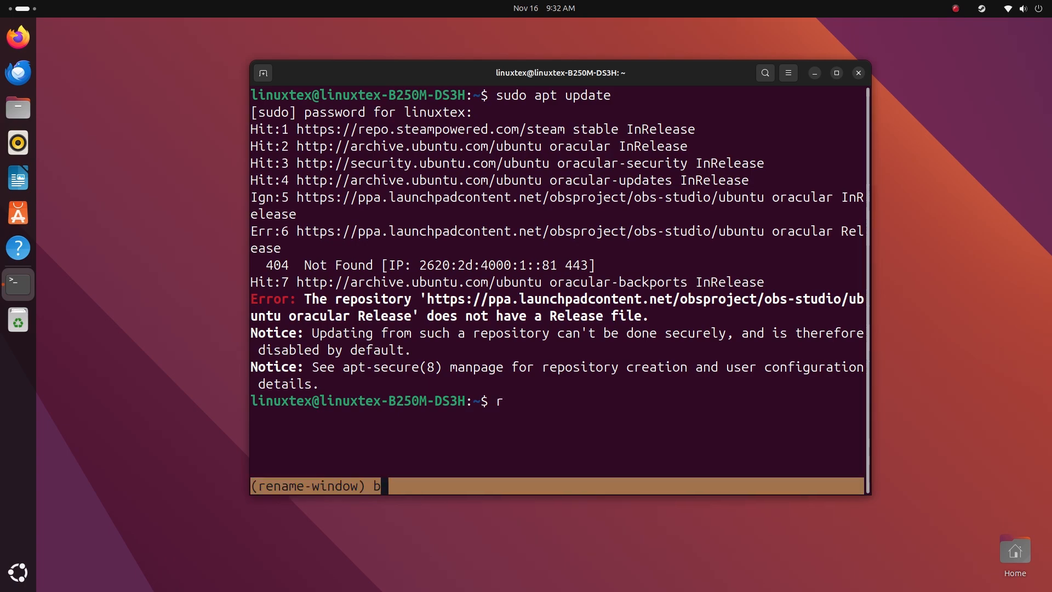
Step: Rename window 1 to 'update' and detach from the work session, leaving it running
text(pa)
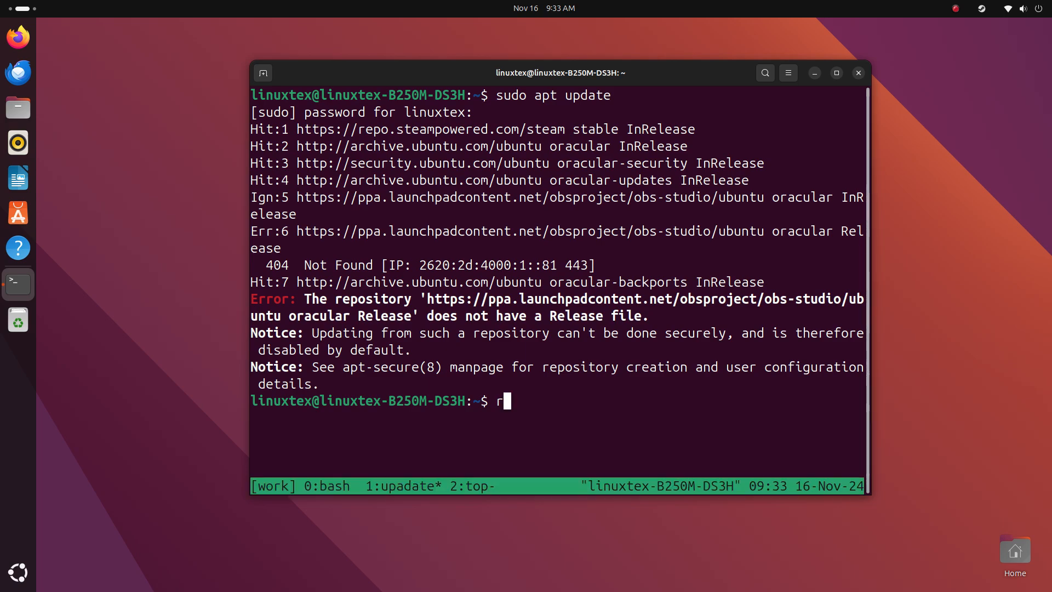
key(BackSpace)
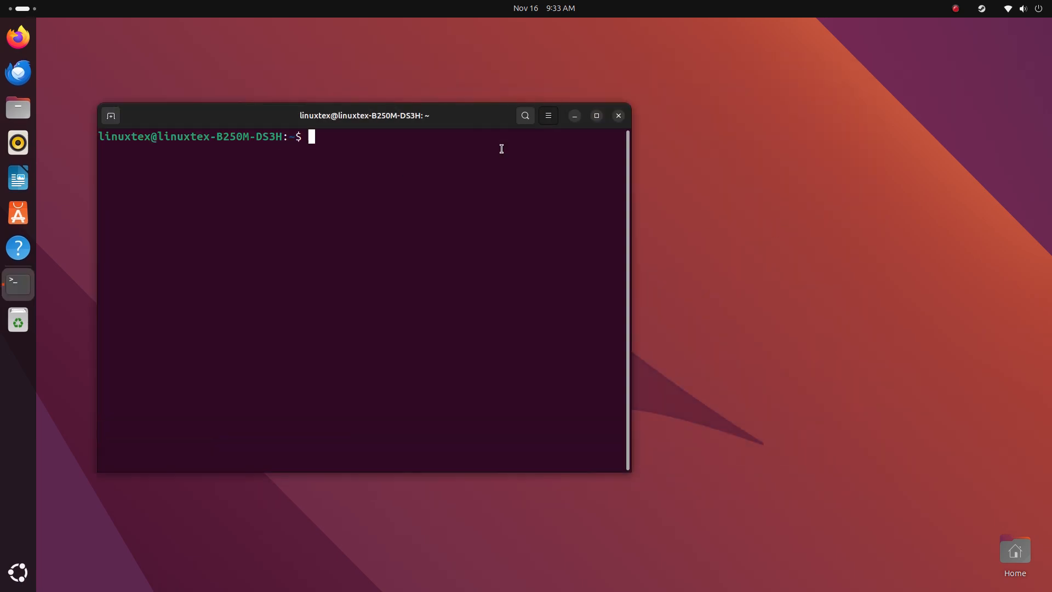
text(t)
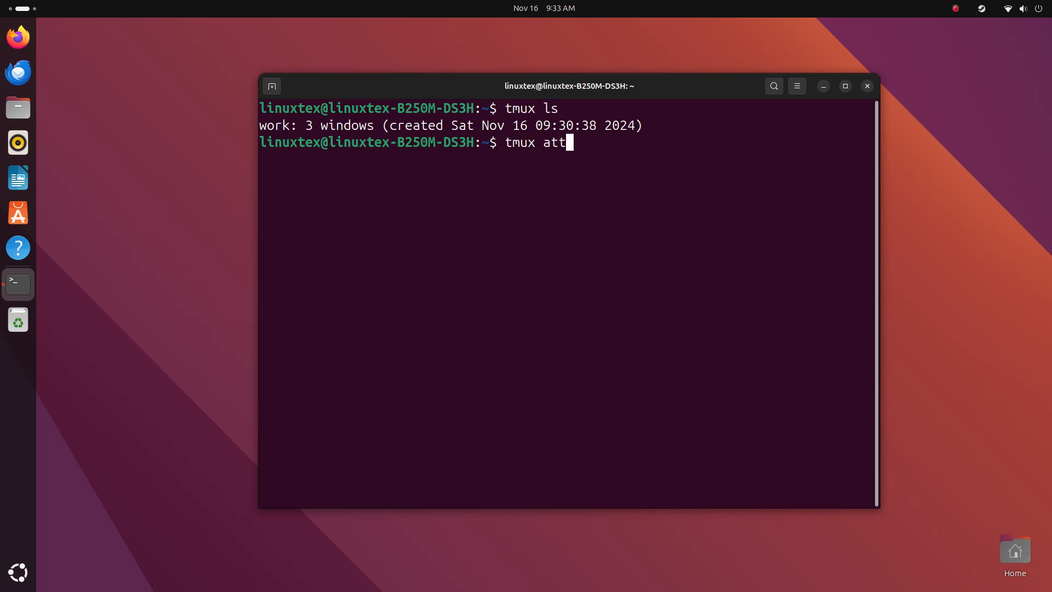
text(ach -t work)
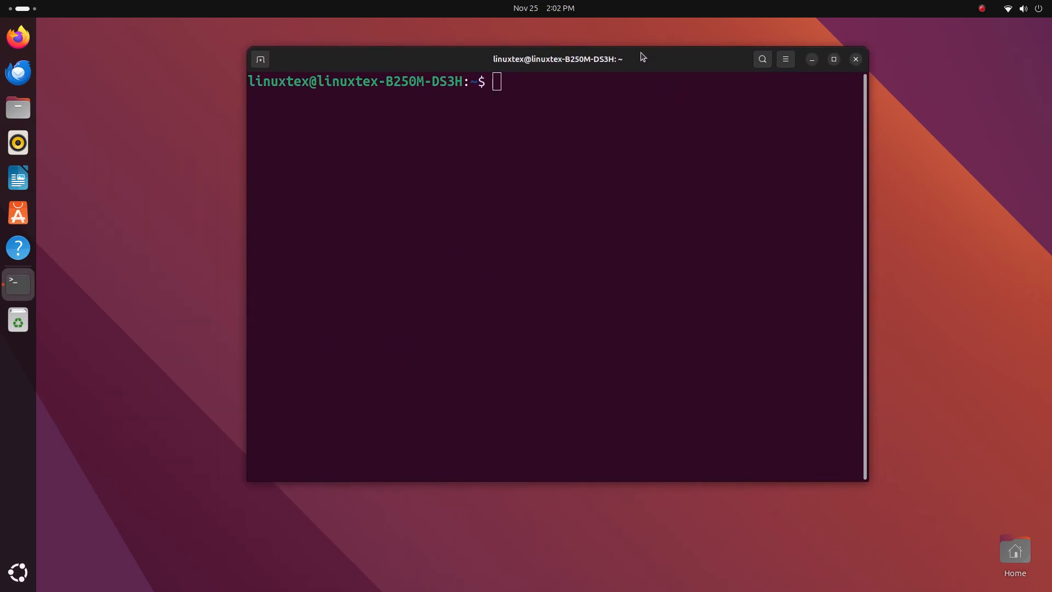
Step: Start a new tmux session, split it side by side and run sudo apt update in the right pane
text(tmu)
text(ls)
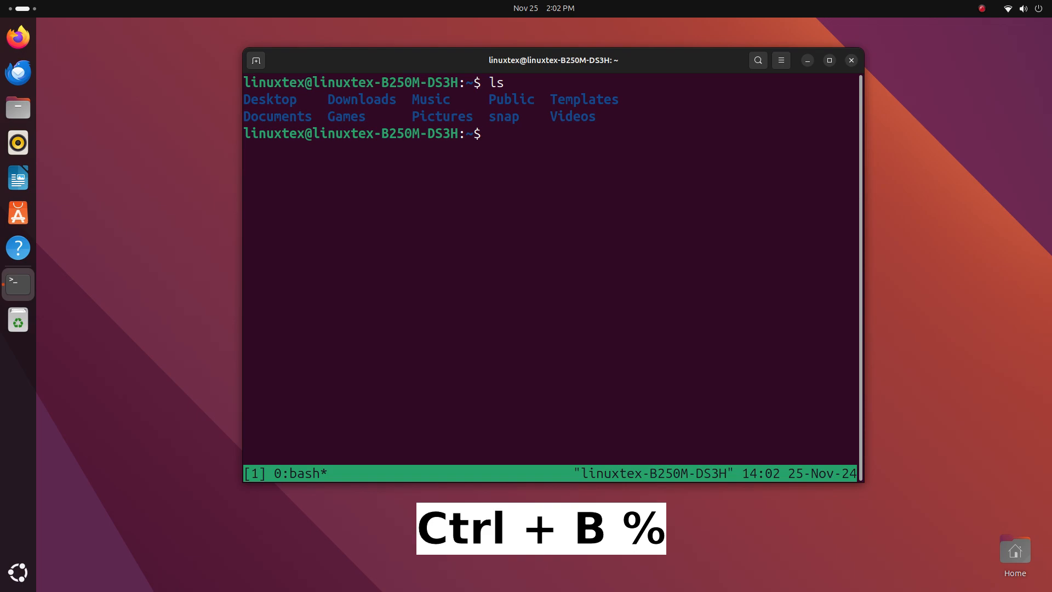
key(ctrl+b %)
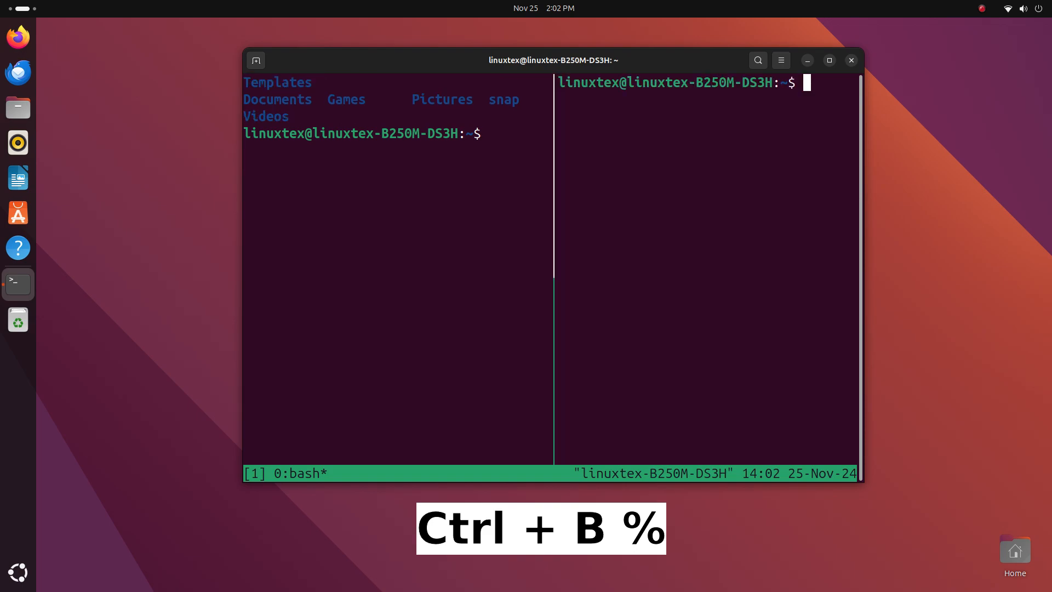
text(sudo apt upd)
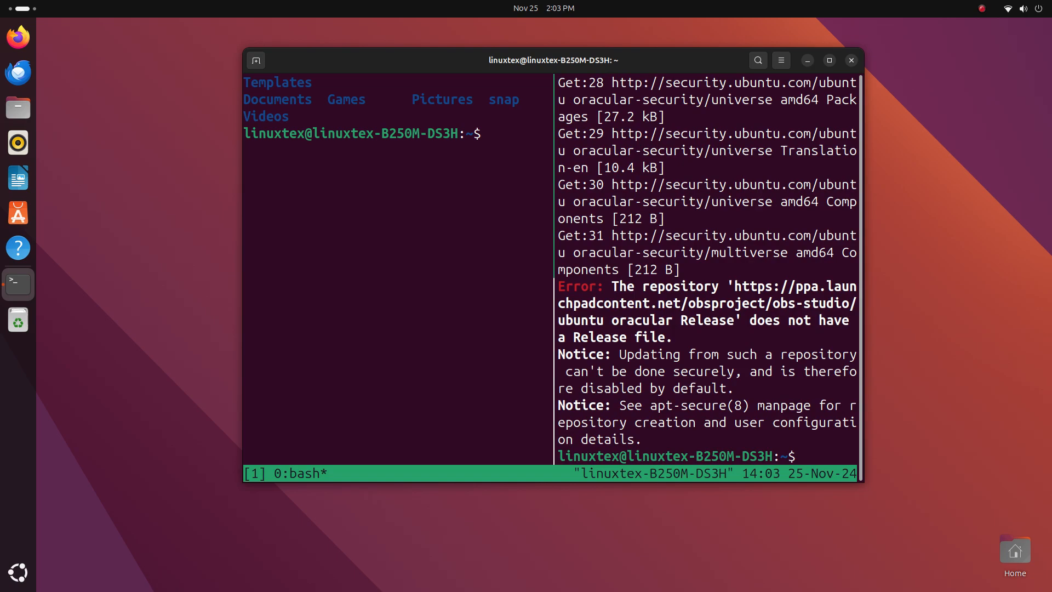
Step: Run pwd in the left pane to show /home/linuxtex and clear the right pane
text(pwd)
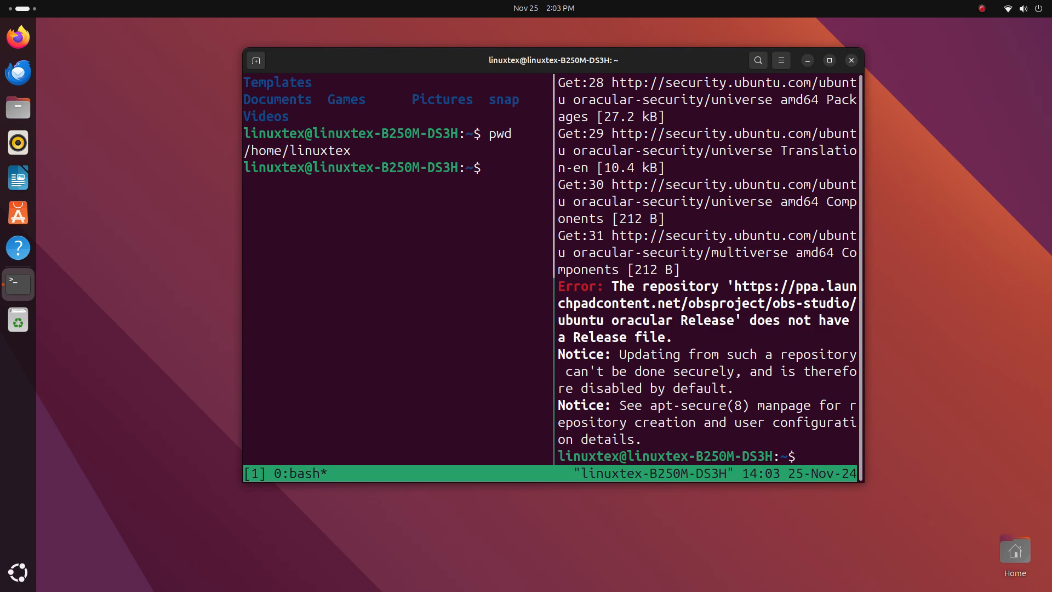
text(clear)
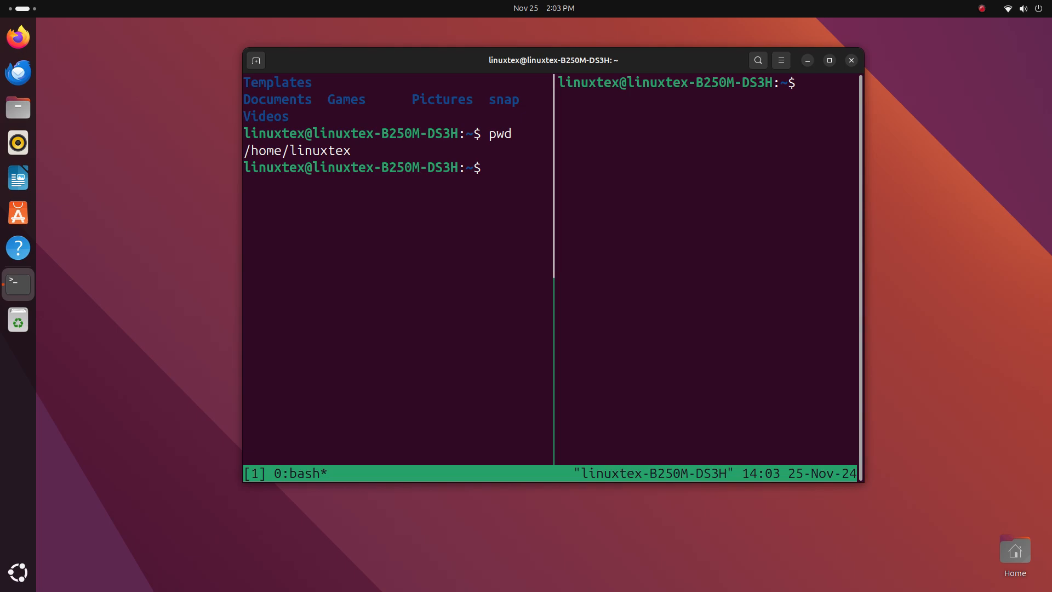
click(705, 82)
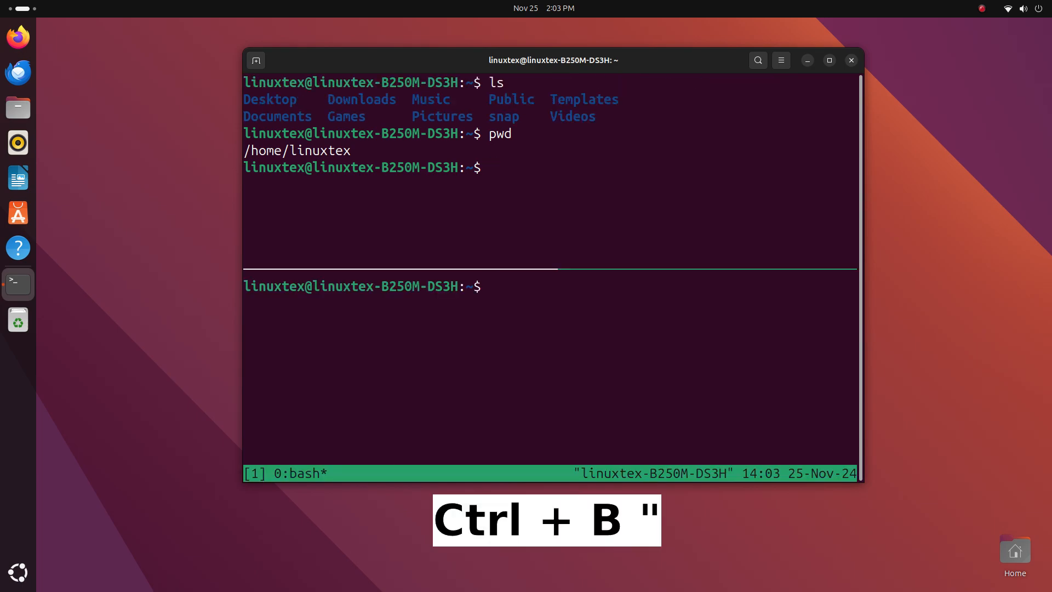
Step: In the lower pane list files, change into Templates/ and split it into two bottom shells
text(ls)
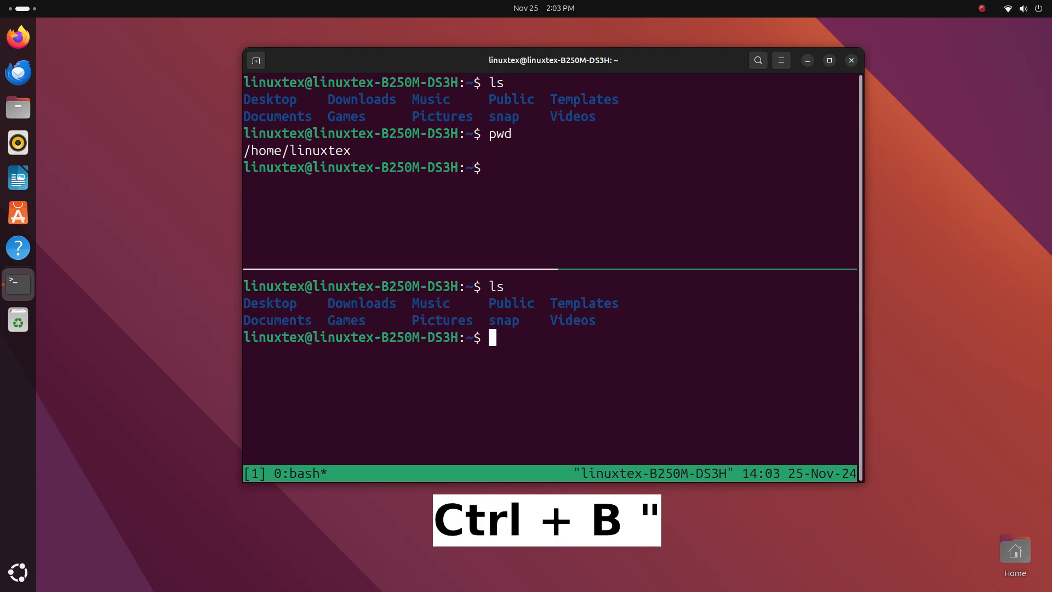
text(cd Templates/)
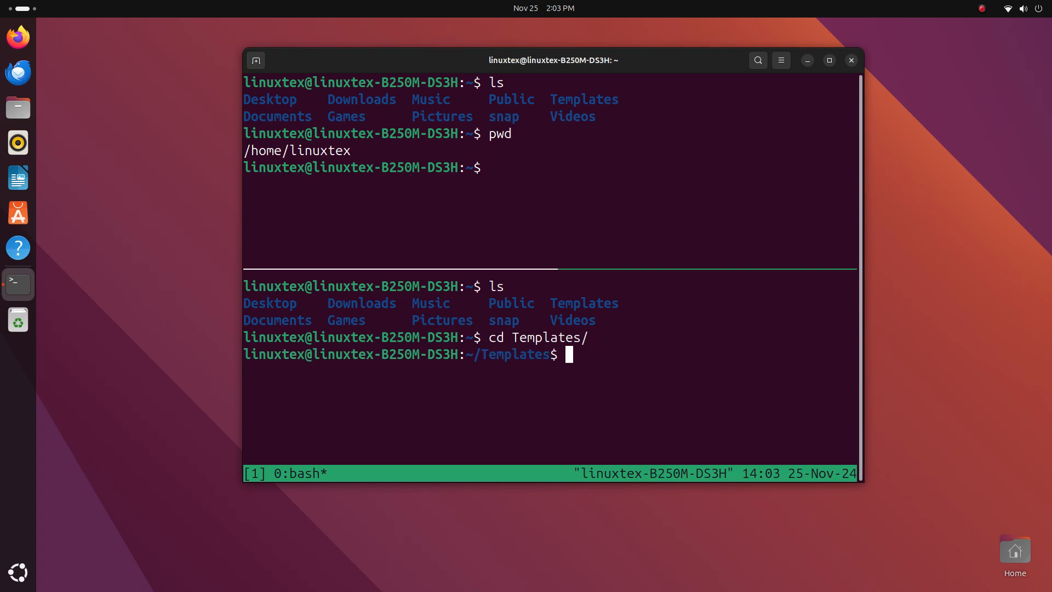
text(;)
click(550, 166)
text(ls)
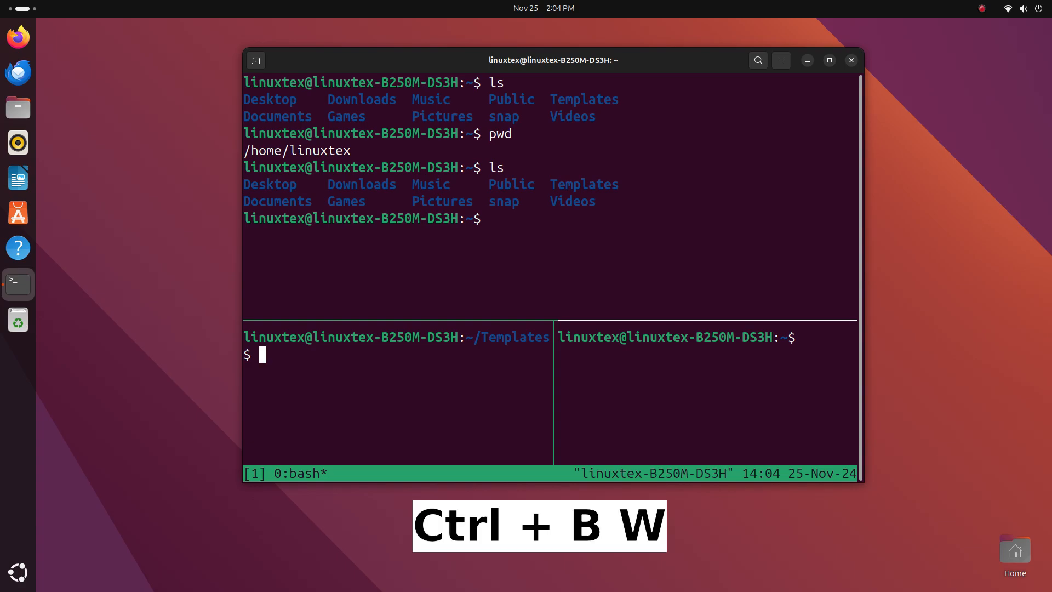
Step: View the tmux window list, then detach from session 0 back to a plain shell
key(ctrl+b w)
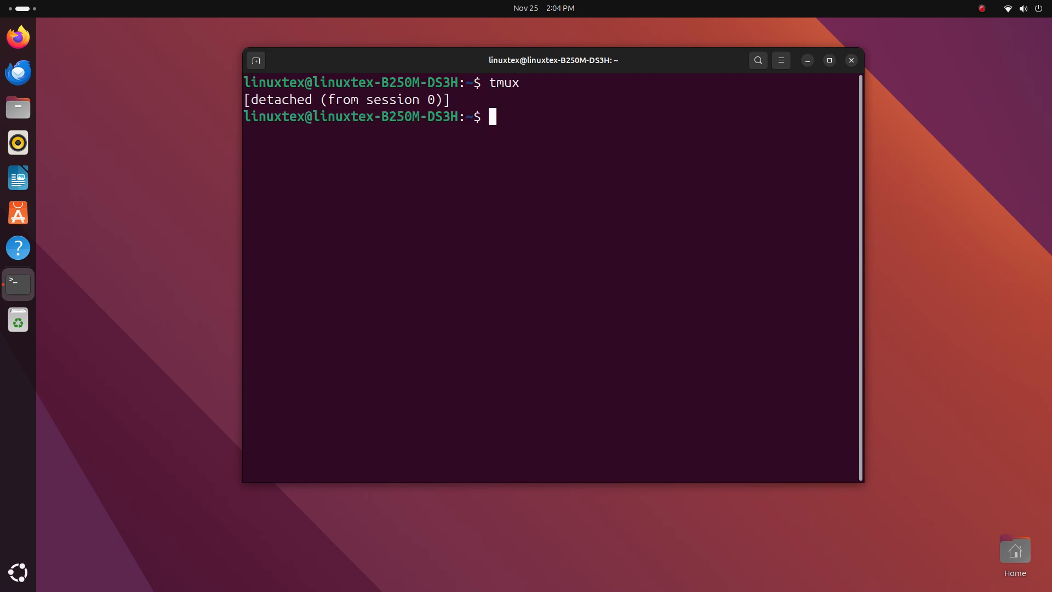
Step: List sessions with tmux ls and reattach to the three-pane session with tmux attach -t
text(tmux ls)
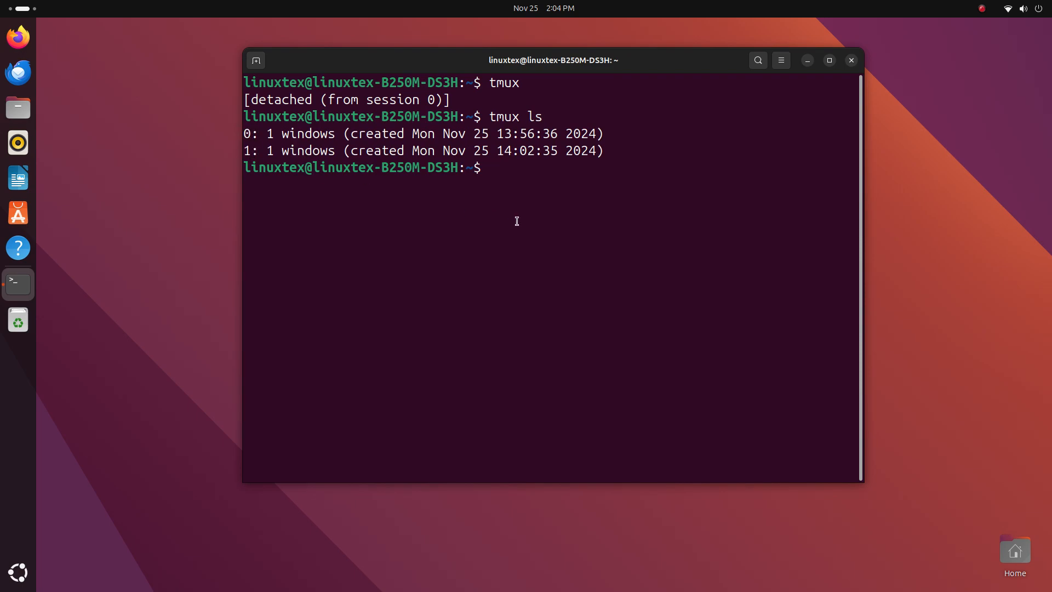
text(tmux att)
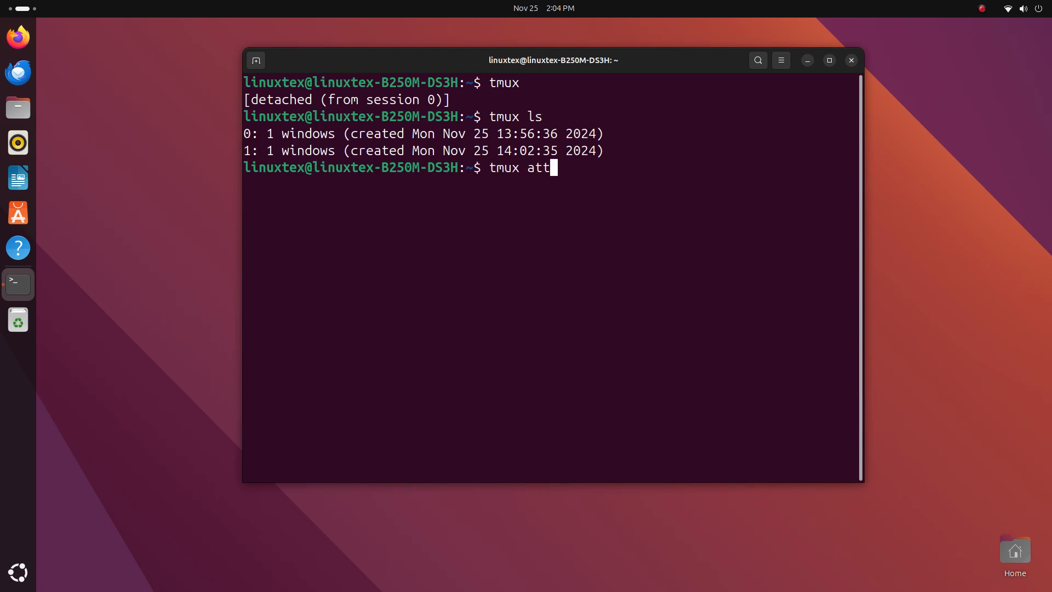
text(ach)
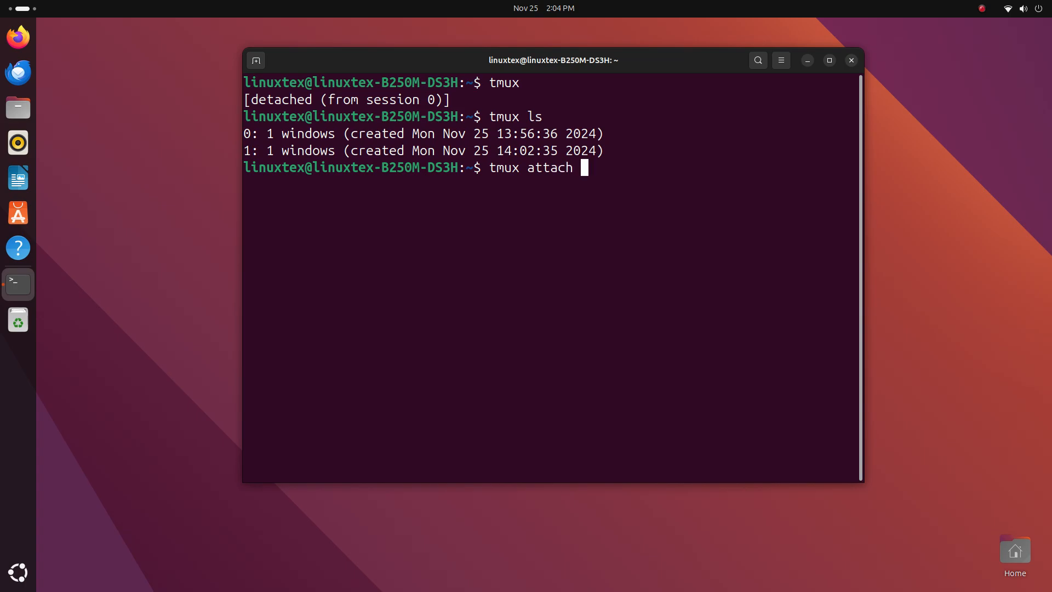
text(-t)
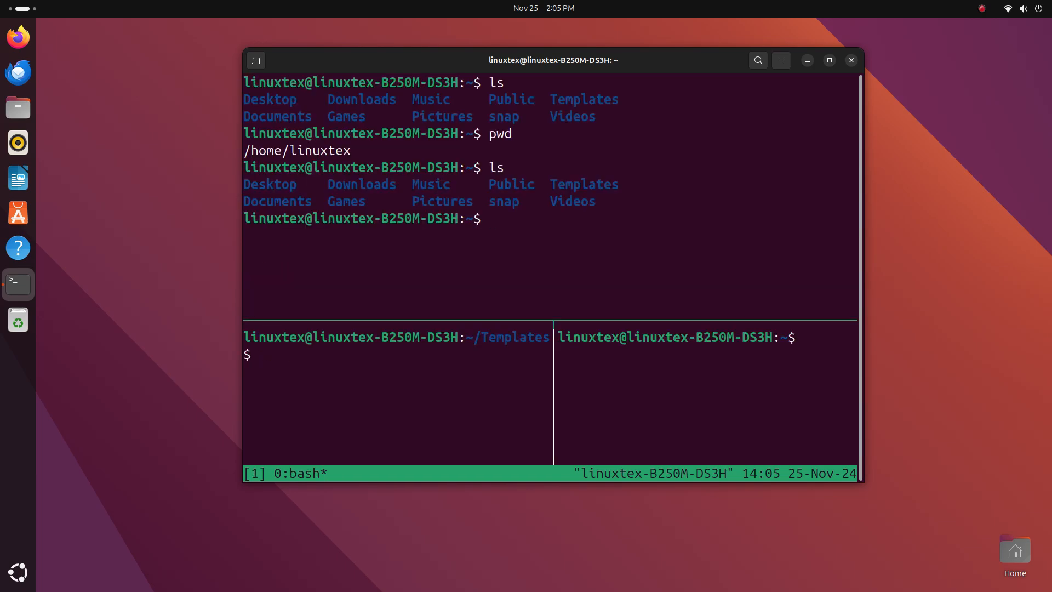
Step: Clear the top pane and close the session's panes with Ctrl+B x, confirming each
text(c)
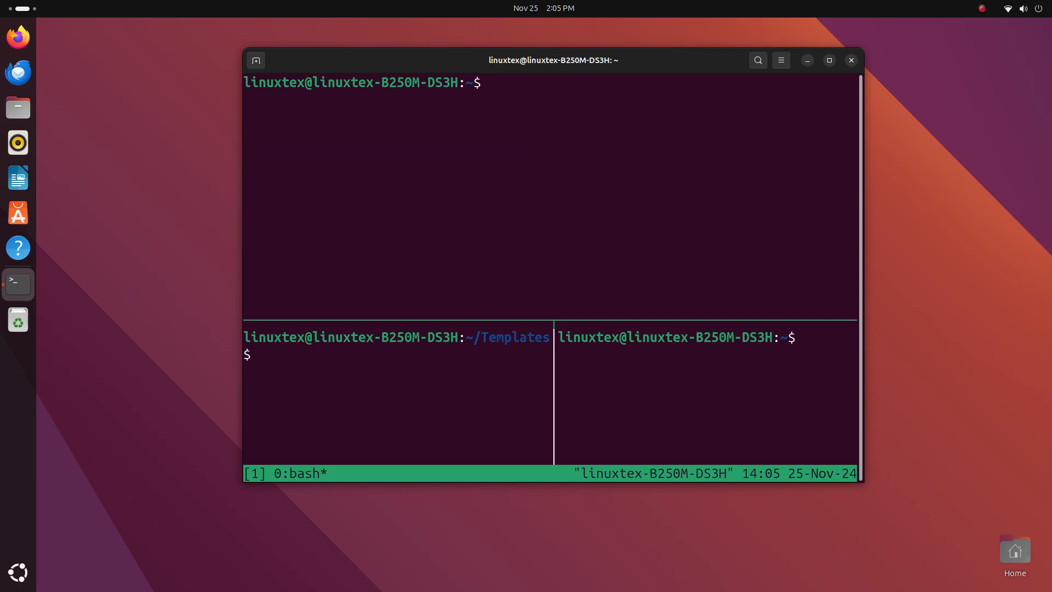
key(ctrl+b x)
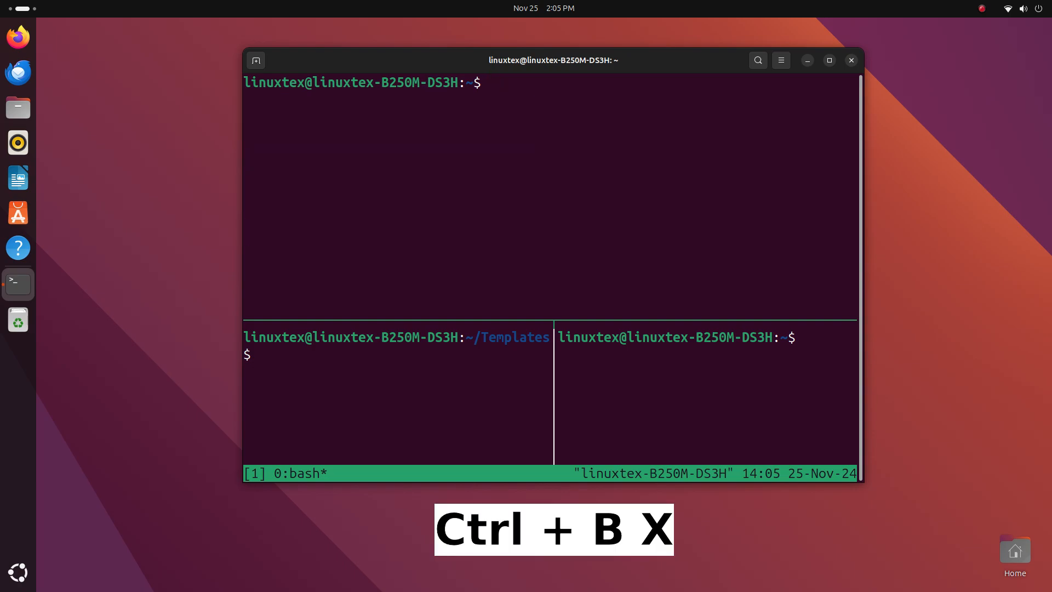
key(ctrl+b x)
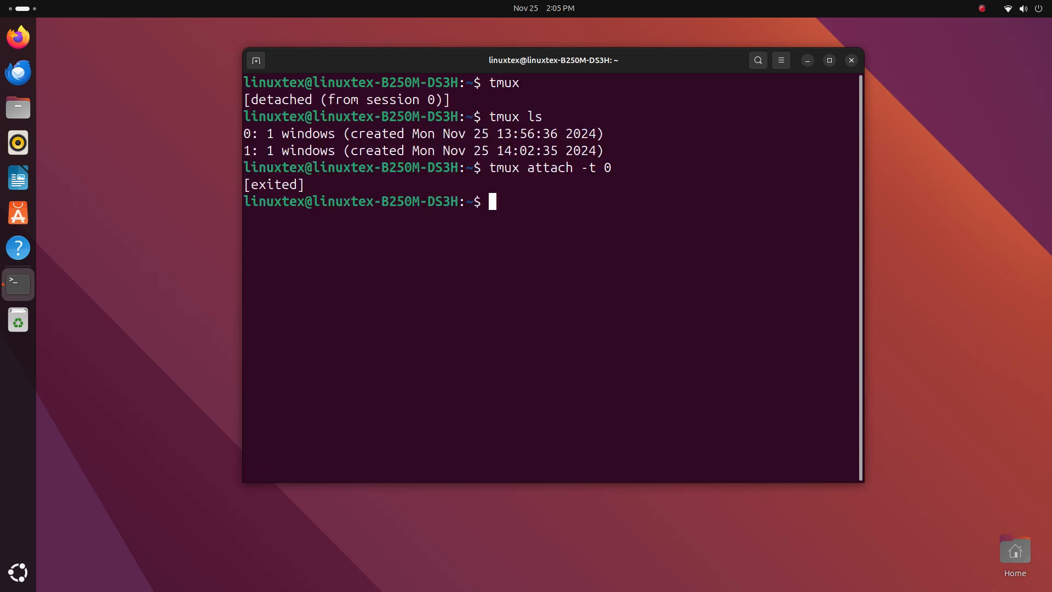
Step: List the remaining tmux session and remove it with tmux kill-session
text(tmux ls)
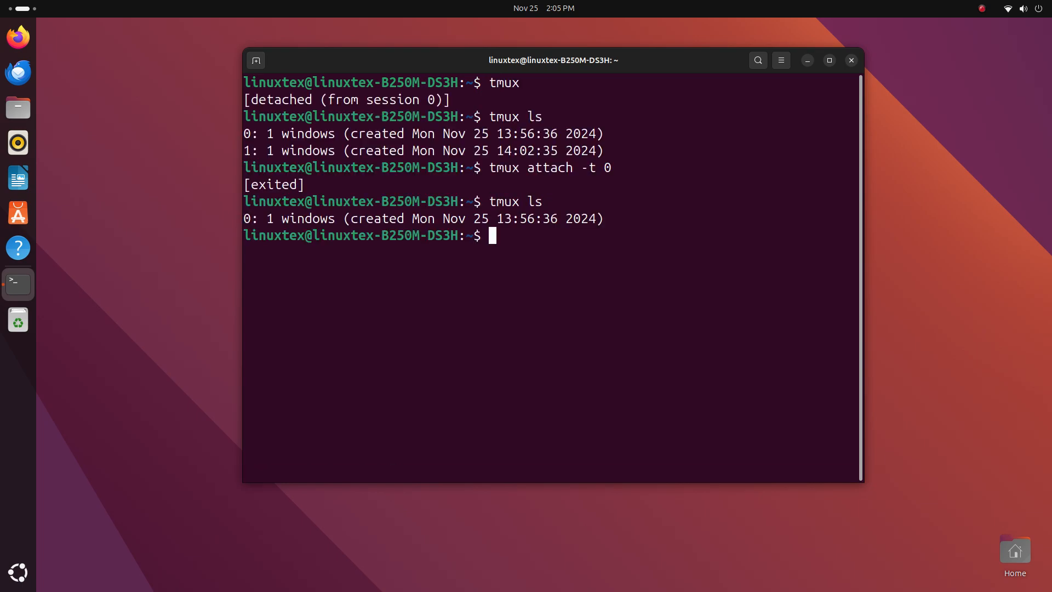
text(tmux)
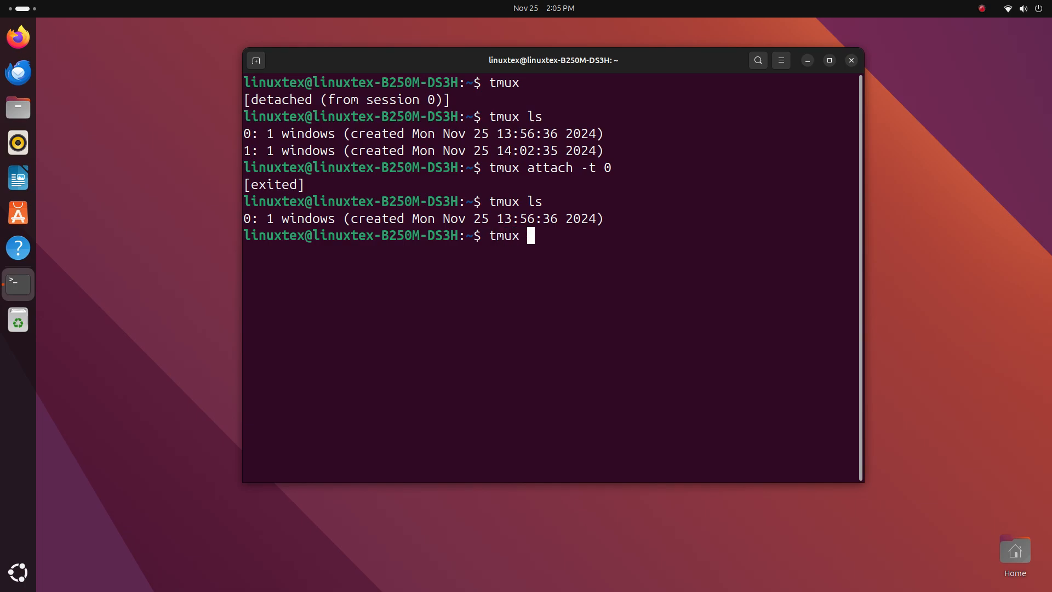
text(kill-s)
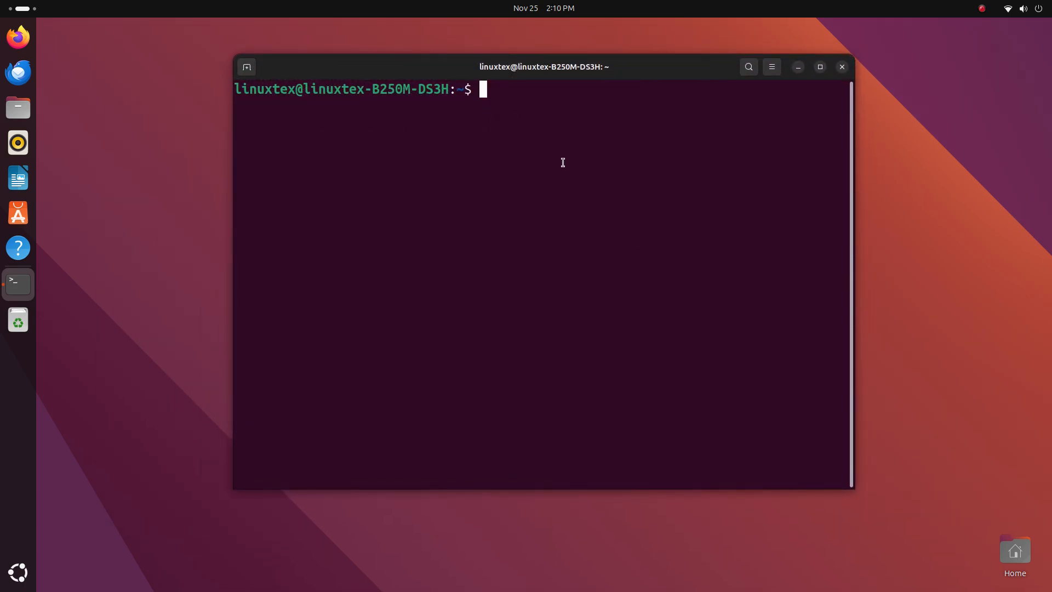
Step: Start a tmux session named multitask with its first window named web
text(tmux)
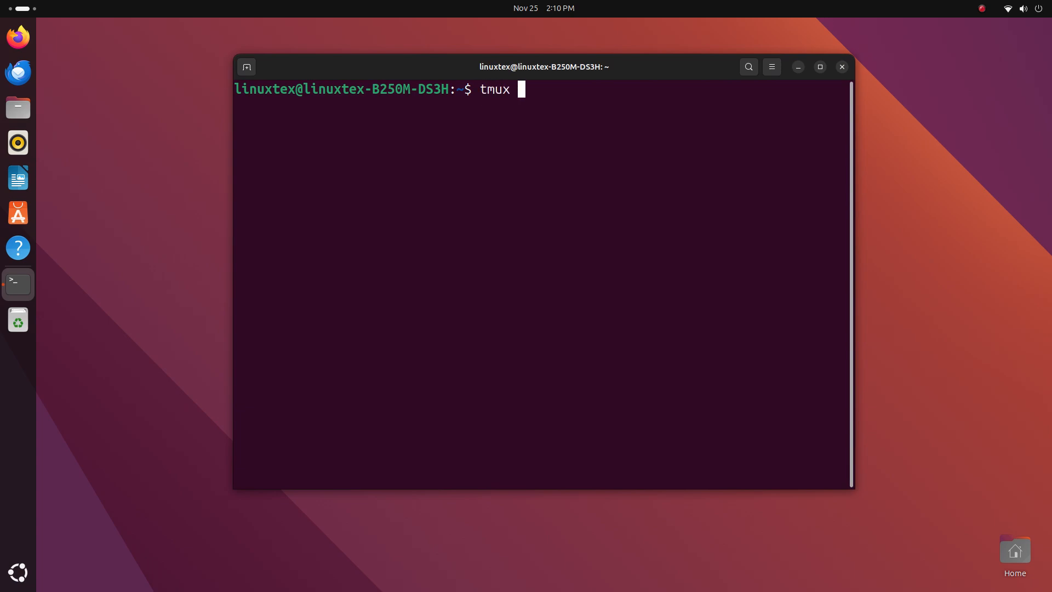
text(new-session)
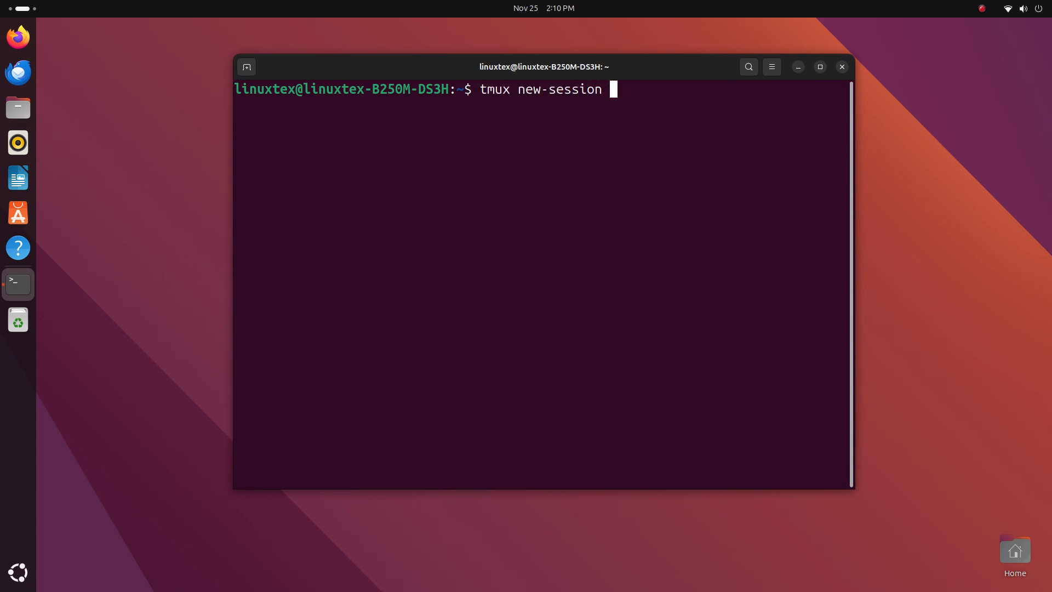
text(-s multi)
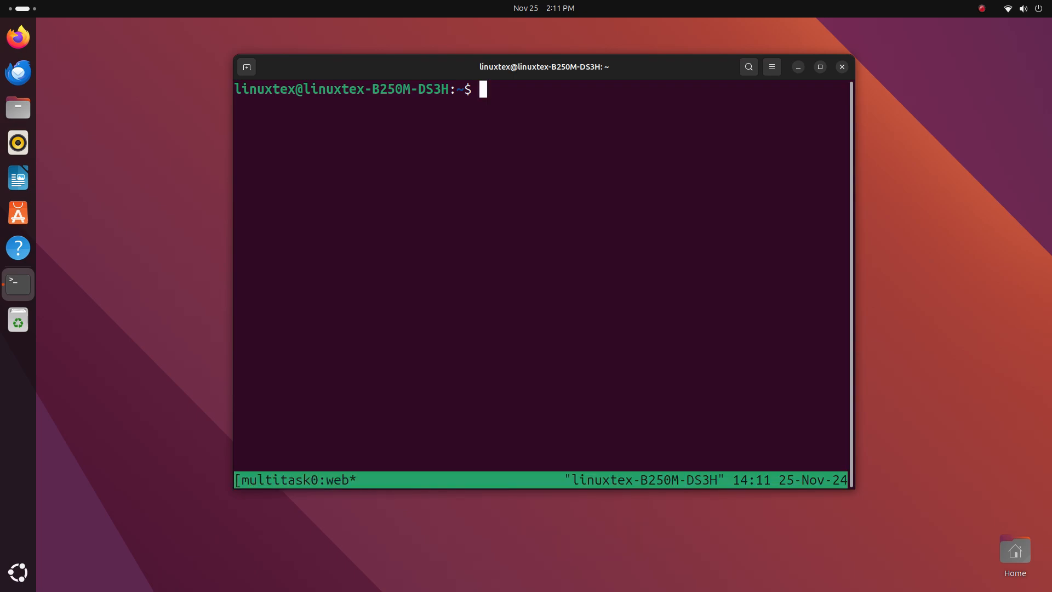
Step: Load the Lamborghini Countach Wikipedia article in a text browser and scroll through it
text(links)
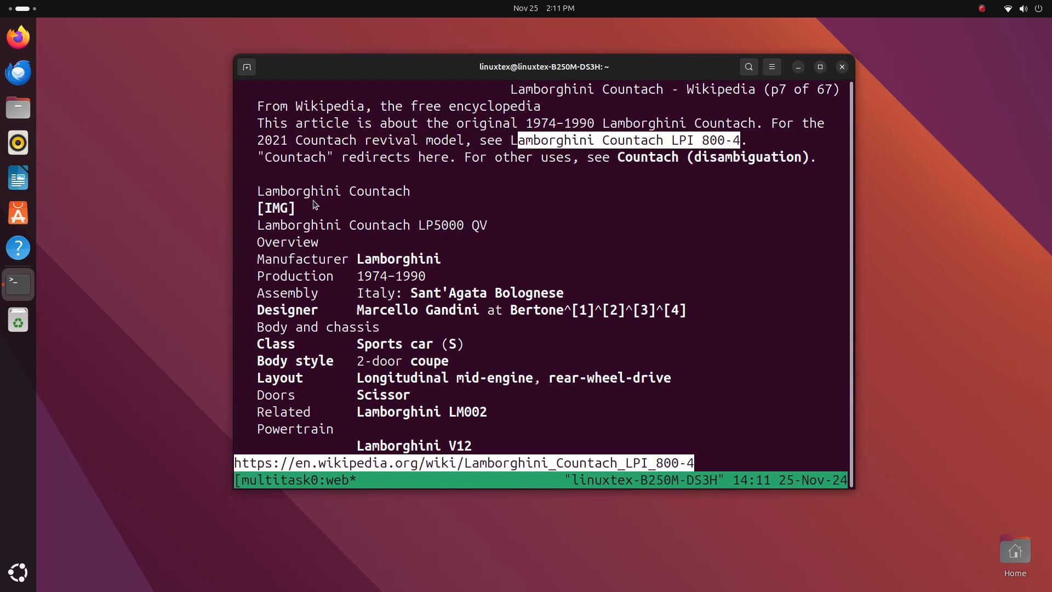
scroll(down, 3)
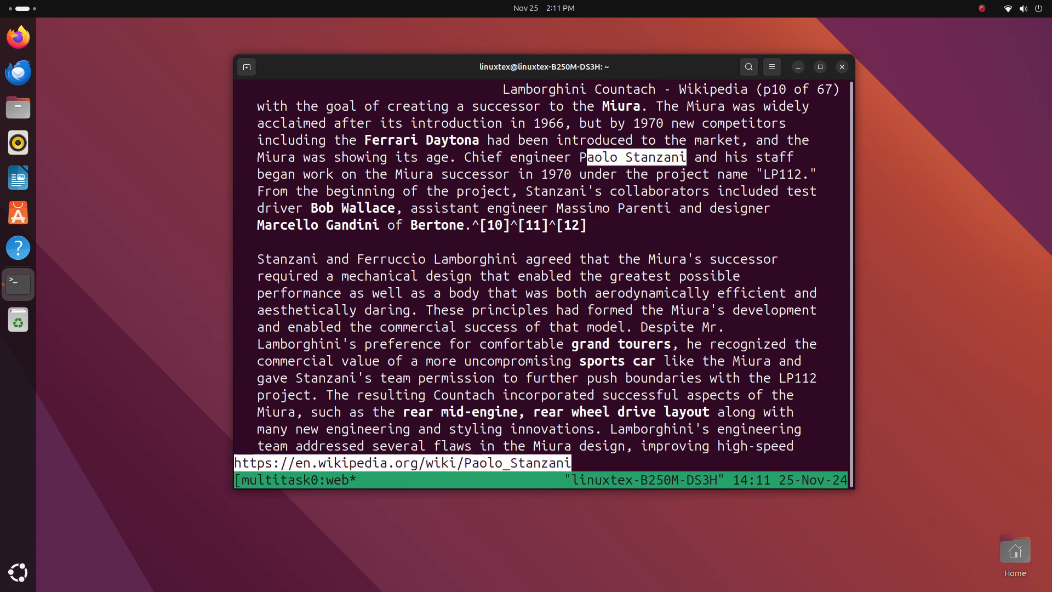
key(ctrl+b c)
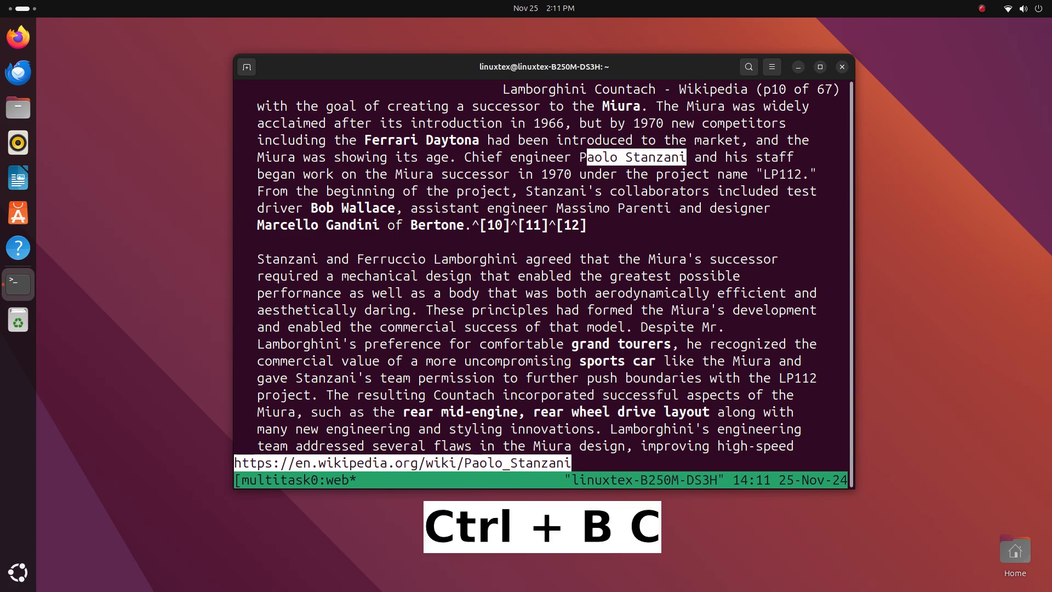
Step: Create a second window named tasks and open todo.txt in nano
key(ctrl+b c)
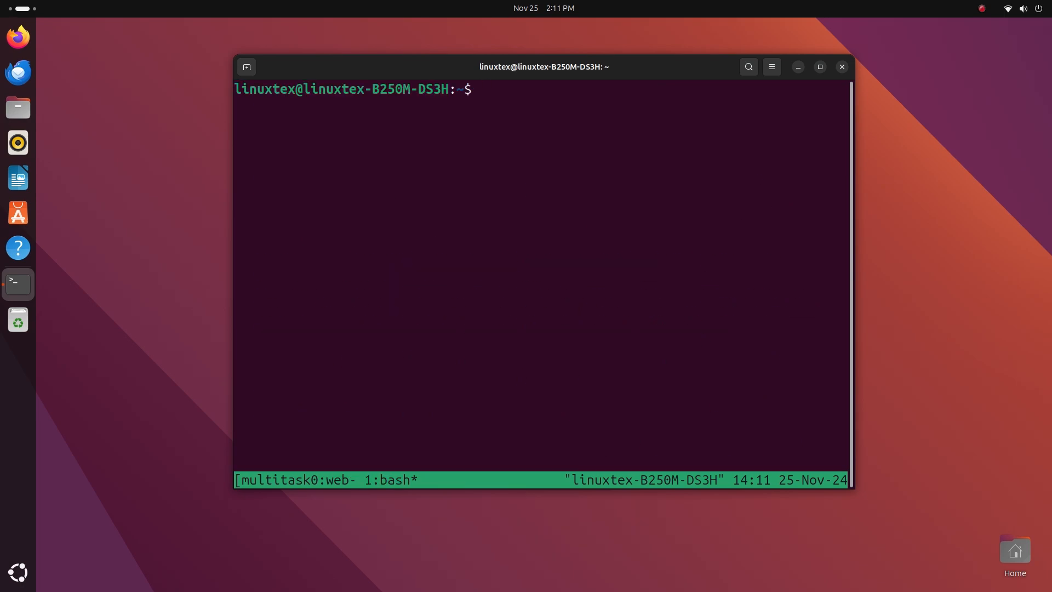
key(ctrl+b)
text(tasks)
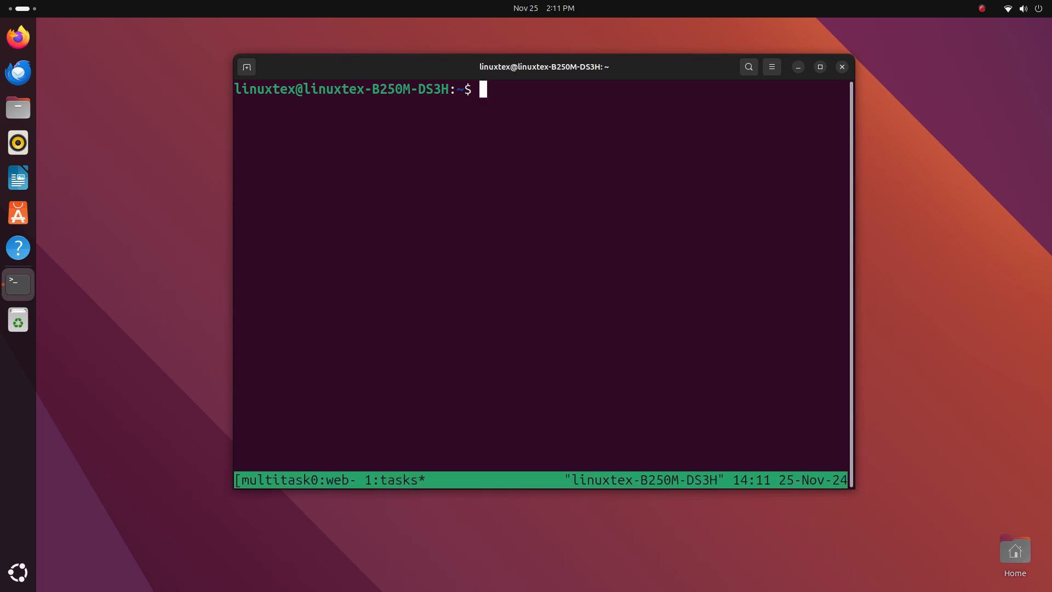
text(nano todo)
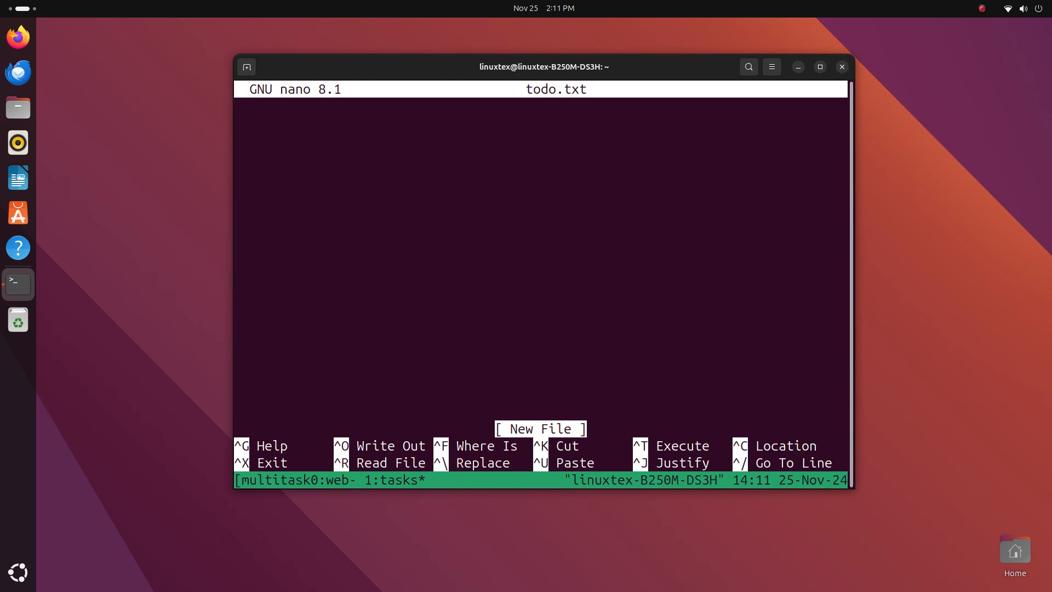
Step: Type the to-do items '1. upload video', 'get groceries' and begin '3. walk the doggy'
text(1. u)
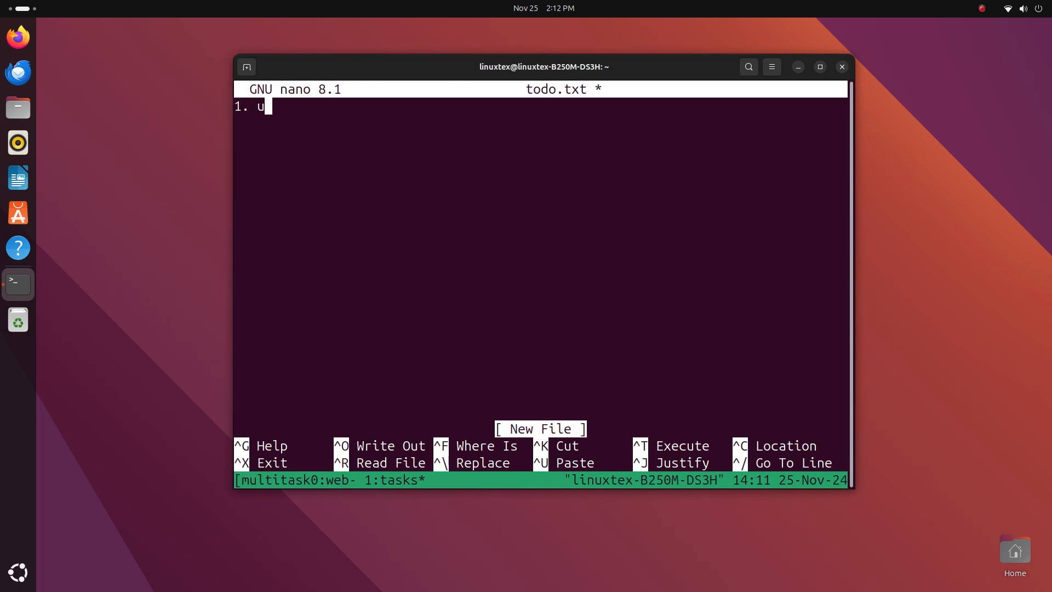
text(pload video)
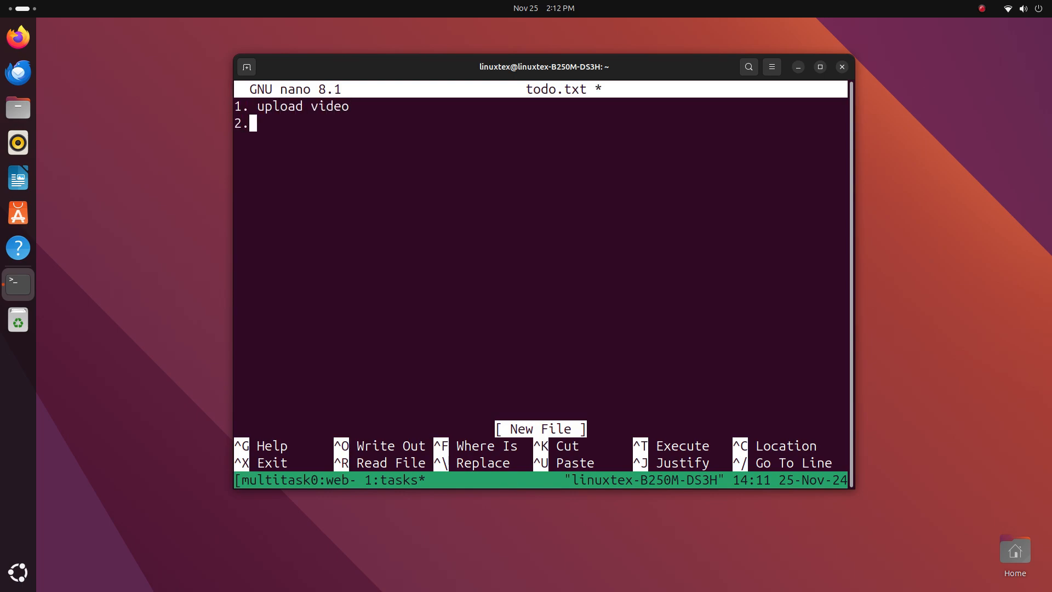
text(get grocer)
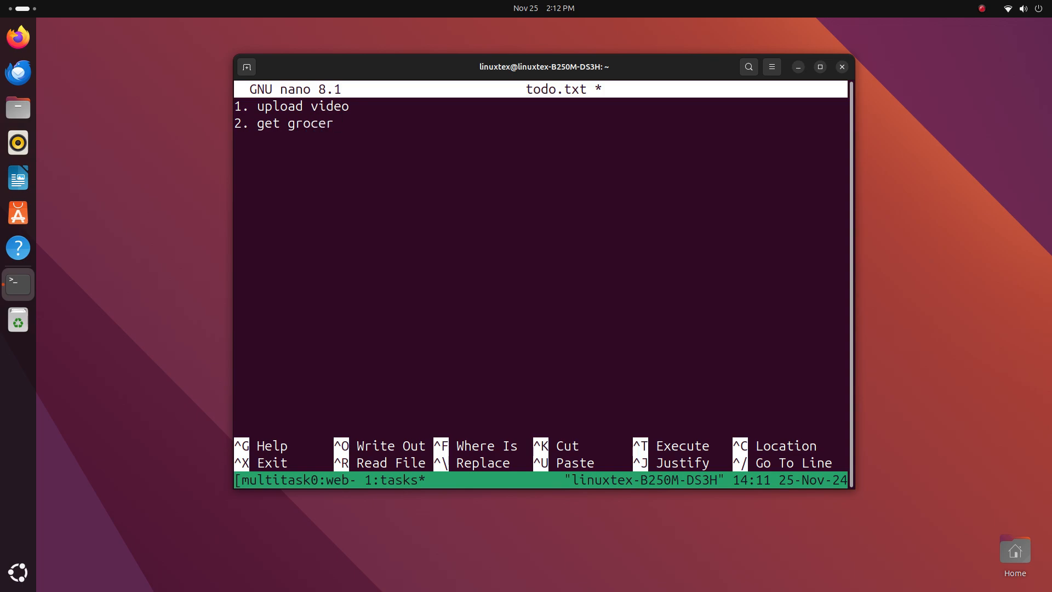
text(ies)
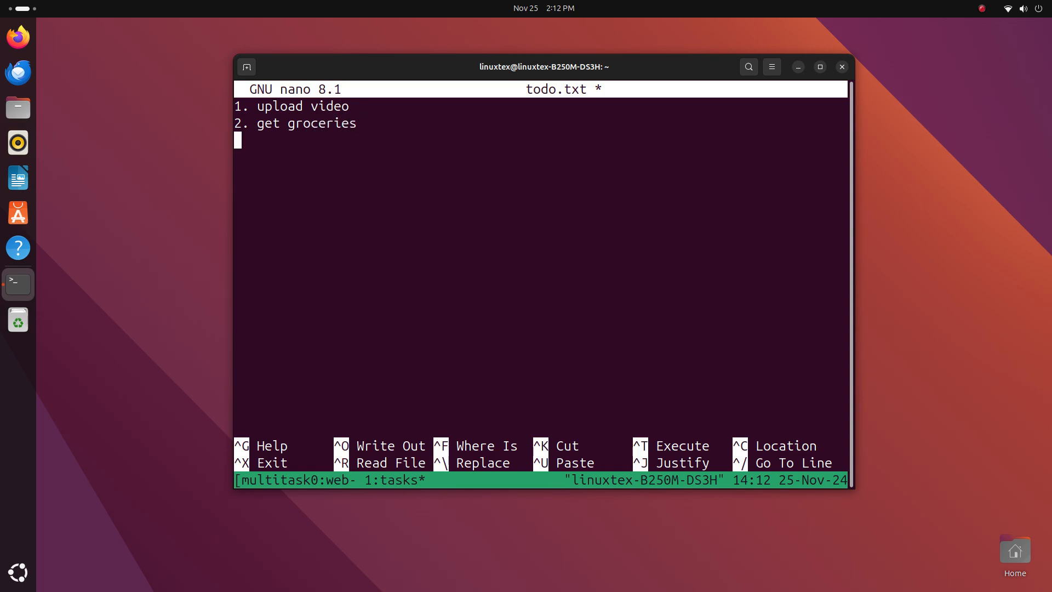
text(3. walk t)
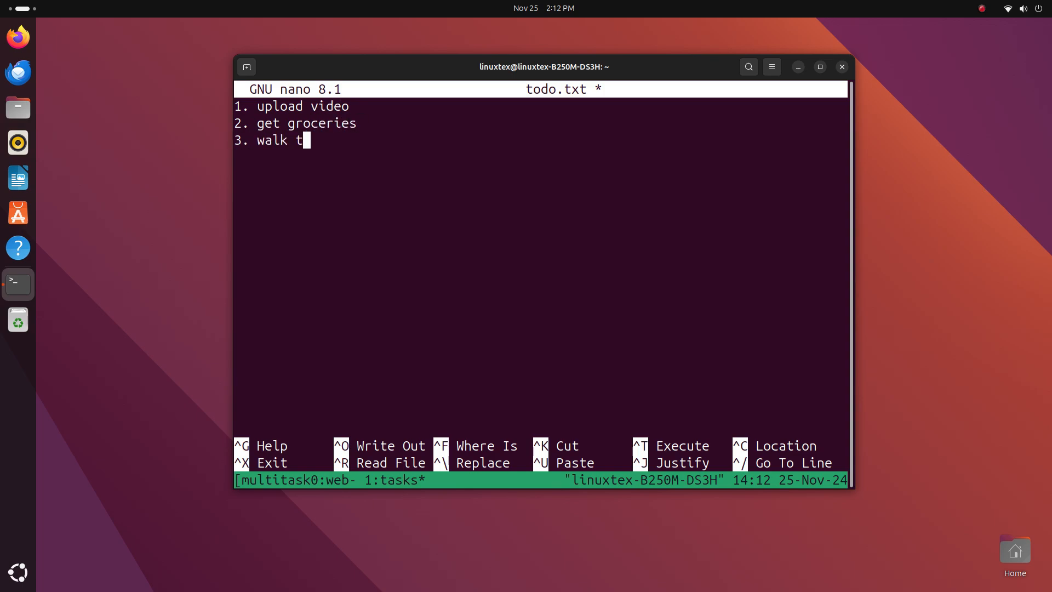
Step: Save todo.txt with its three items and kill the rightmost shell pane
key(ctrl+x)
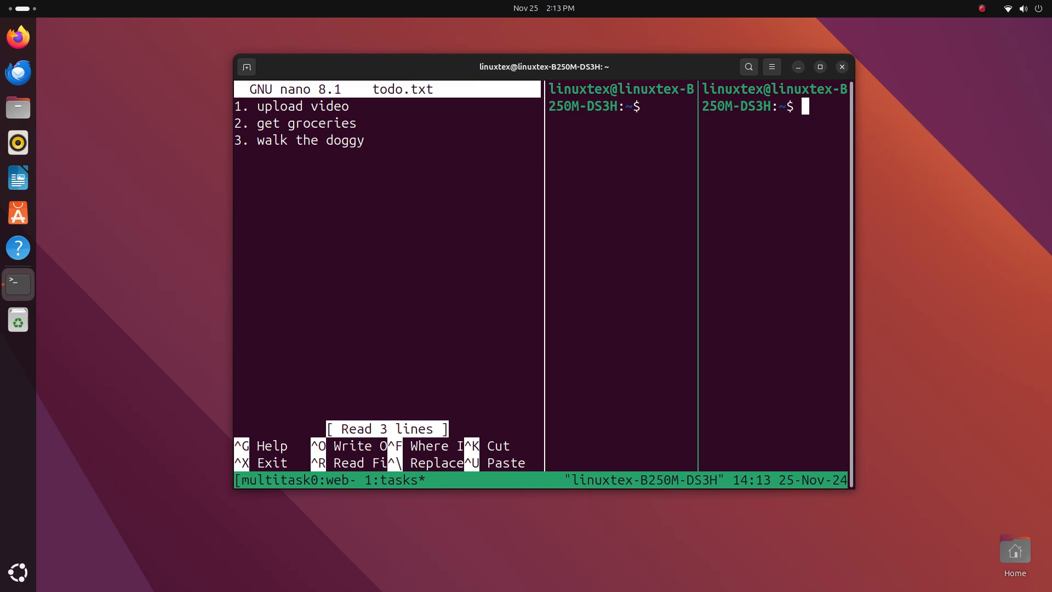
key(ctrl+b x)
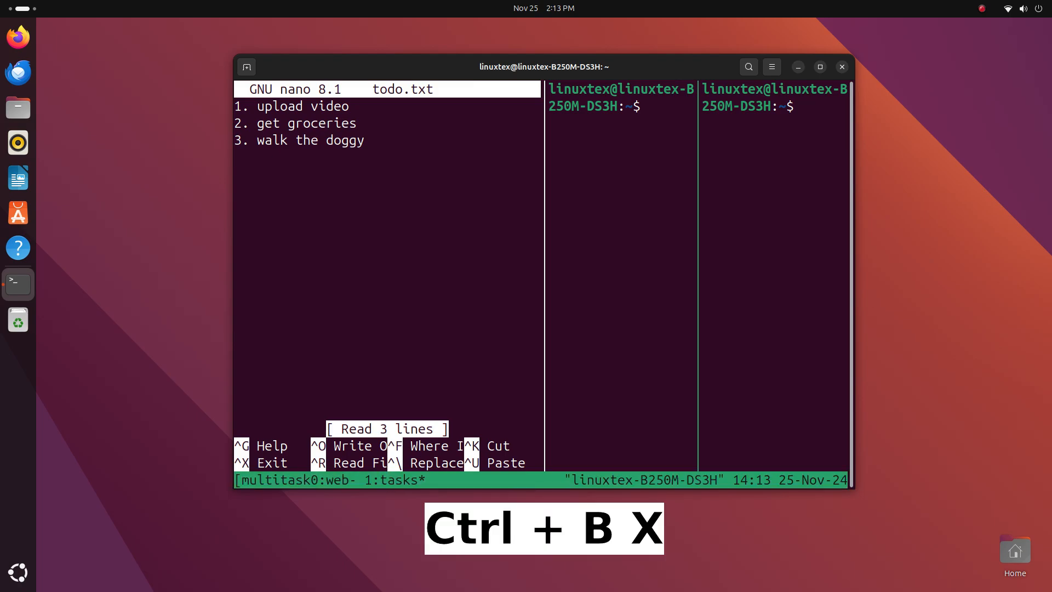
key(ctrl+b x)
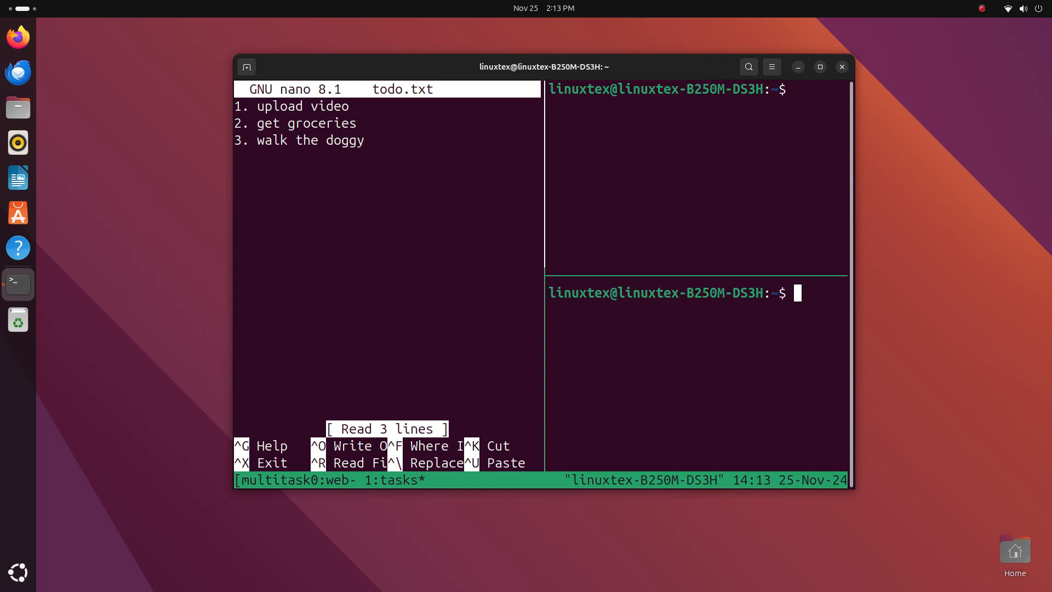
Step: Split the right side into stacked shells, list Documents in the upper one and start typing cmus below
key(ctrl+b)
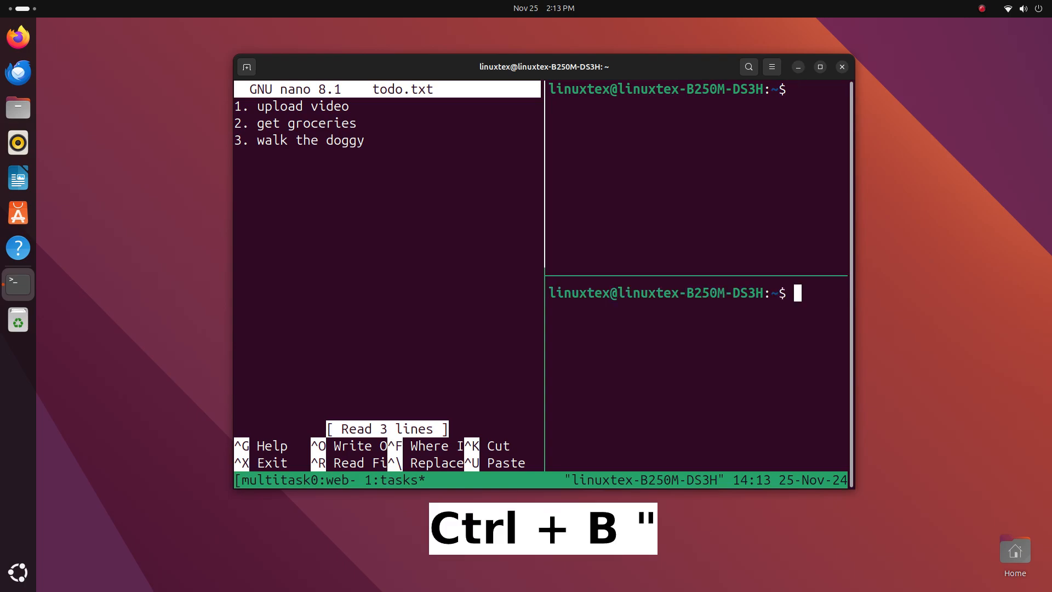
text(cd Documents/)
text(ls)
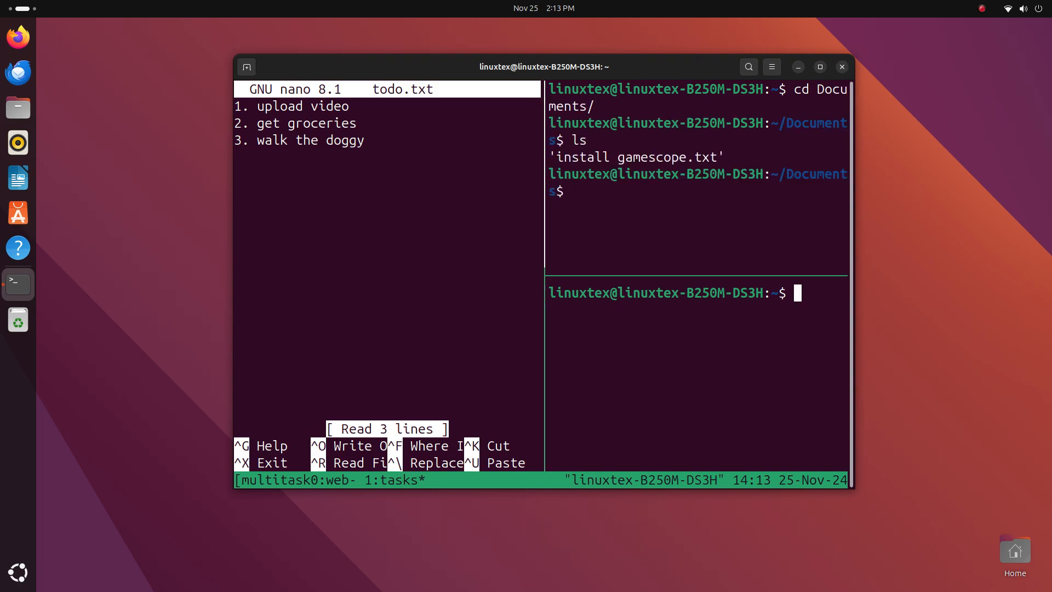
text(cmu)
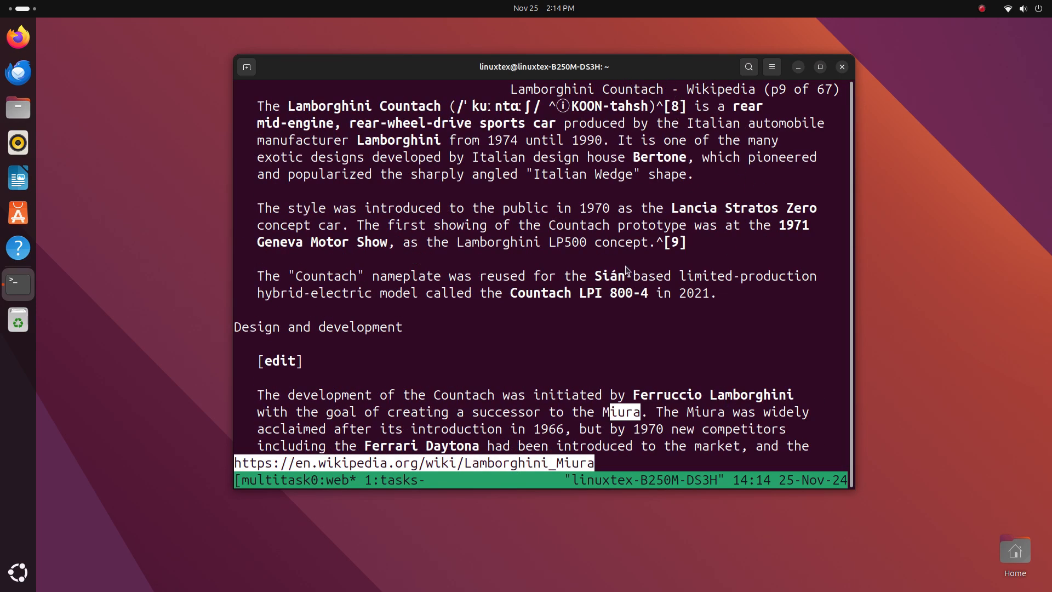
Step: Return to the tasks window, run cmus in the bottom pane and detach the multitask session
key(ctrl+b 1)
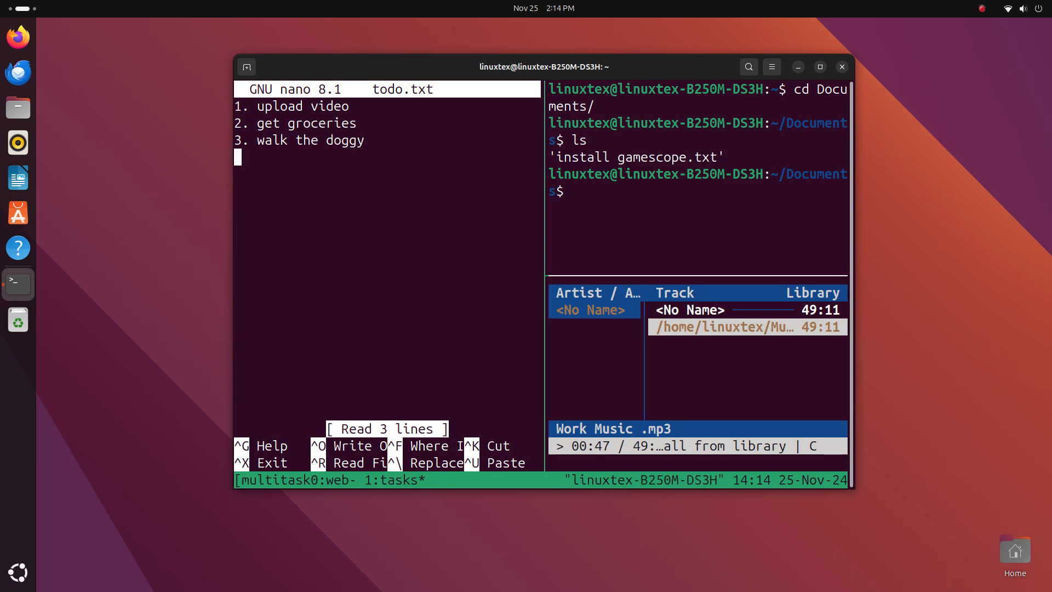
text(b)
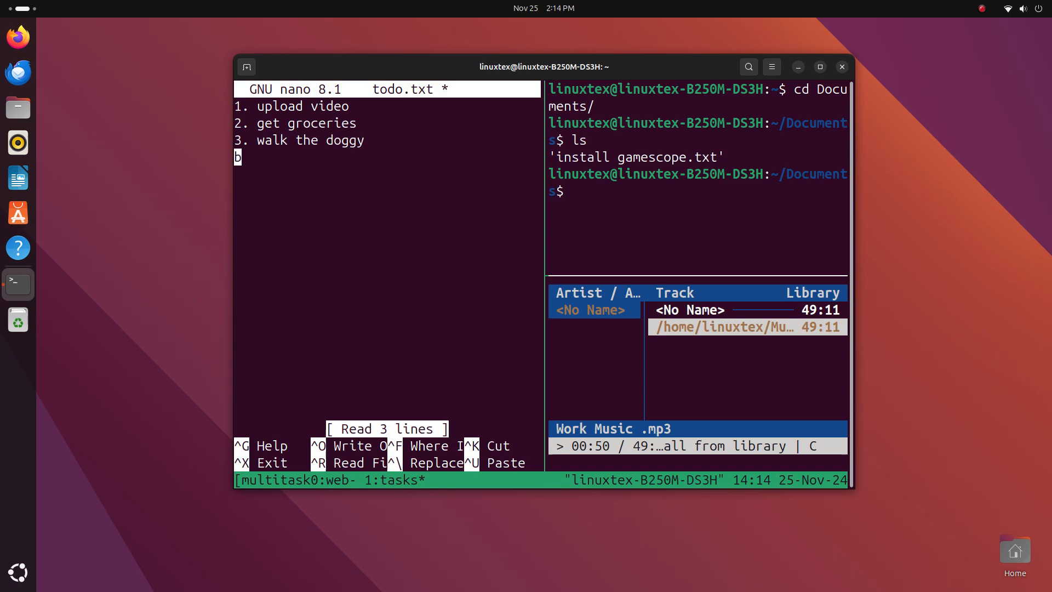
key(BackSpace)
text(tmux ls)
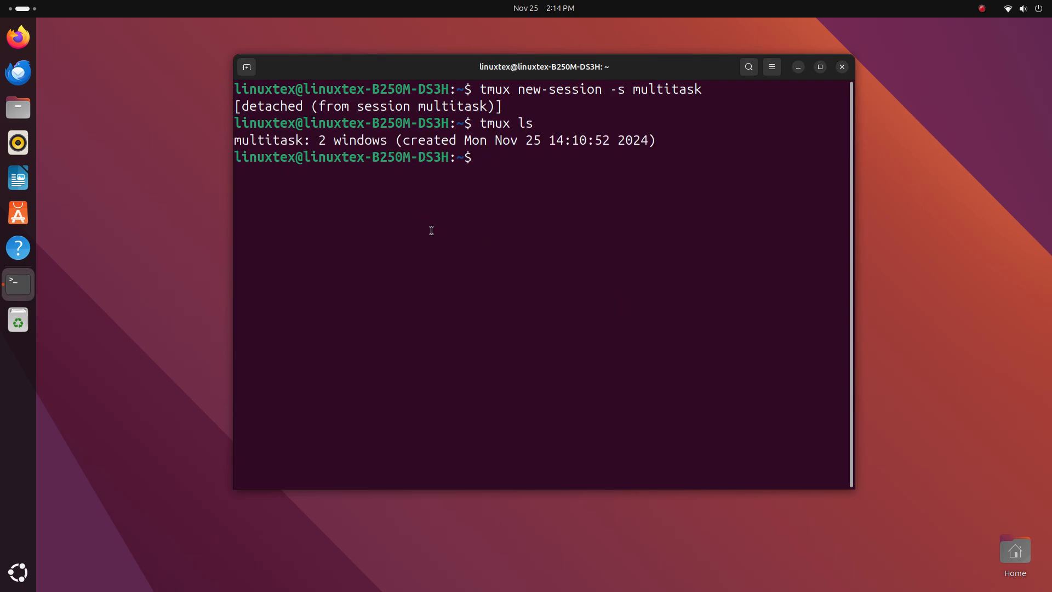
Step: Close the terminal window and launch a fresh Terminal from the dock
click(842, 66)
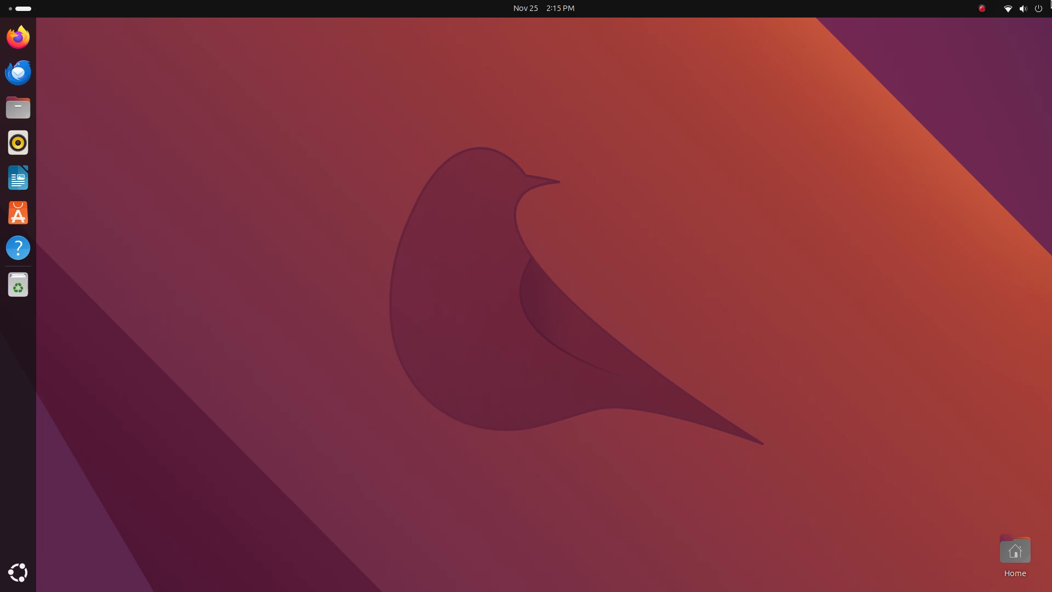
mouse_move(799, 354)
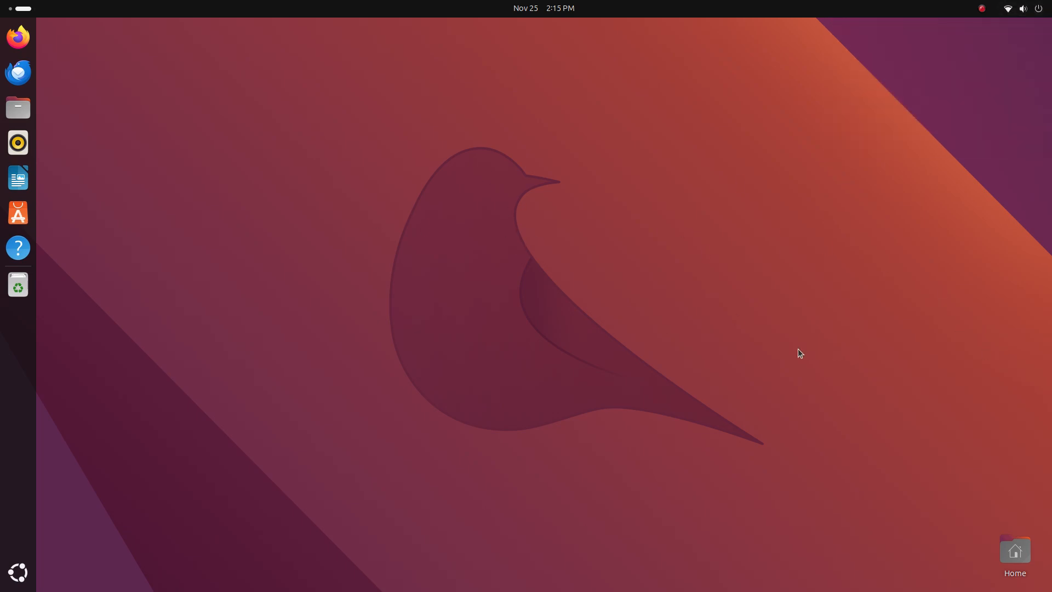
click(19, 284)
text(tmux)
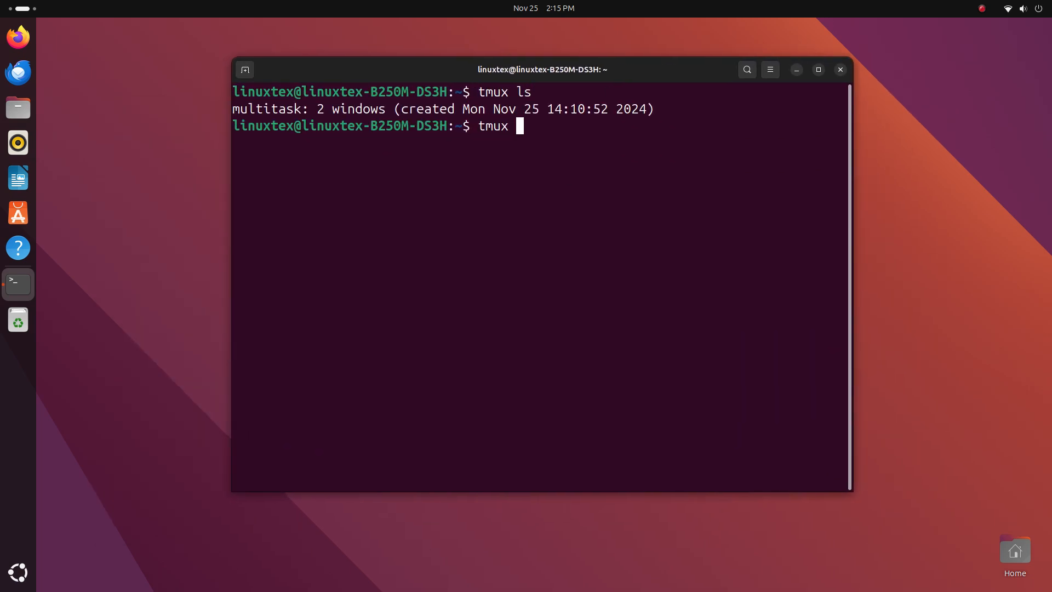
Step: Reattach with tmux attach -t multitask, exit nano and print todo.txt in the left pane
text(attach -t)
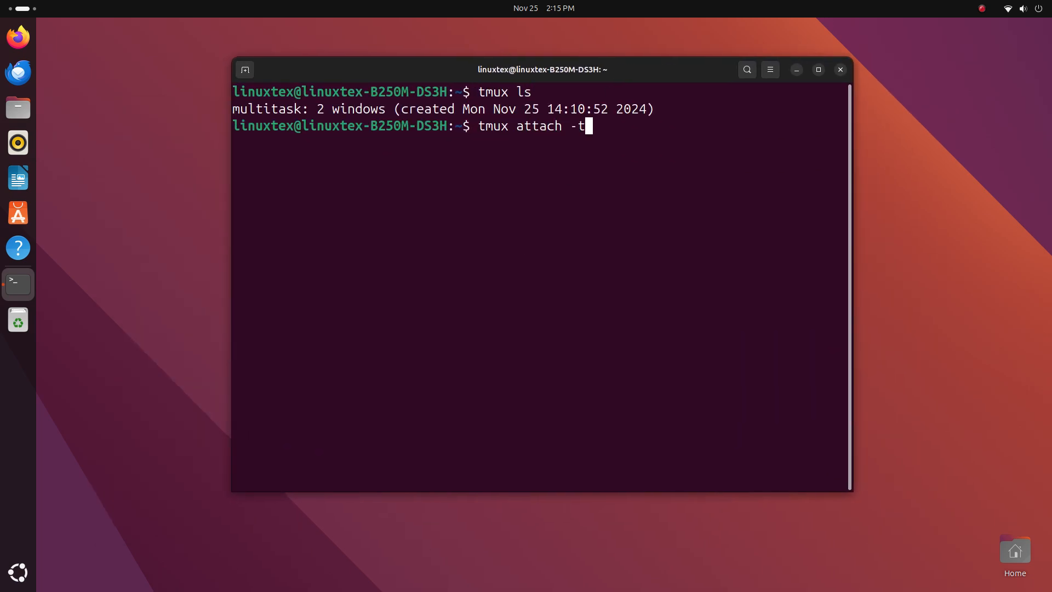
text(multita)
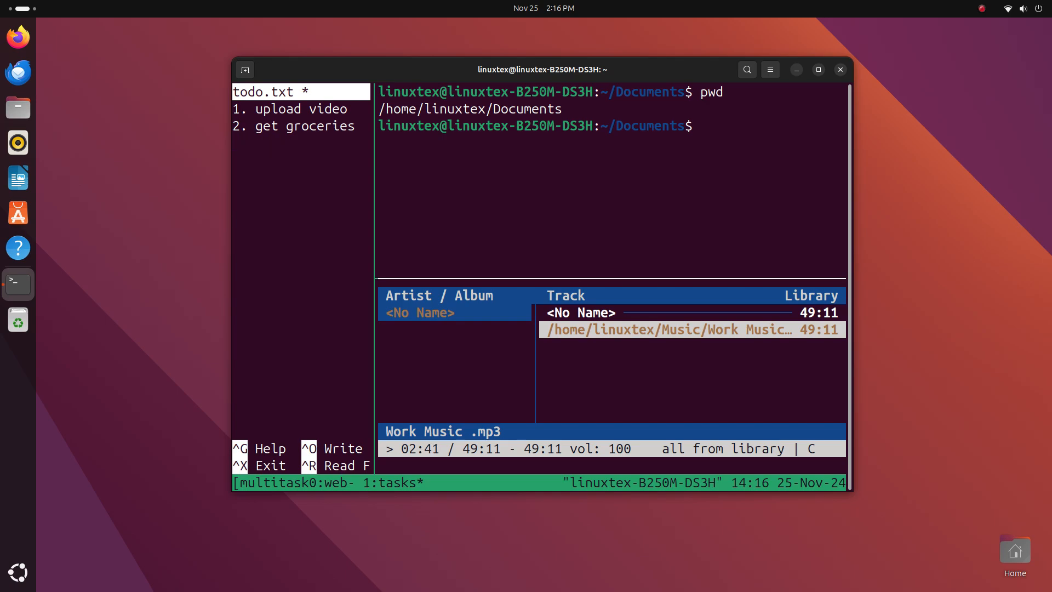
key(ctrl+o)
text(cat todo.txt)
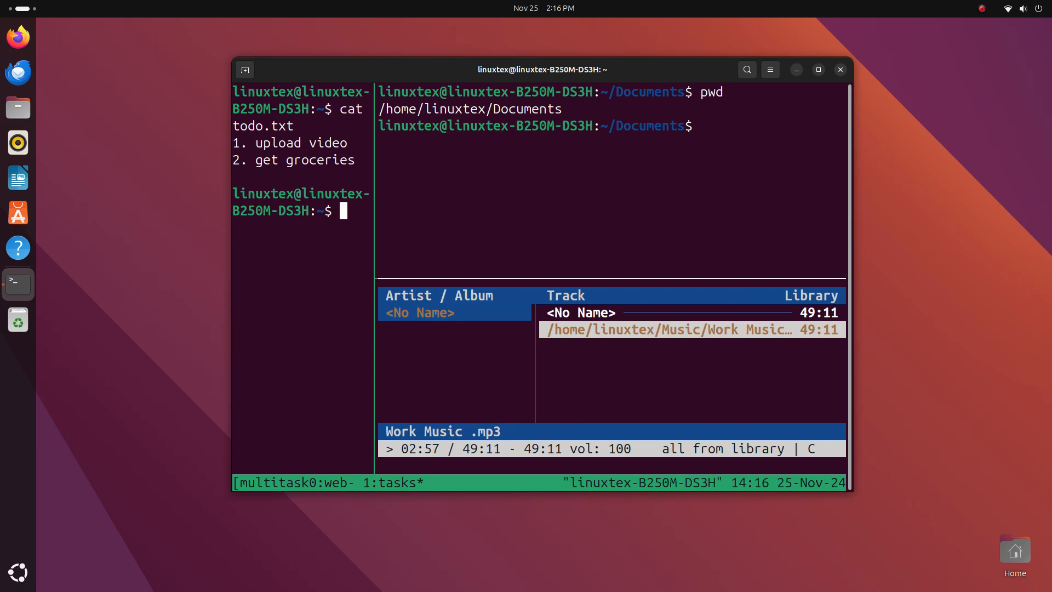
mouse_move(625, 203)
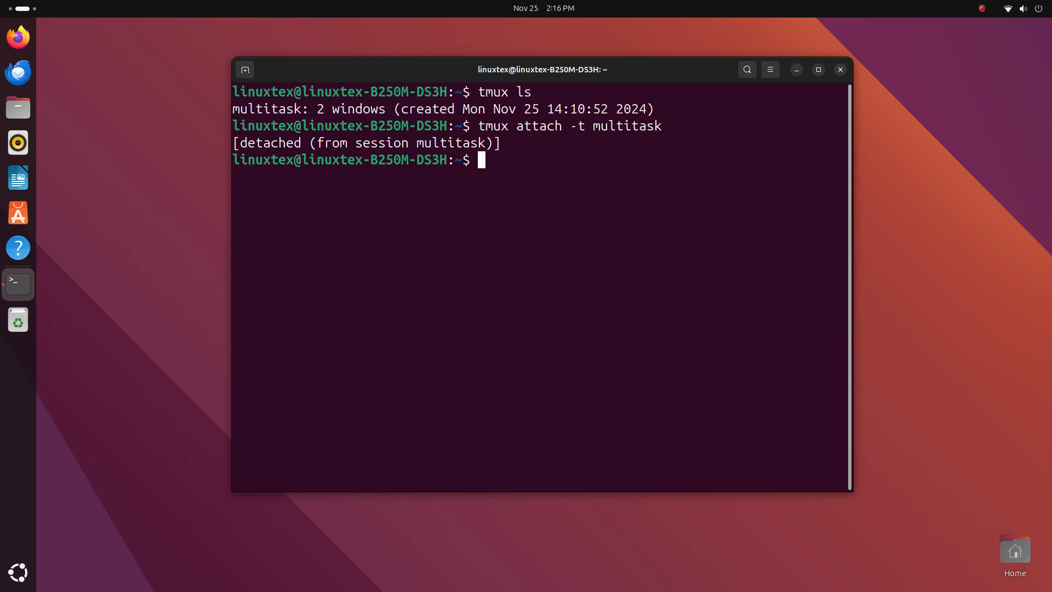
Step: Run tmux kill-session -t multitask to destroy the session
text(tmux)
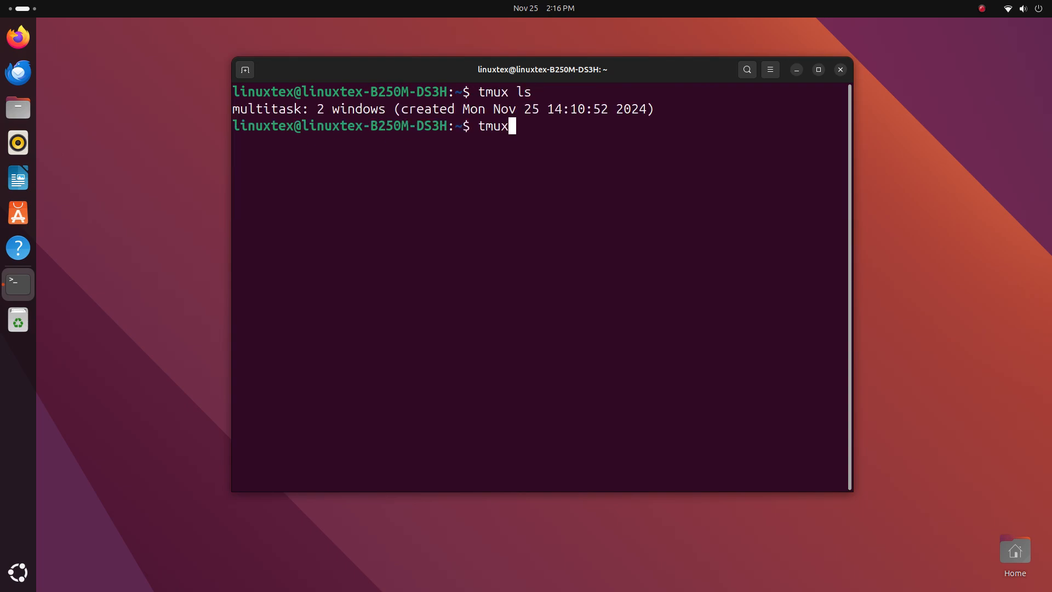
text(k)
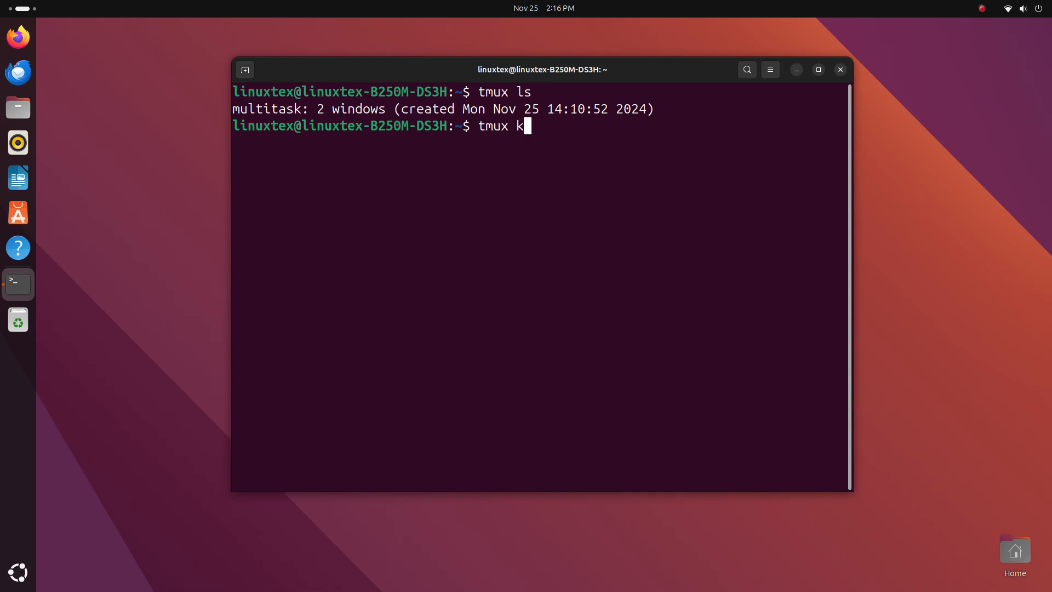
text(ill)
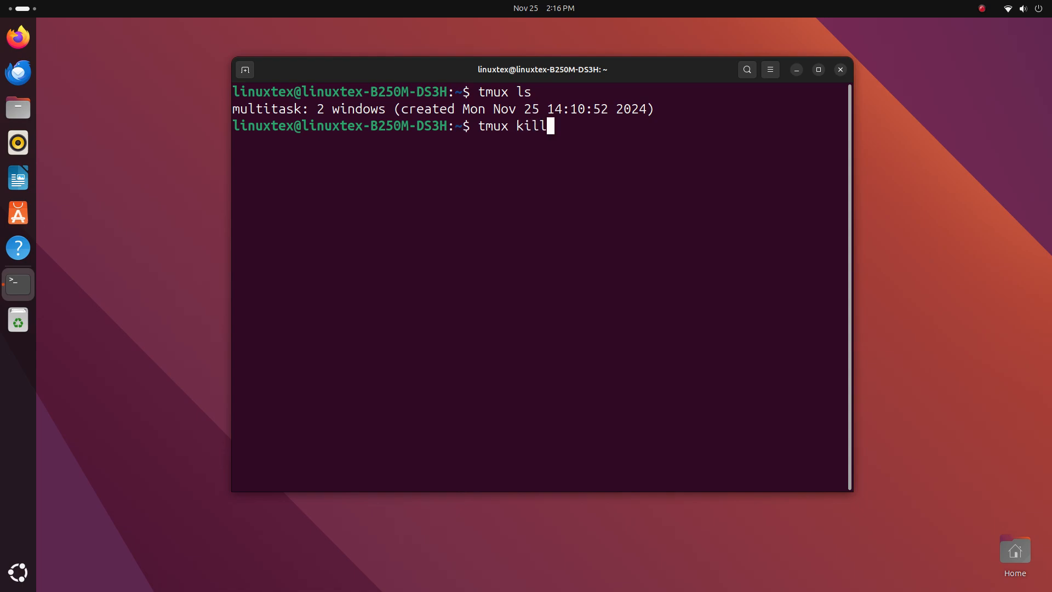
text(-session -t)
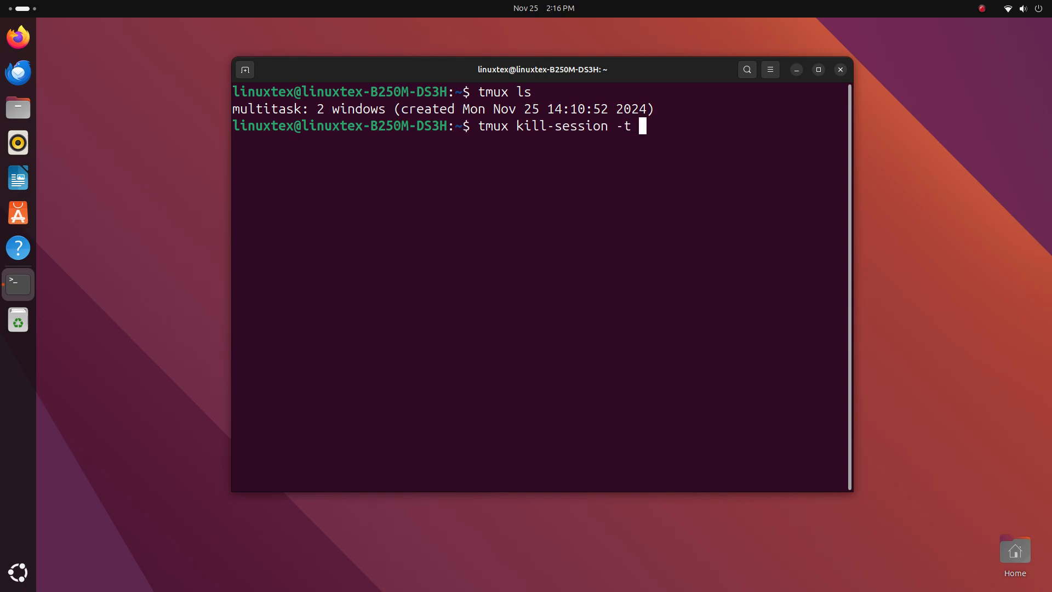
text(multit)
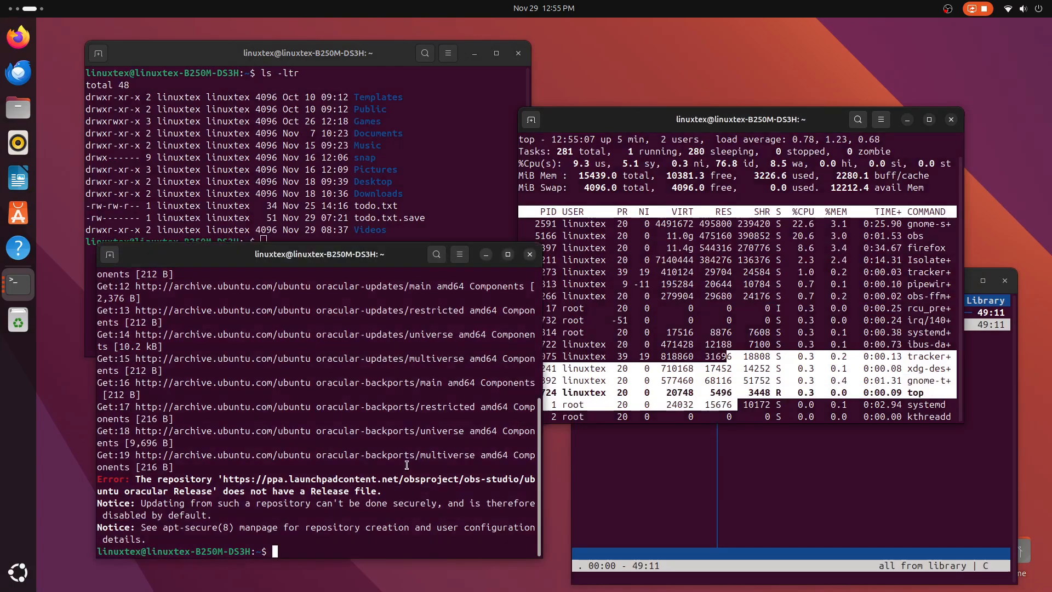
Step: Quit all four terminal windows from the dock, confirming closure of the one running cmus
right_click(17, 282)
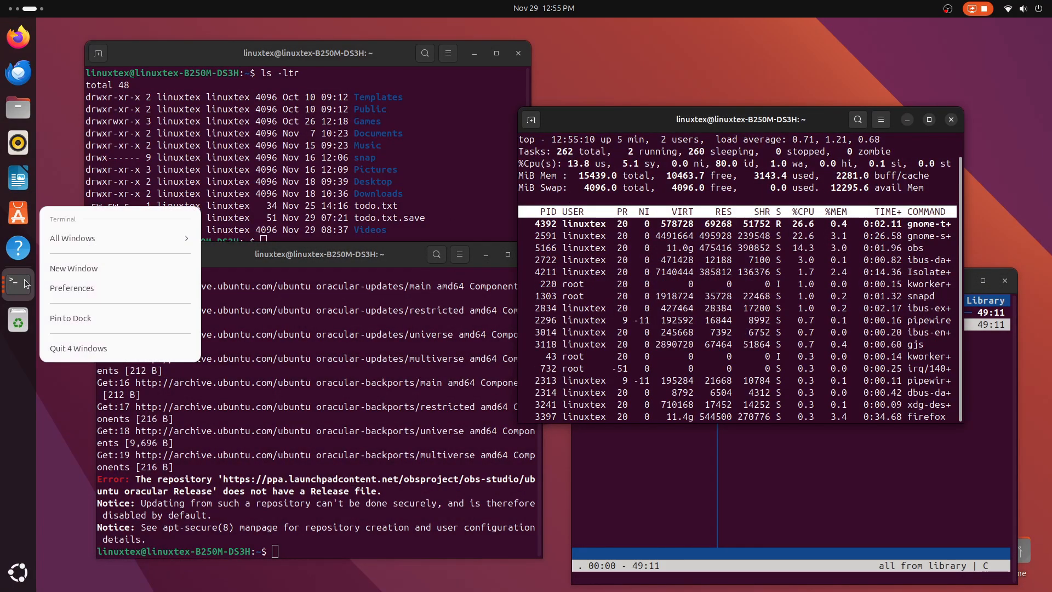
mouse_move(91, 352)
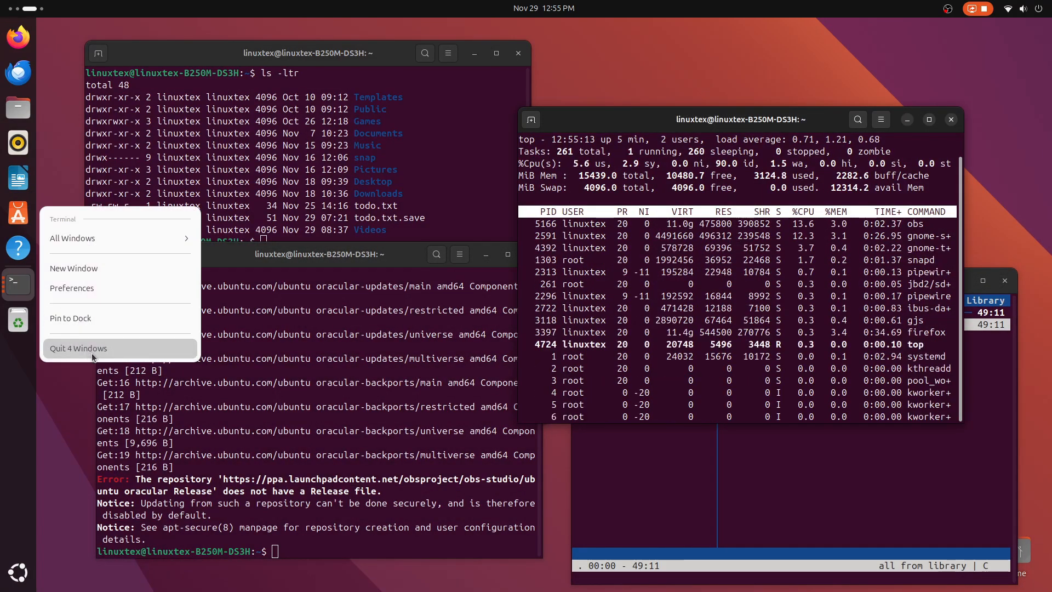
click(79, 349)
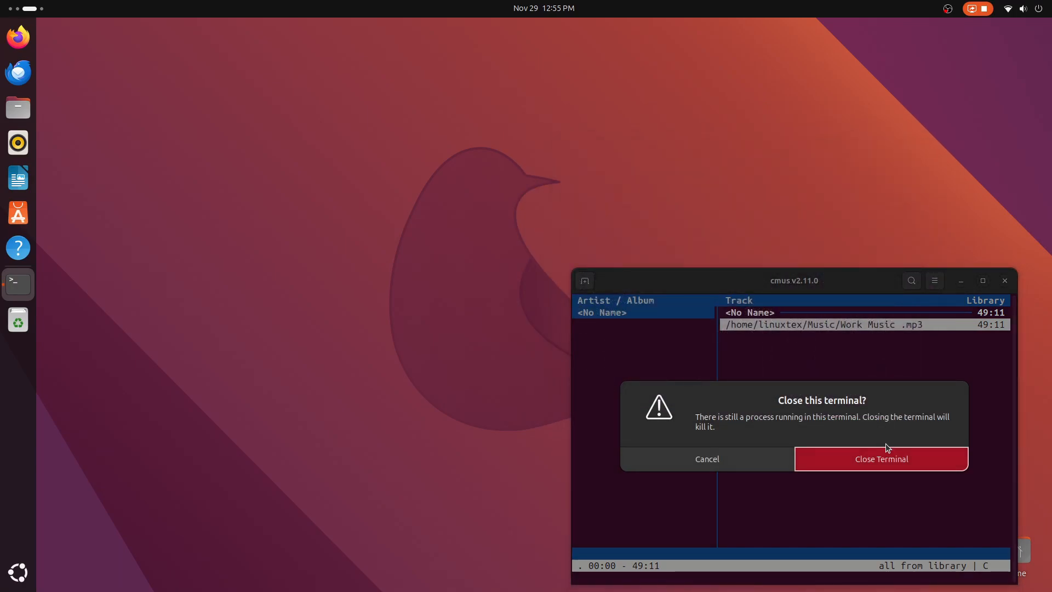
click(880, 460)
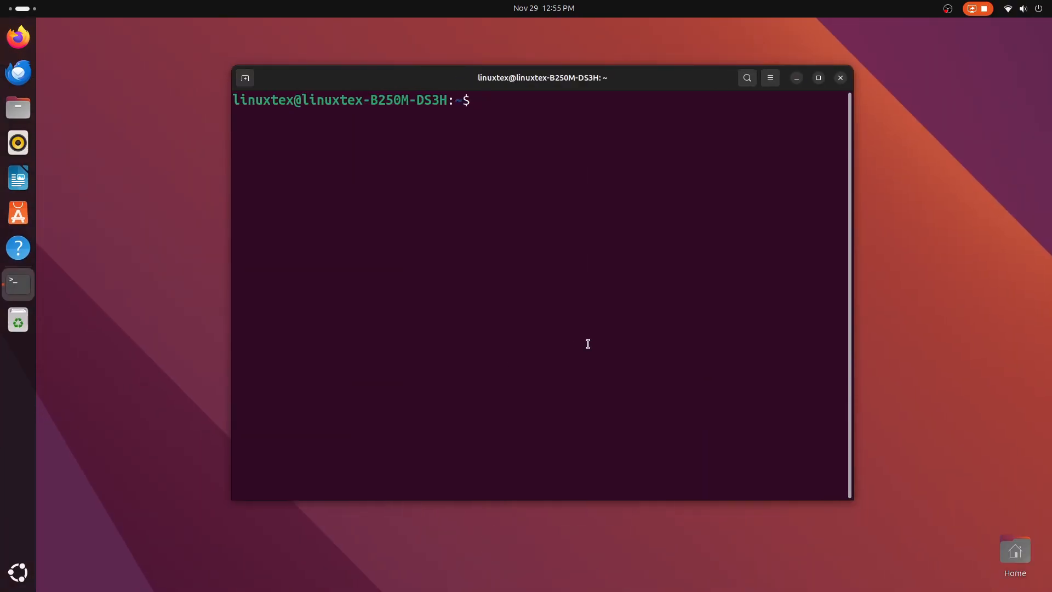